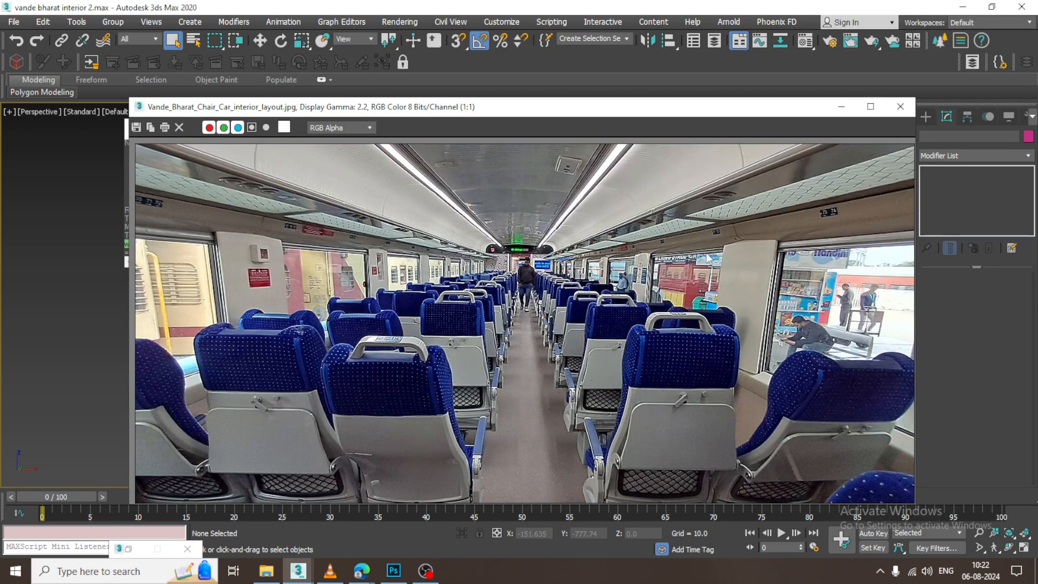
mouse_move(855, 114)
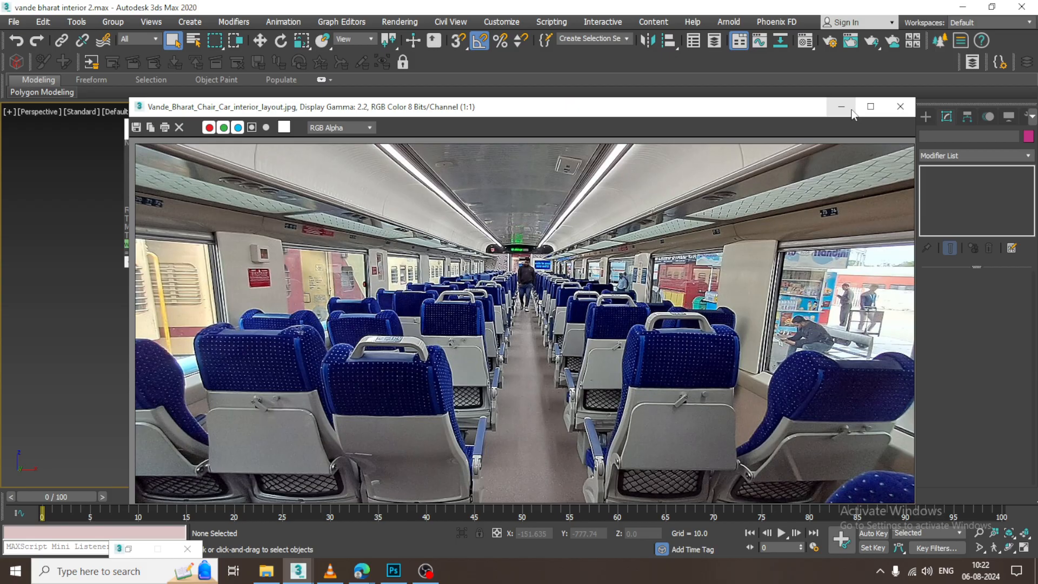
Step: Close the Vande_Bharat_Chair_Car_interior_layout.jpg reference photo to return to the coach scene
left_click(899, 106)
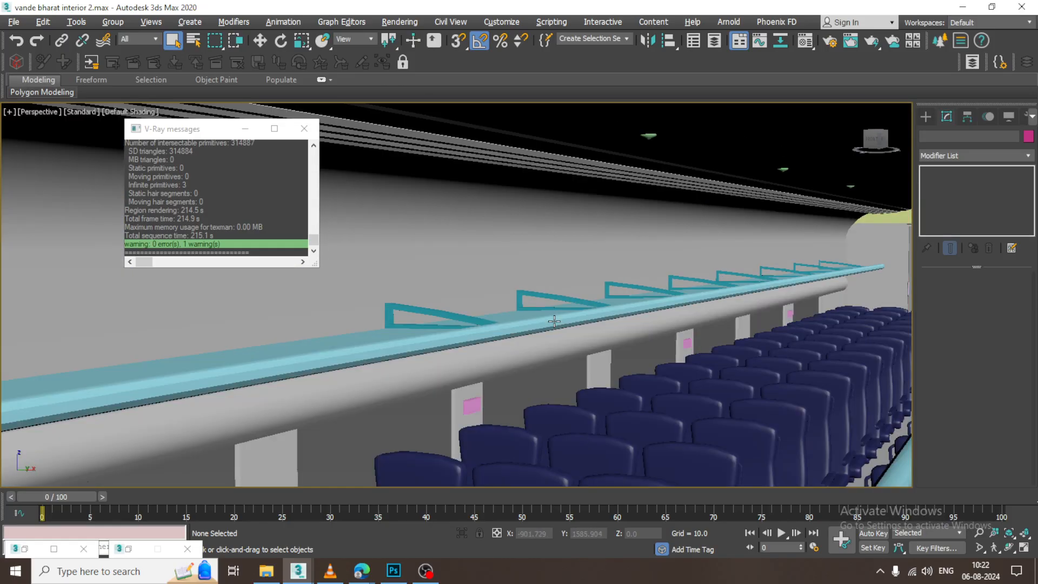
Step: Clone the rail lines along the coach as copies (three, one, then five copies)
left_click(563, 305)
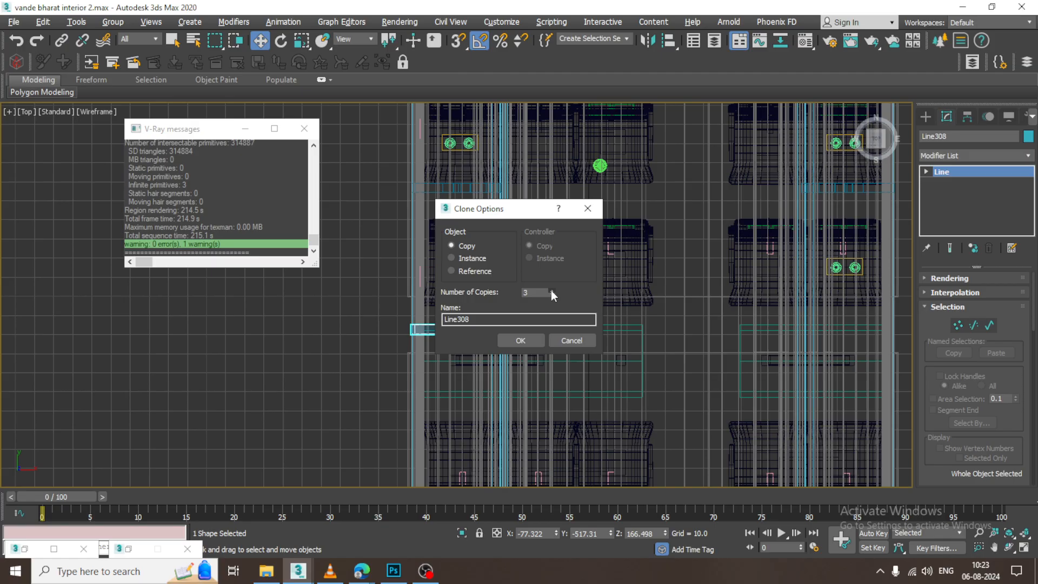
left_click(520, 340)
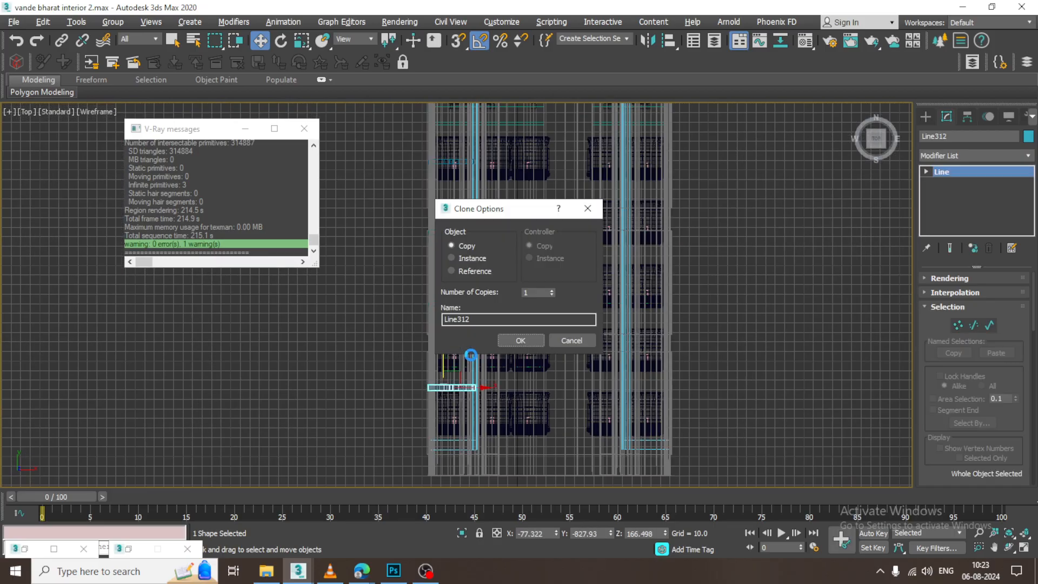
left_click(520, 340)
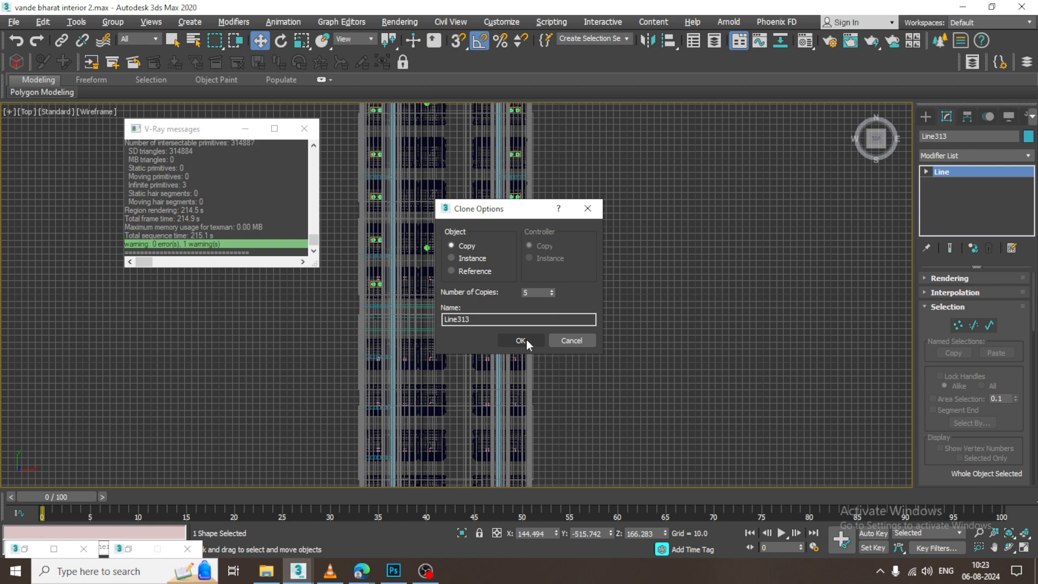
left_click(519, 341)
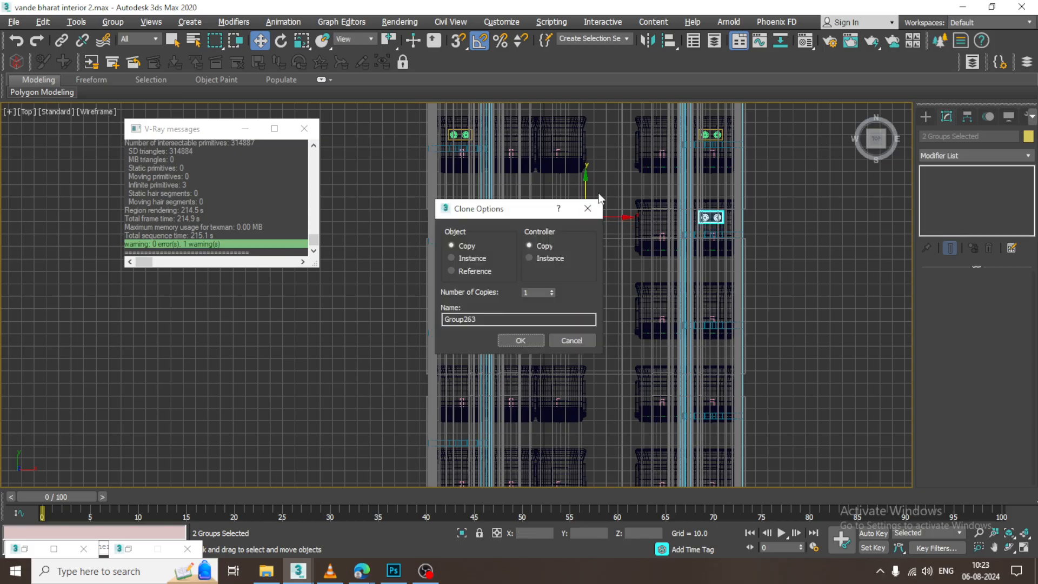
Step: Clone successive pairs of seat groups as copies to fill out both seating rows
left_click(520, 339)
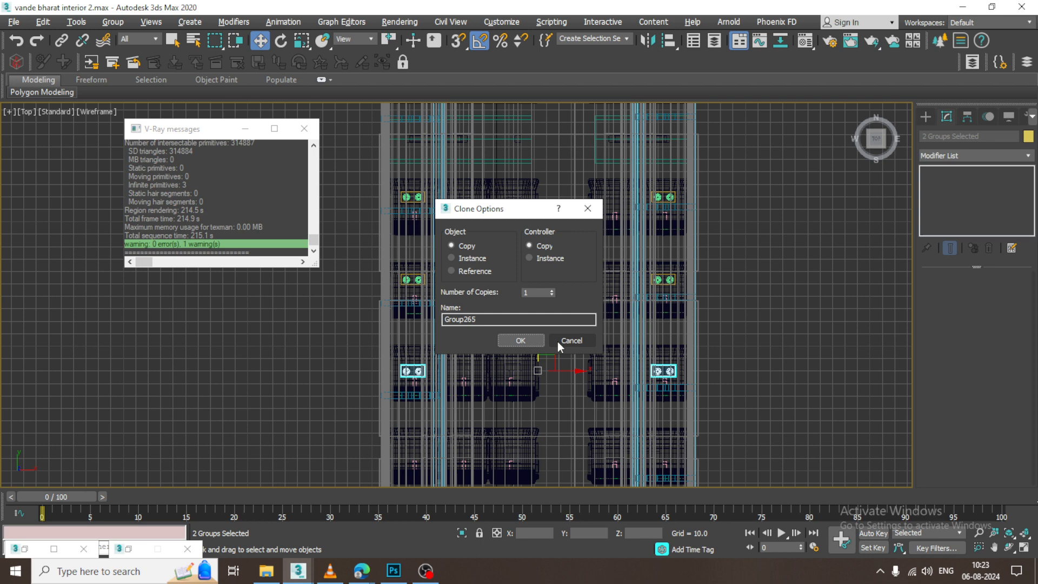
left_click(521, 340)
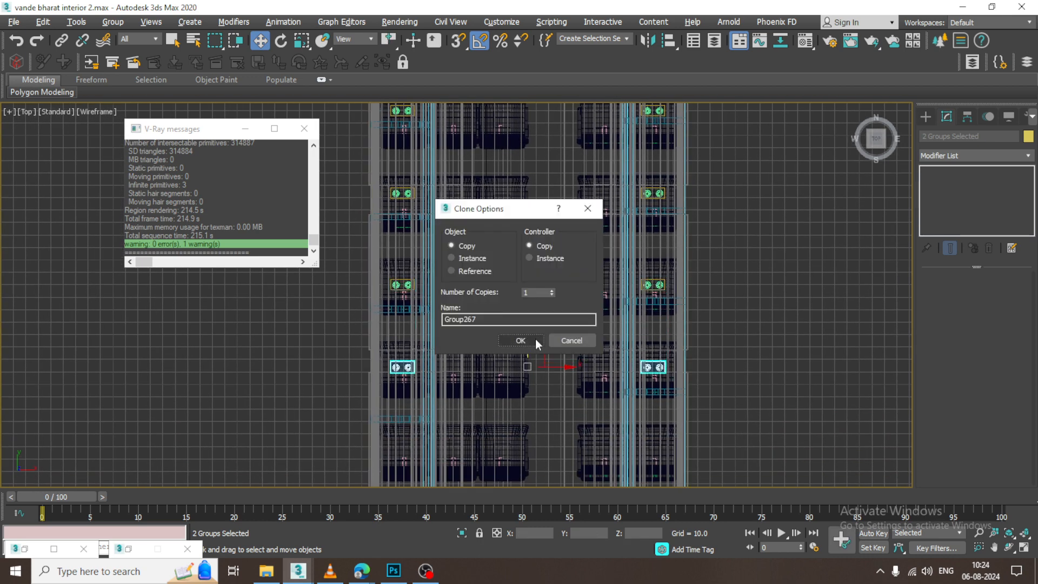
left_click(521, 341)
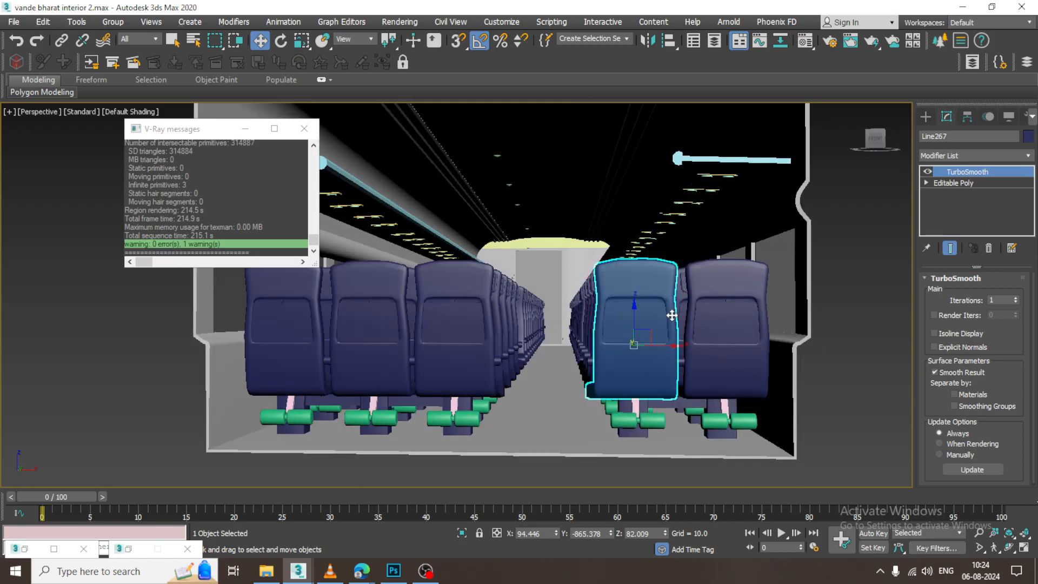
Step: Set the V-Ray render output size to the HDTV (video) 1920×1080 preset and minimize Render Setup
left_click(400, 22)
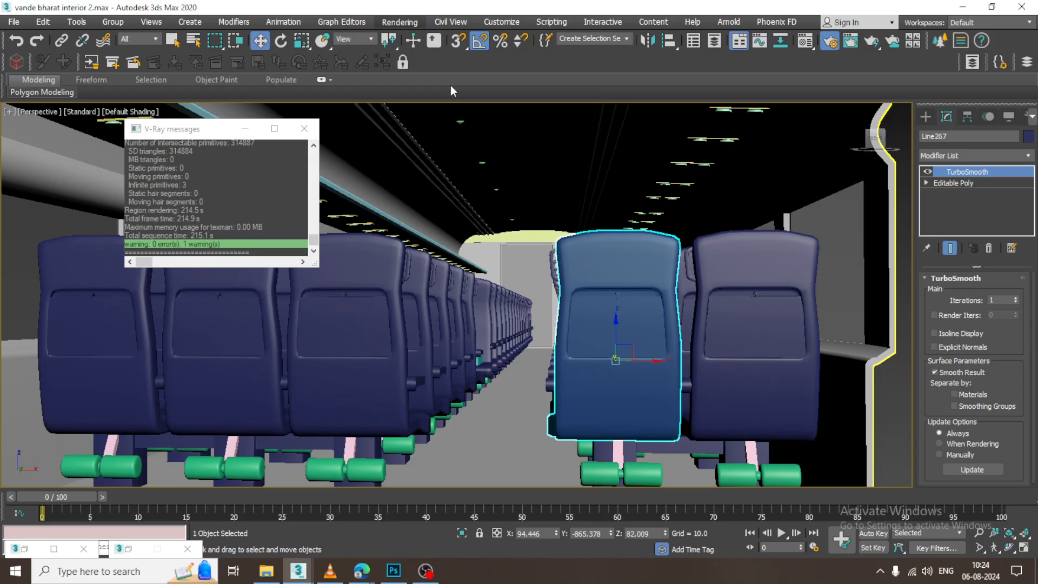
left_click(400, 22)
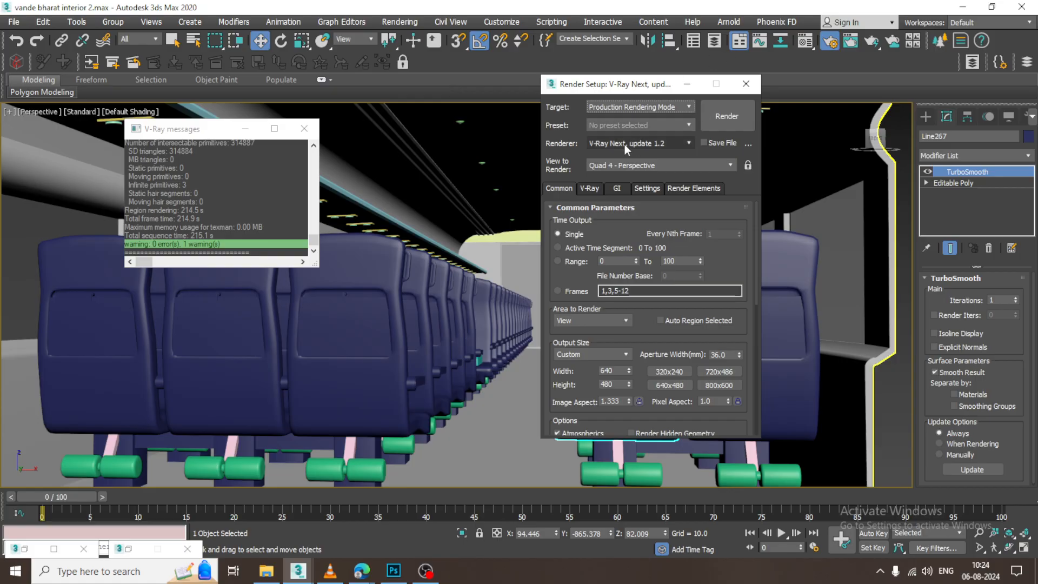
mouse_move(621, 353)
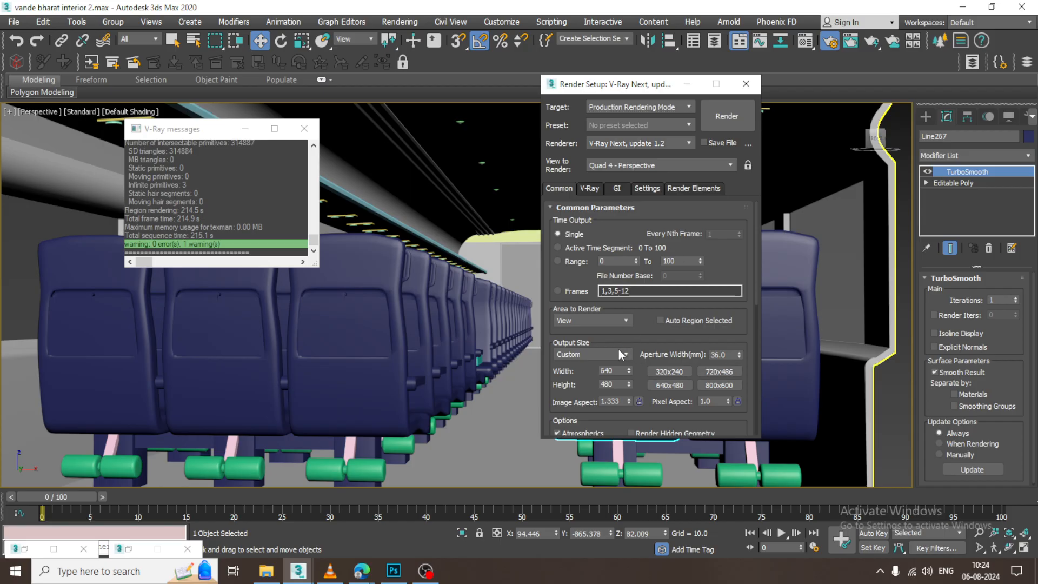
mouse_move(620, 358)
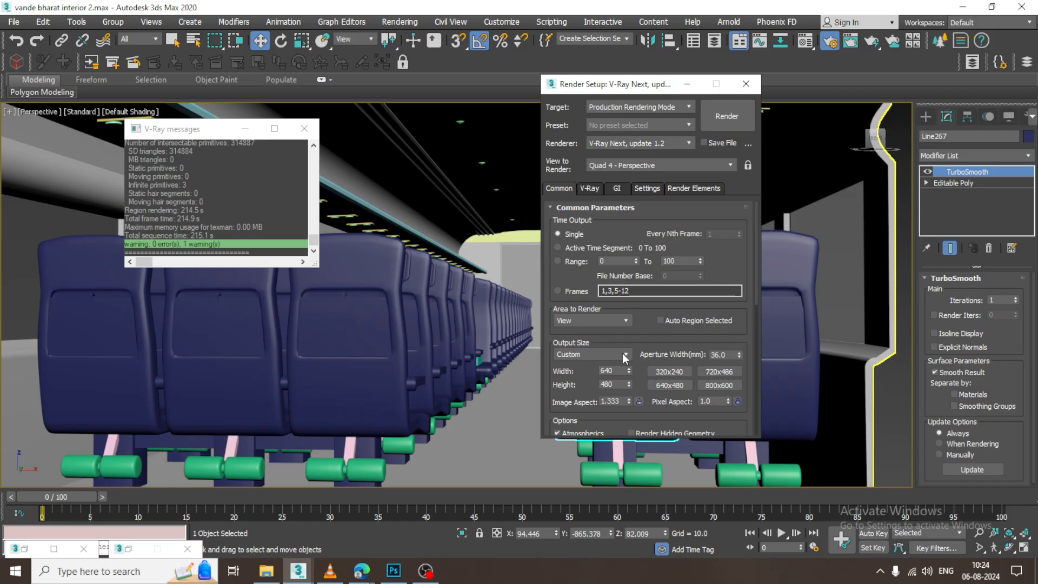
left_click(623, 355)
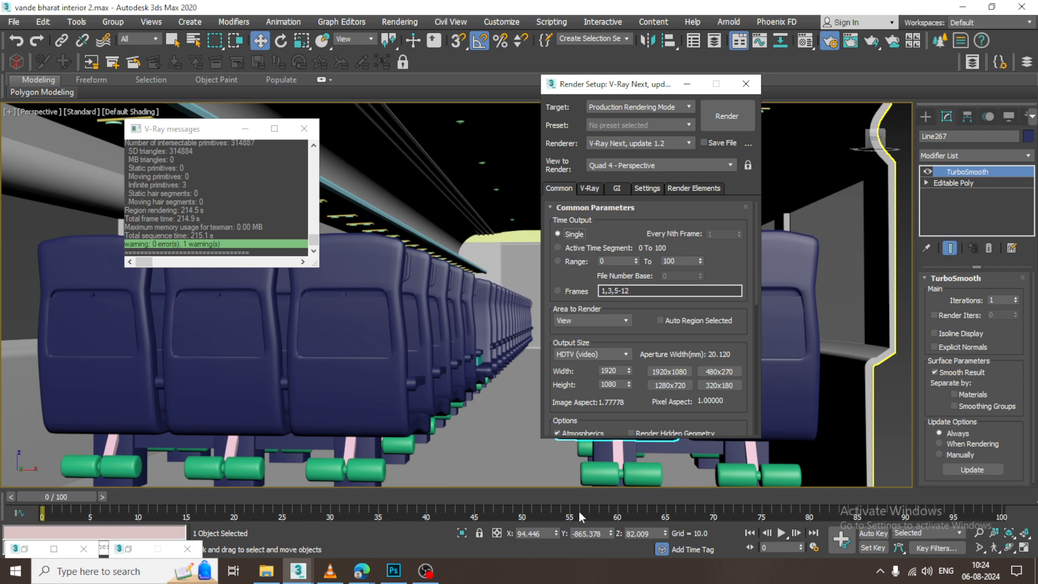
mouse_move(567, 496)
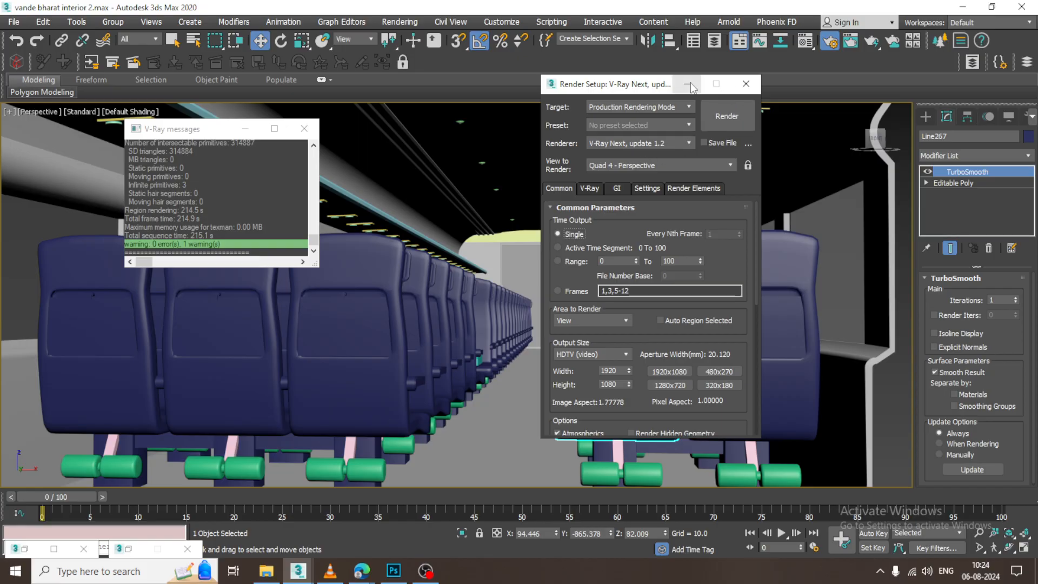
left_click(689, 84)
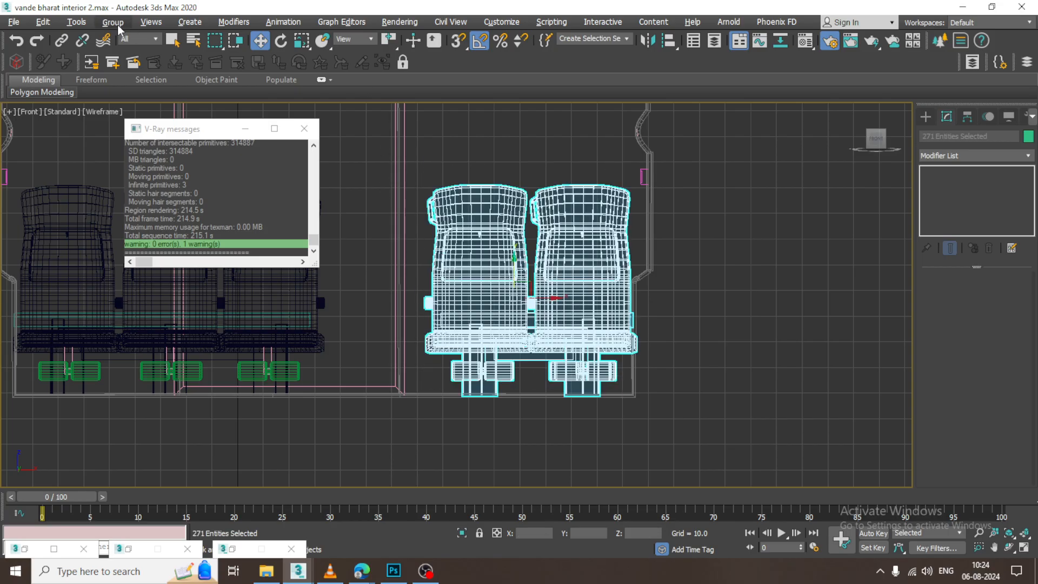
Step: Open the seat group via Group > Open and pick a single seat back in the Perspective view
left_click(111, 21)
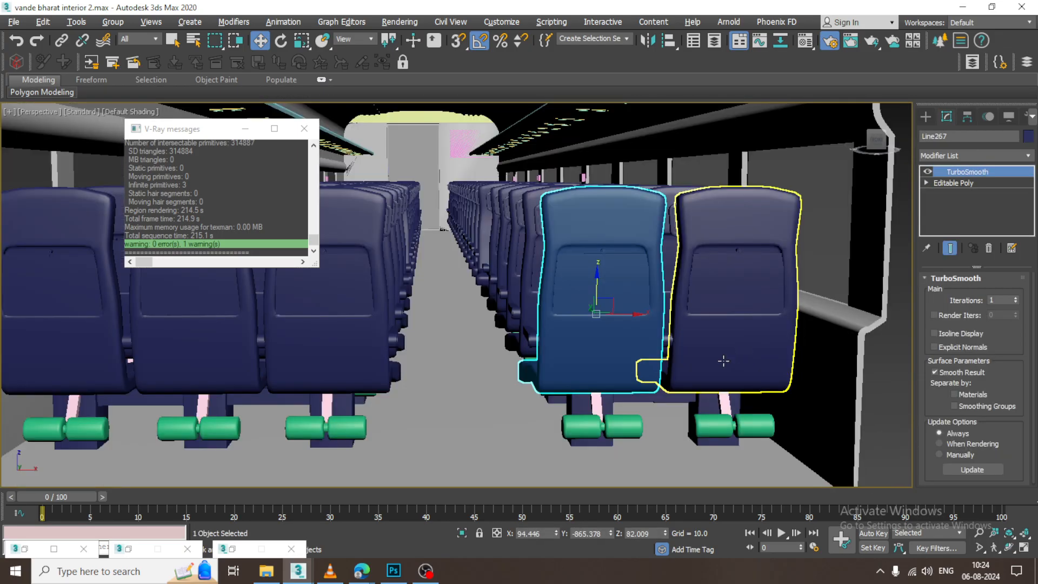
left_click(829, 40)
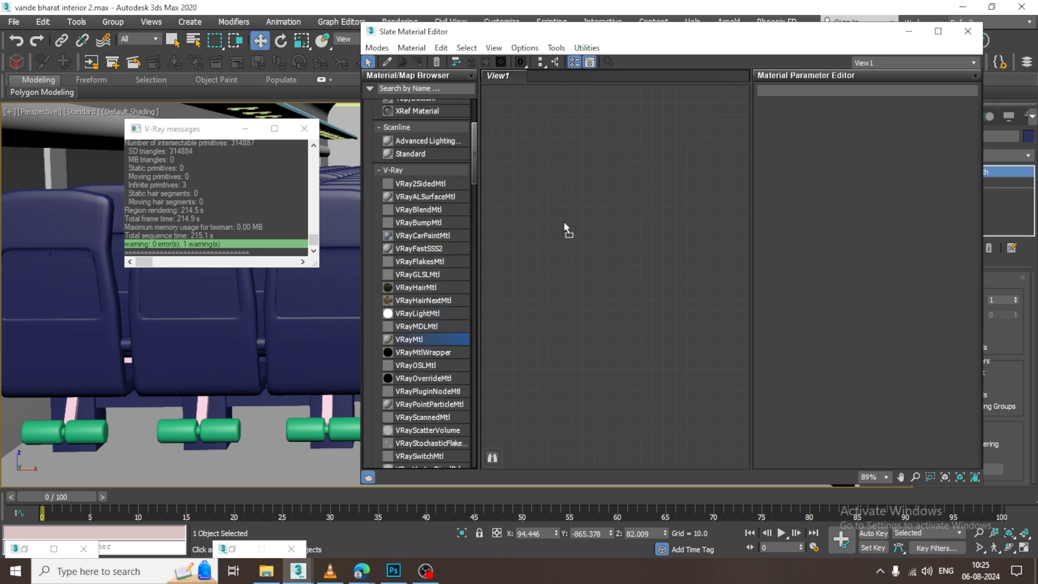
Step: Create a VRayMtl named 'seats' with the 123.jpeg blue fabric bitmap as its diffuse map
double_click(409, 339)
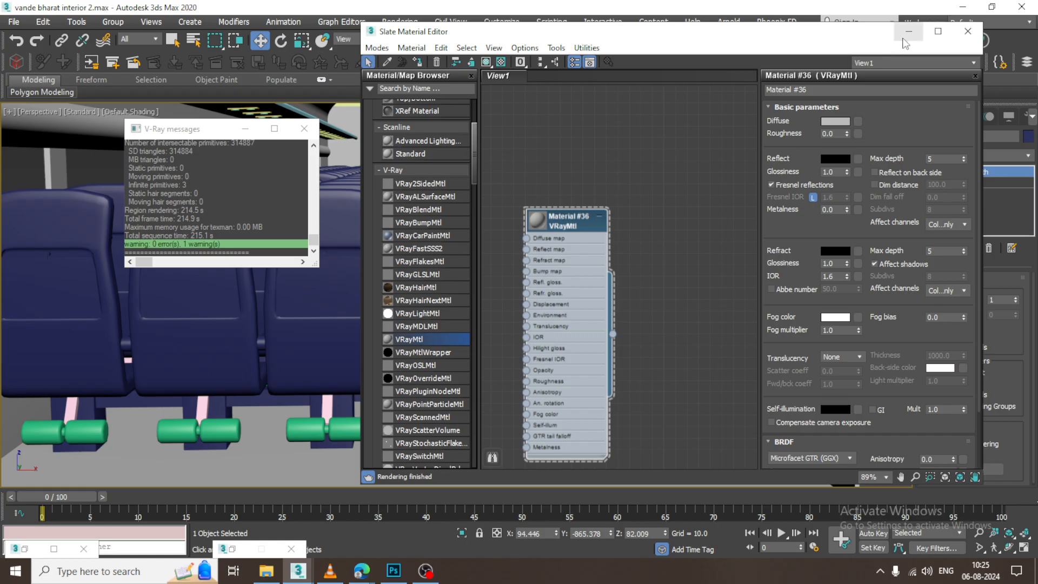
mouse_move(686, 200)
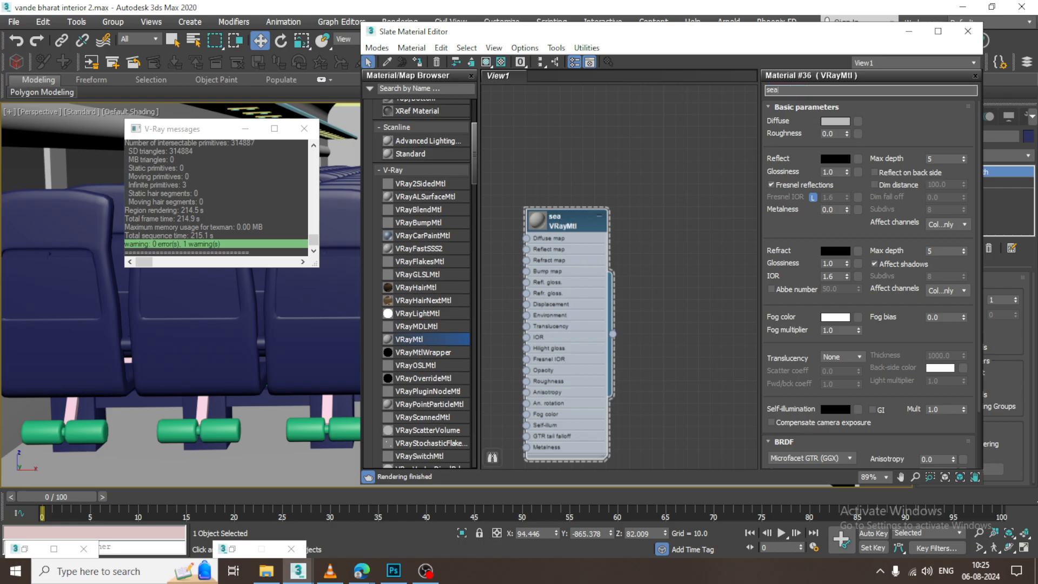
type("seats")
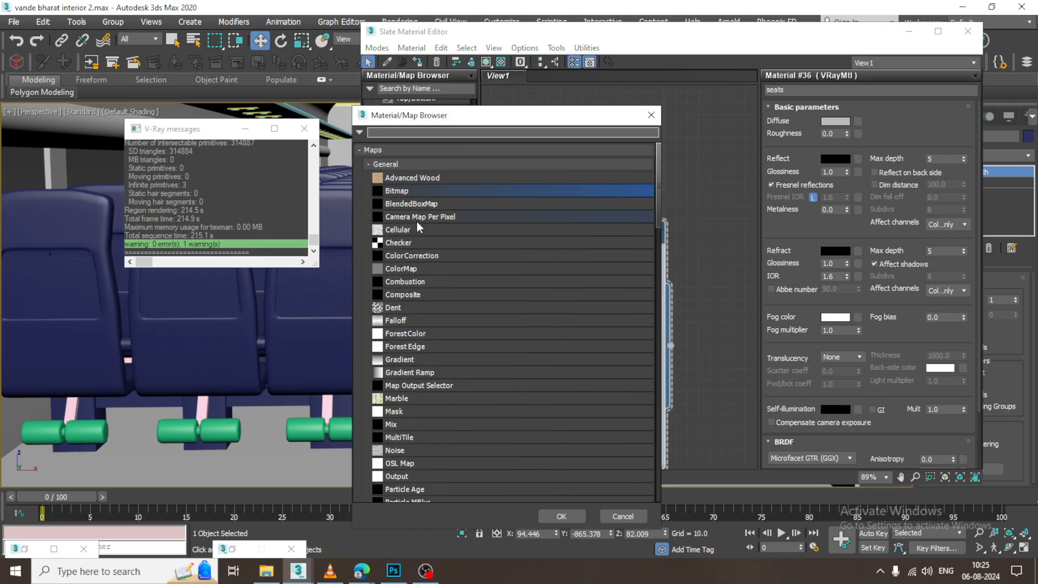
double_click(396, 190)
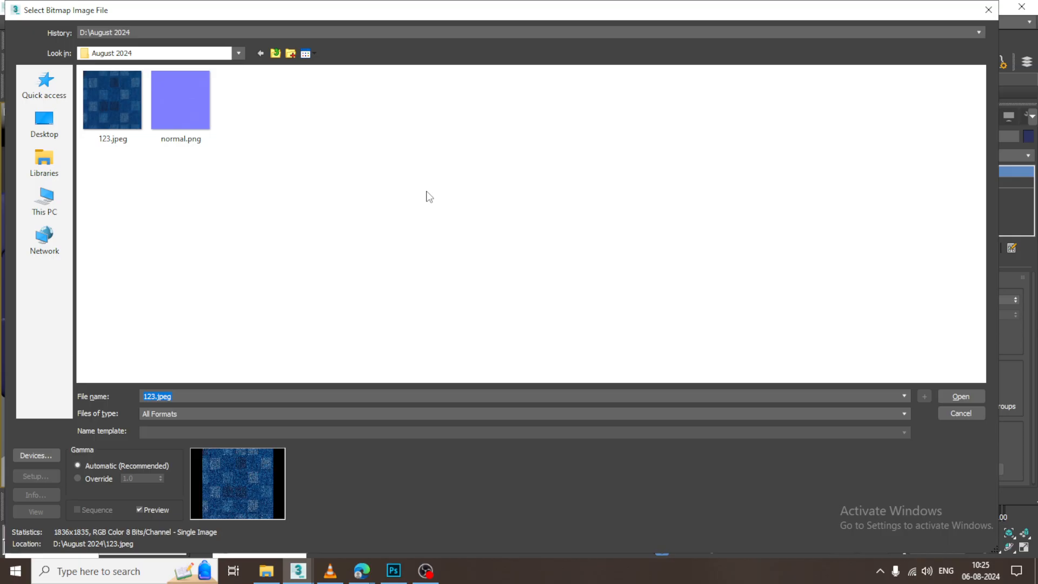
left_click(111, 99)
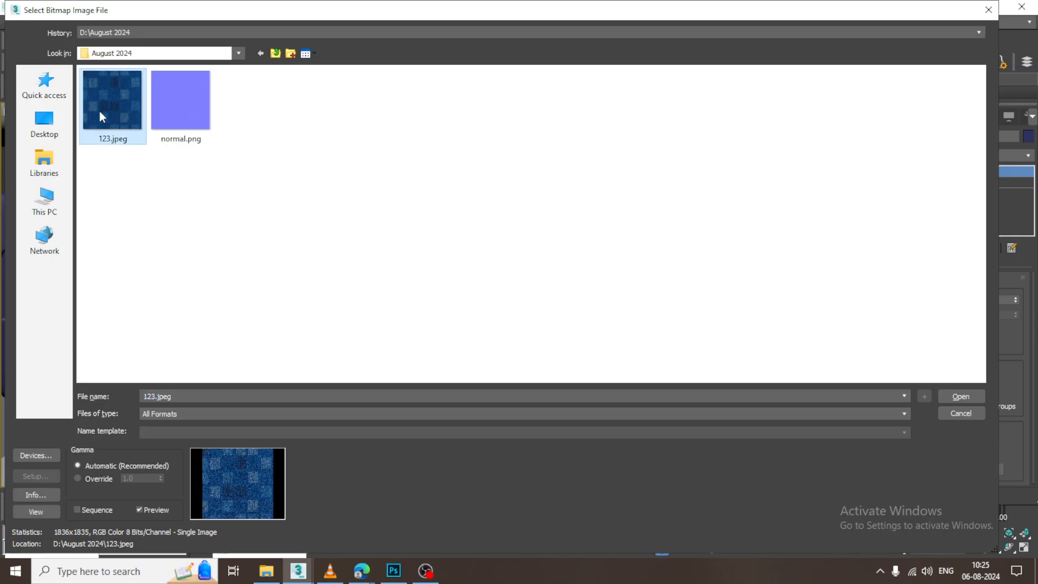
left_click(960, 396)
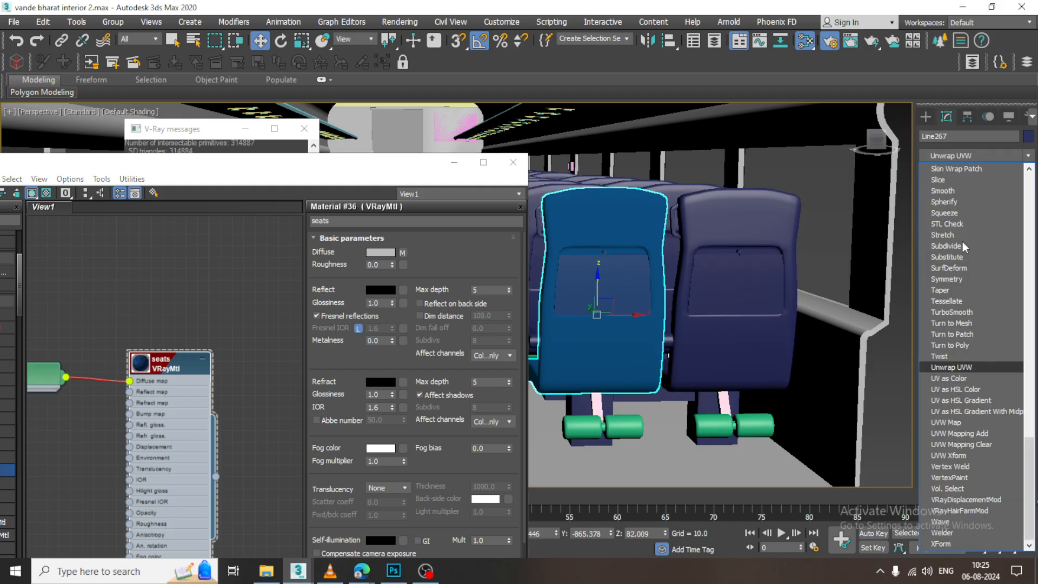
Step: Add a UVW Map modifier to the selected seat back
left_click(950, 423)
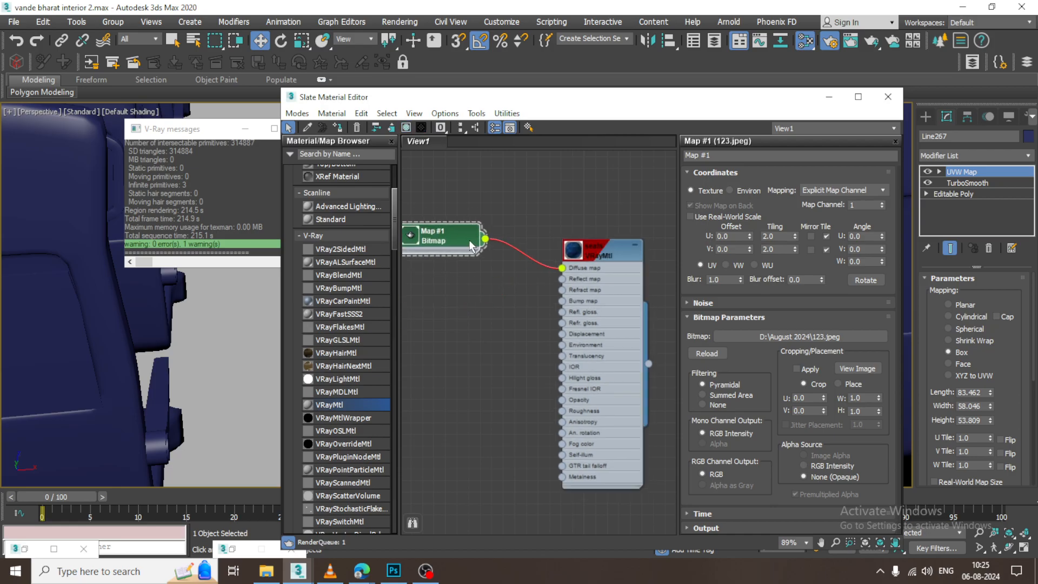
Step: Feed normal.png through a VRayBump2Normal node into the seats material's bump slot and assign it to the seat
scroll("down", 3)
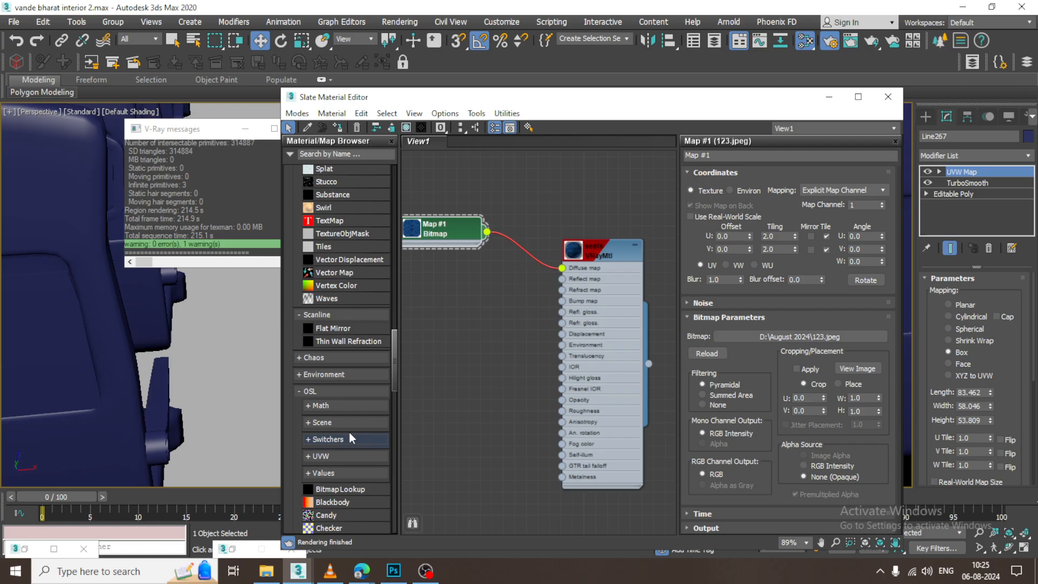
scroll("down", 3)
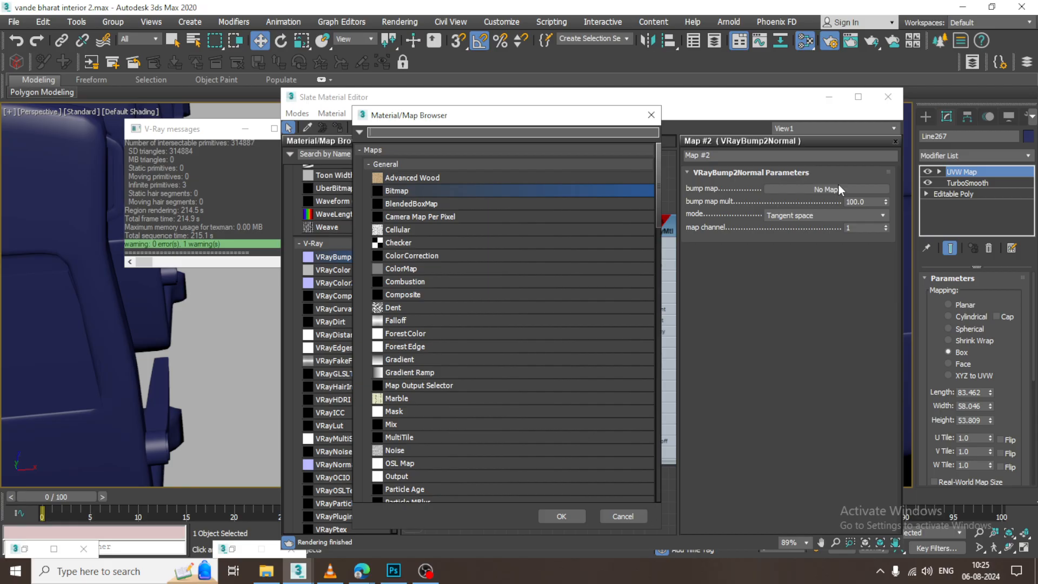
double_click(397, 191)
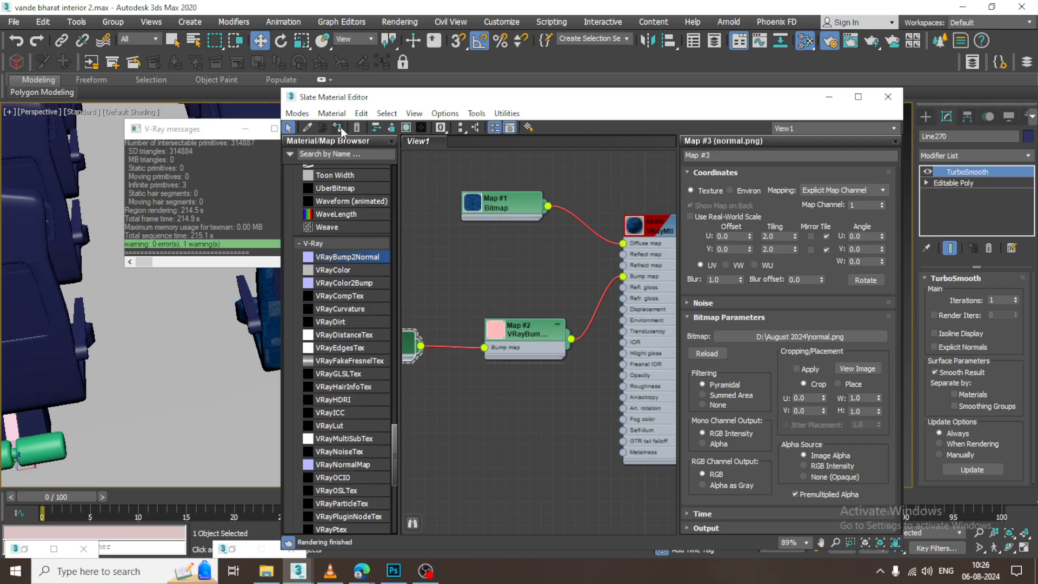
left_click(888, 96)
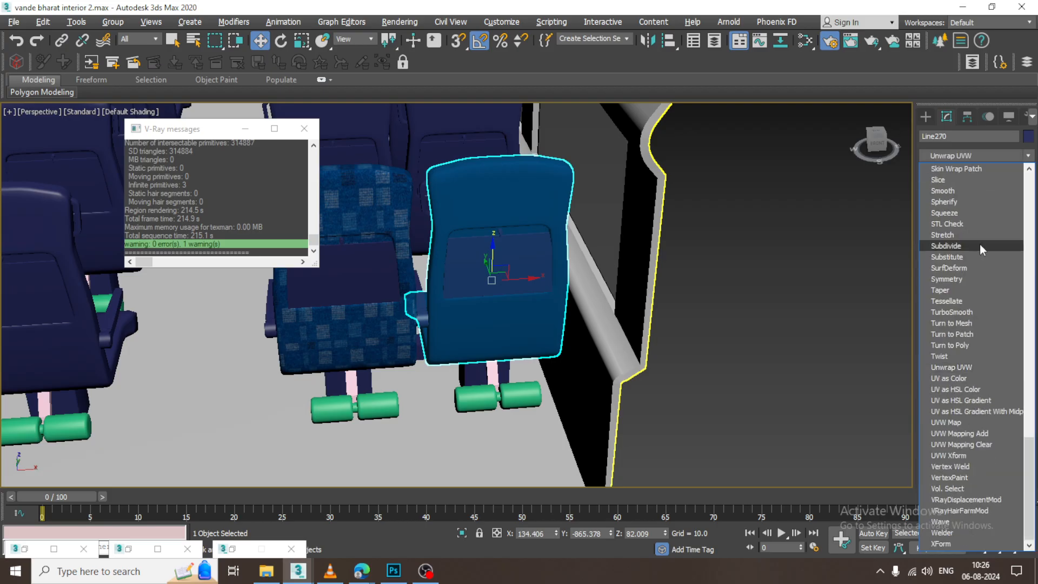
Step: Give the first seats by the window UVW Map modifiers set to Box mapping
left_click(952, 423)
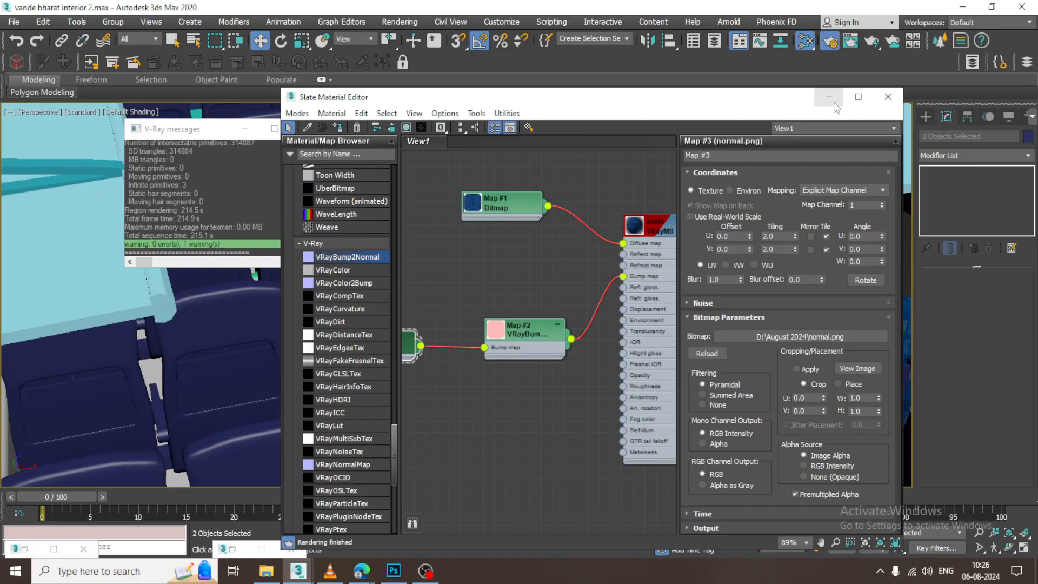
left_click(888, 96)
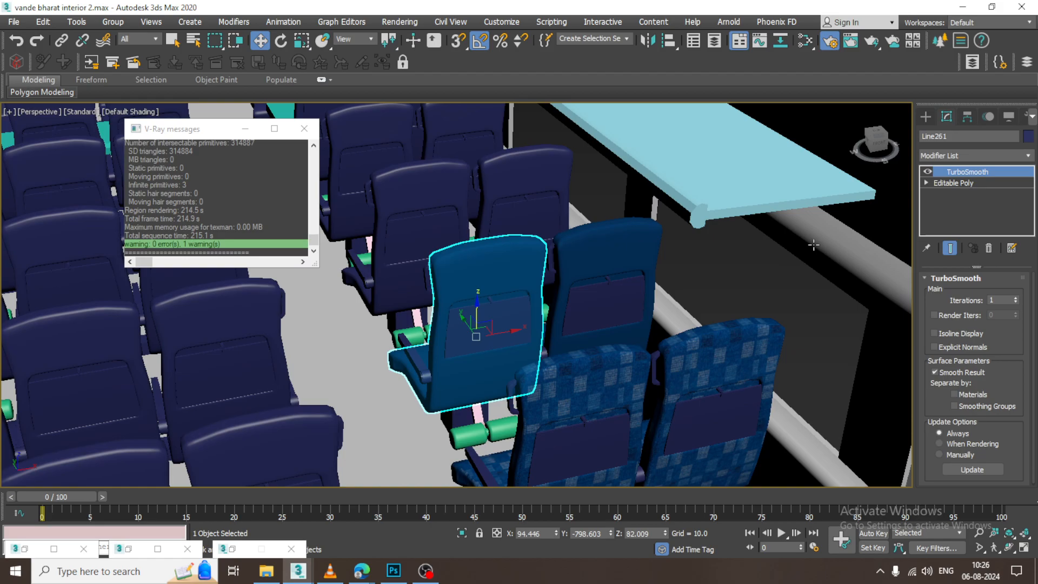
left_click(975, 154)
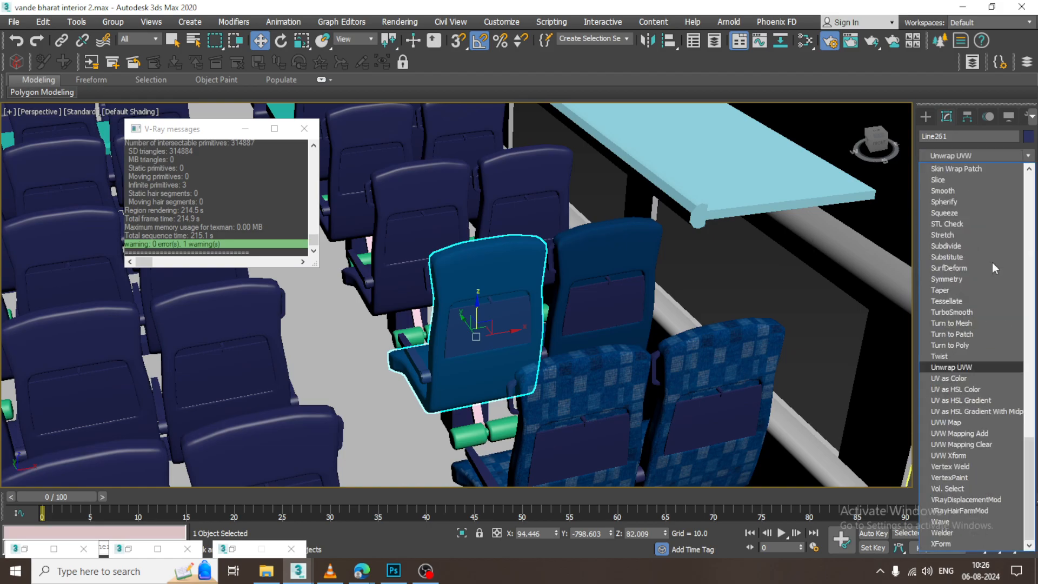
left_click(951, 423)
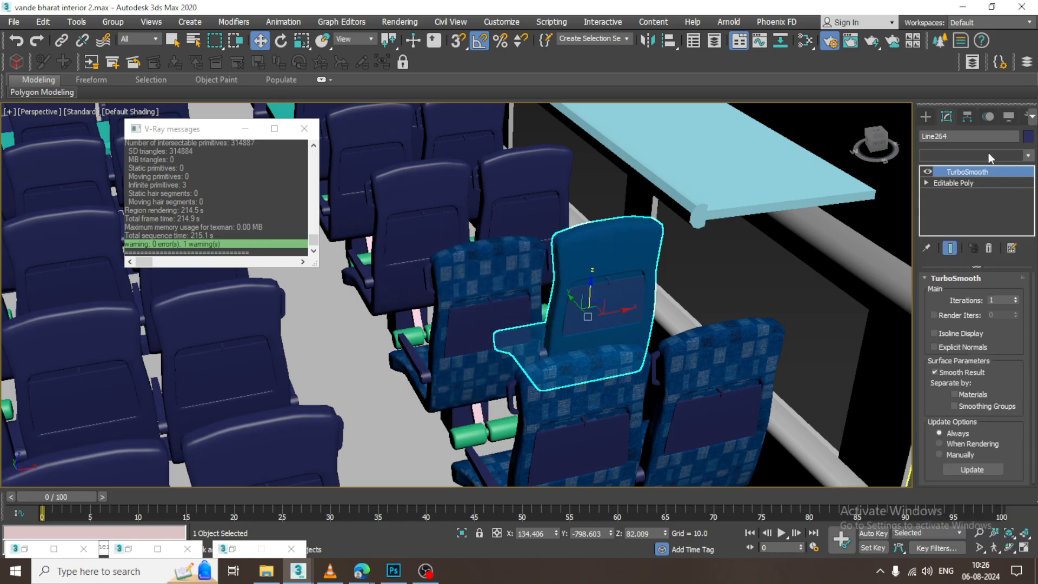
left_click(970, 155)
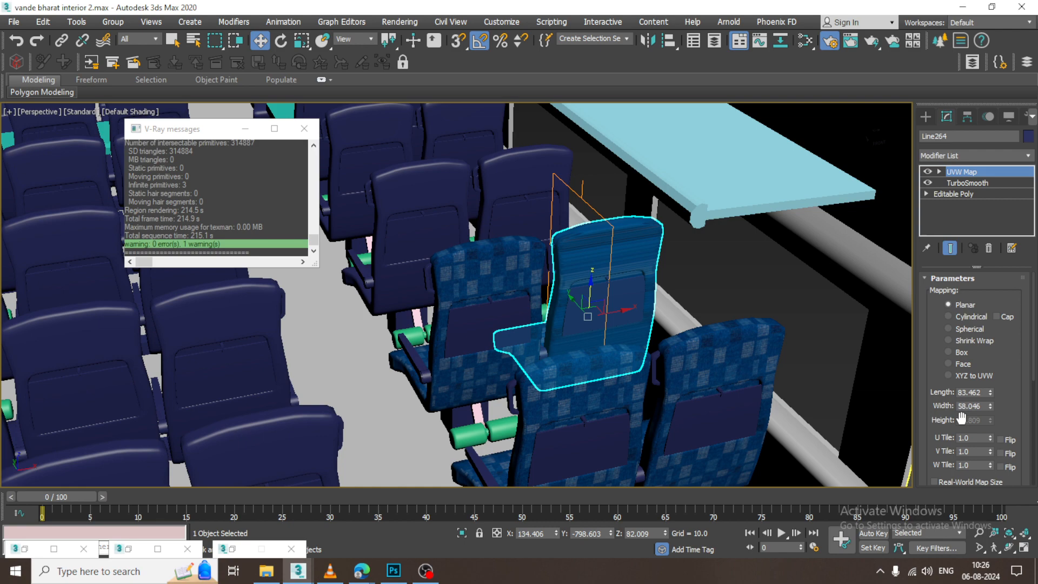
left_click(950, 352)
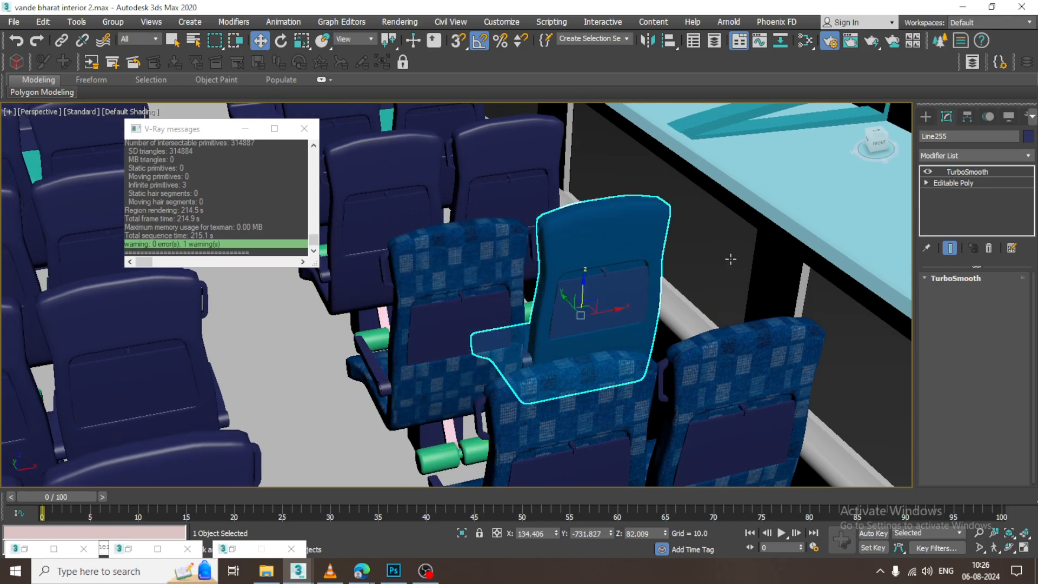
left_click(973, 154)
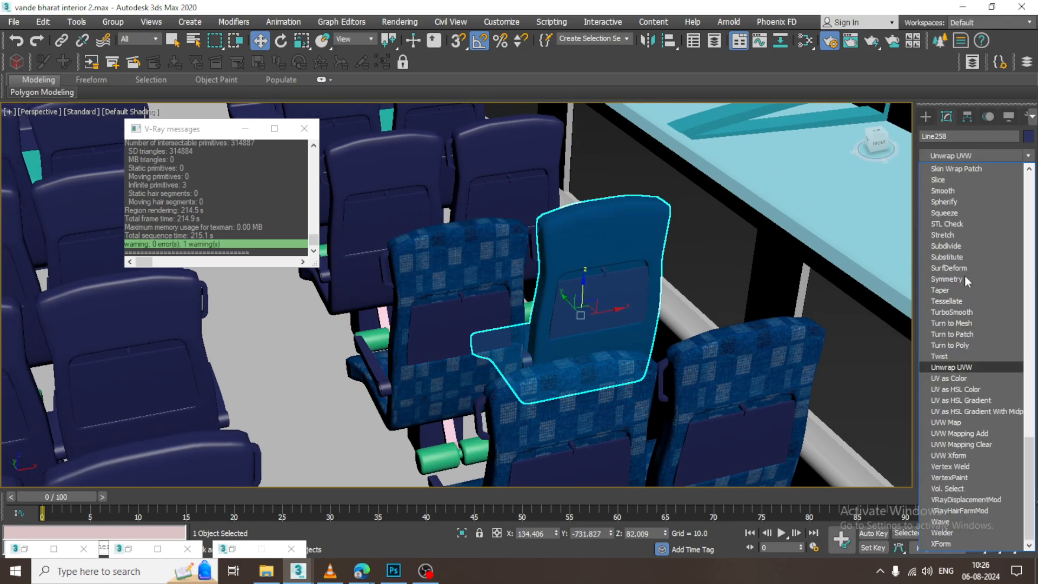
left_click(954, 422)
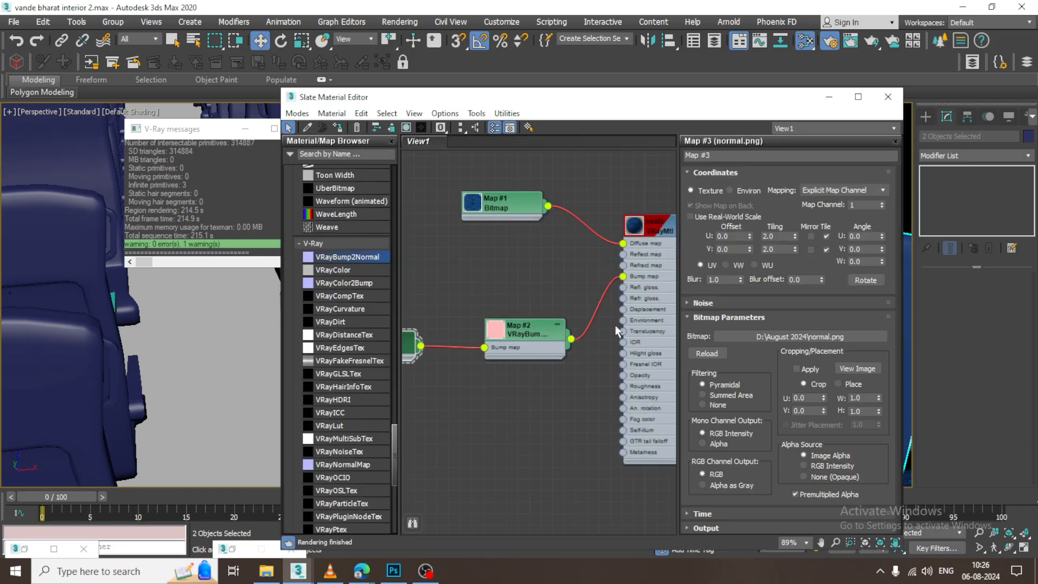
Step: Assign the fabric material to more seats and add box-mapped UVW Map modifiers to them
left_click(888, 96)
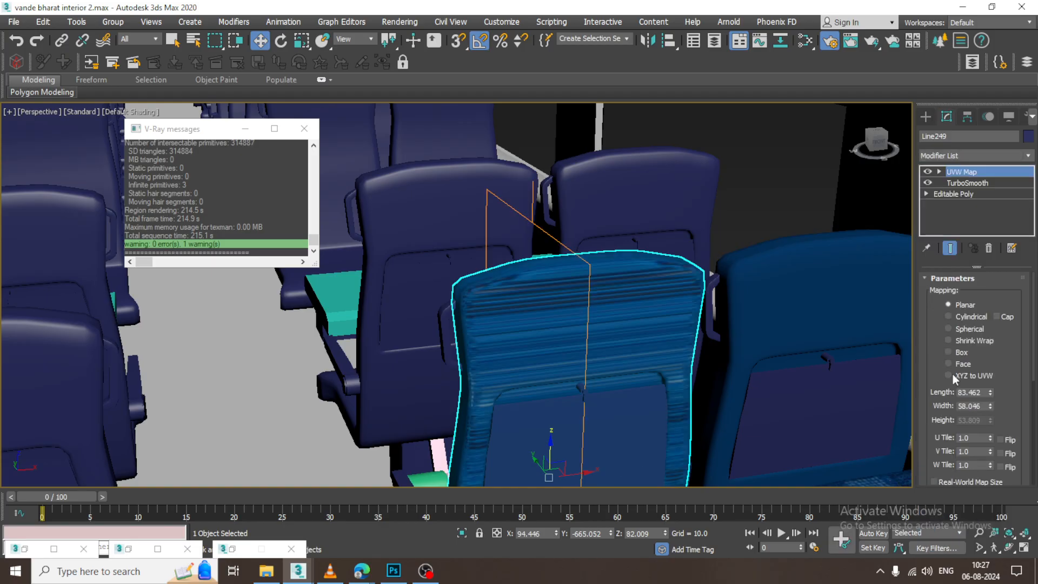
left_click(967, 172)
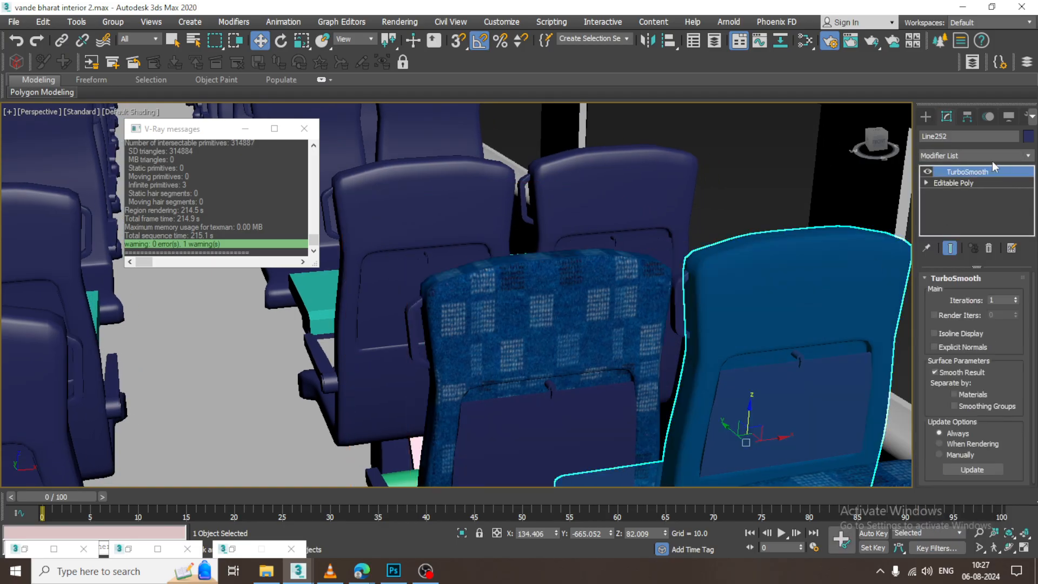
left_click(970, 154)
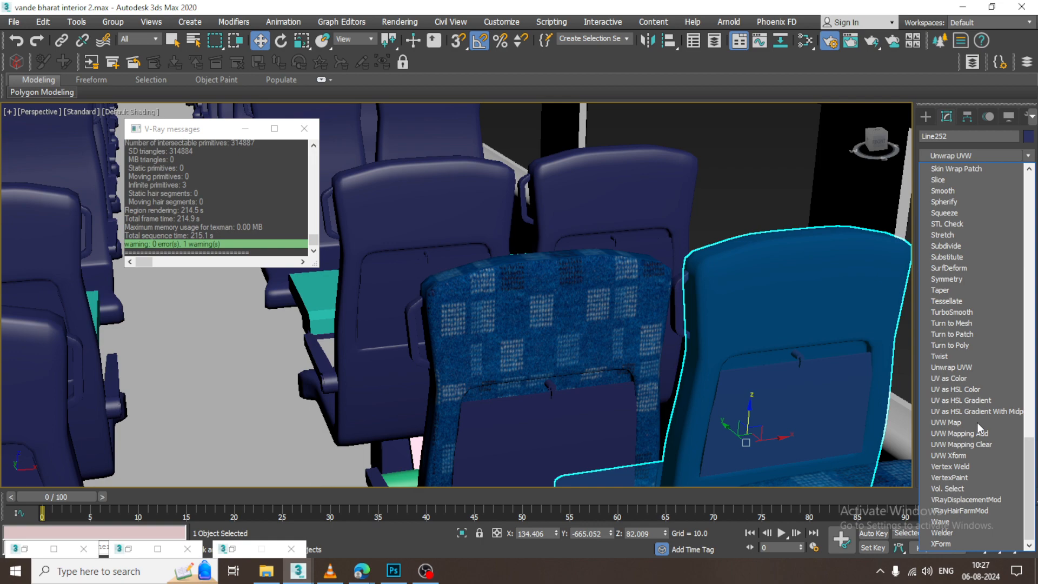
left_click(947, 423)
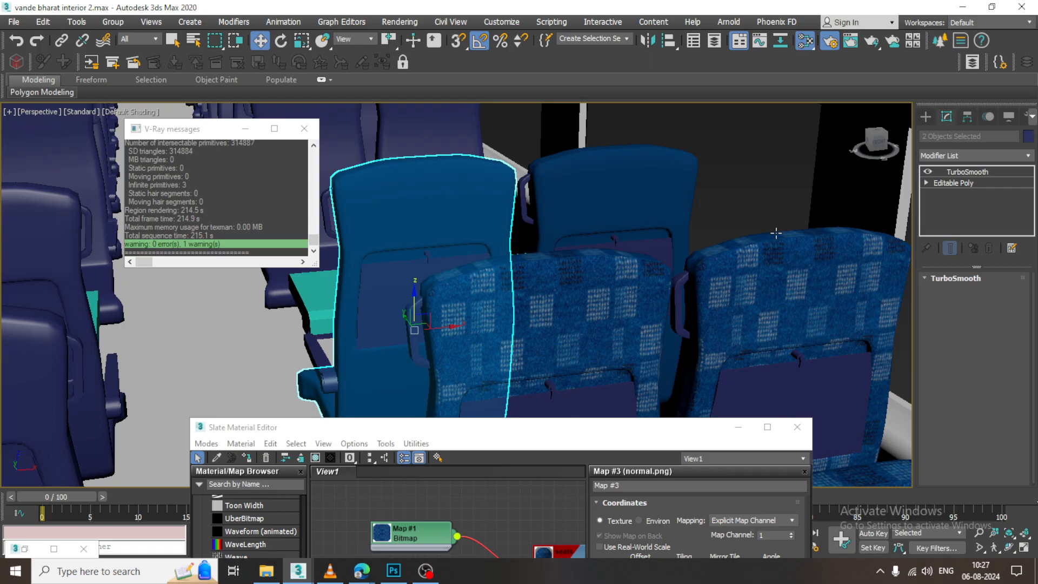
left_click(974, 155)
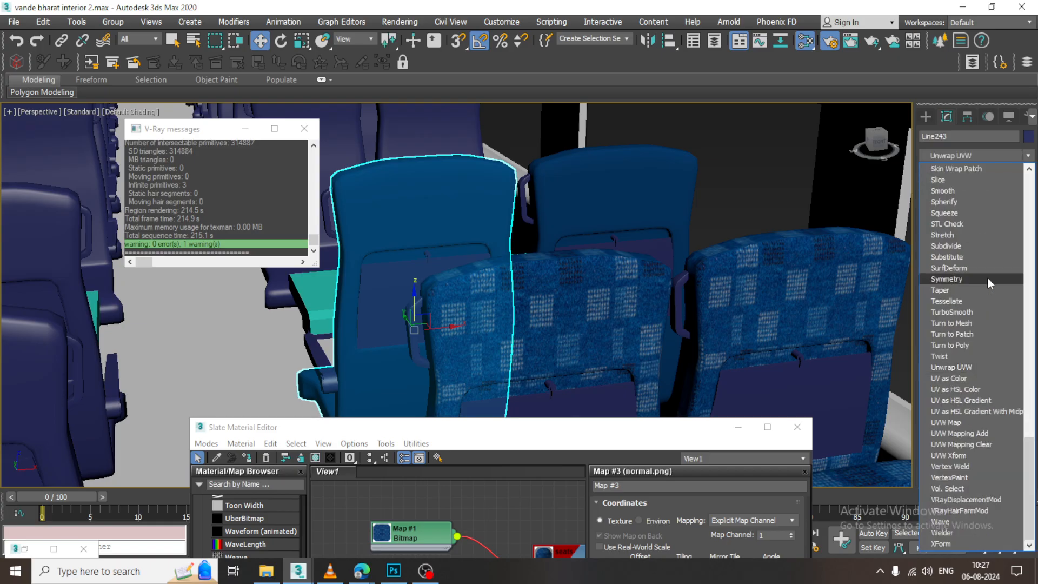
left_click(950, 423)
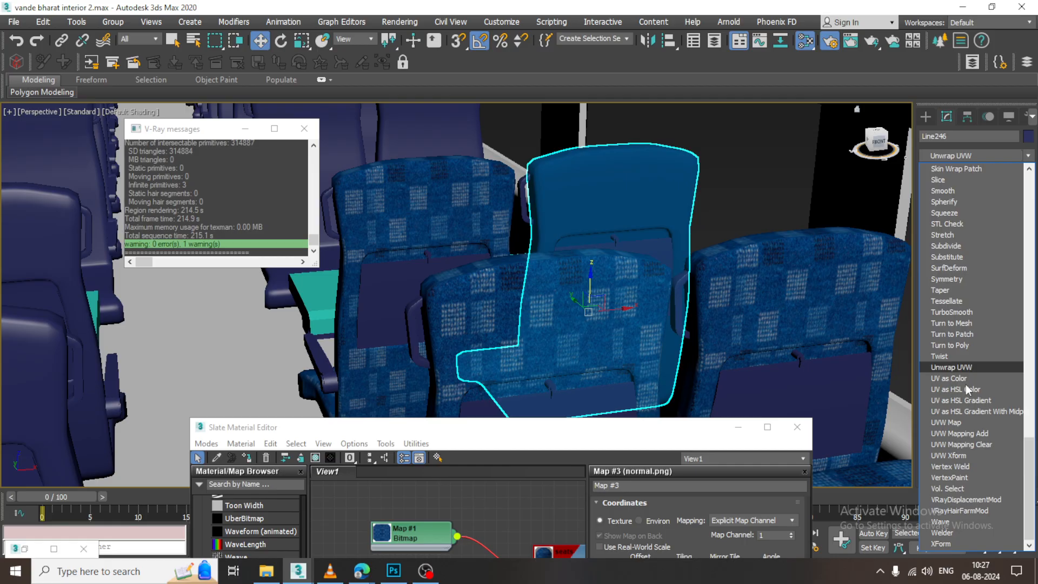
left_click(950, 422)
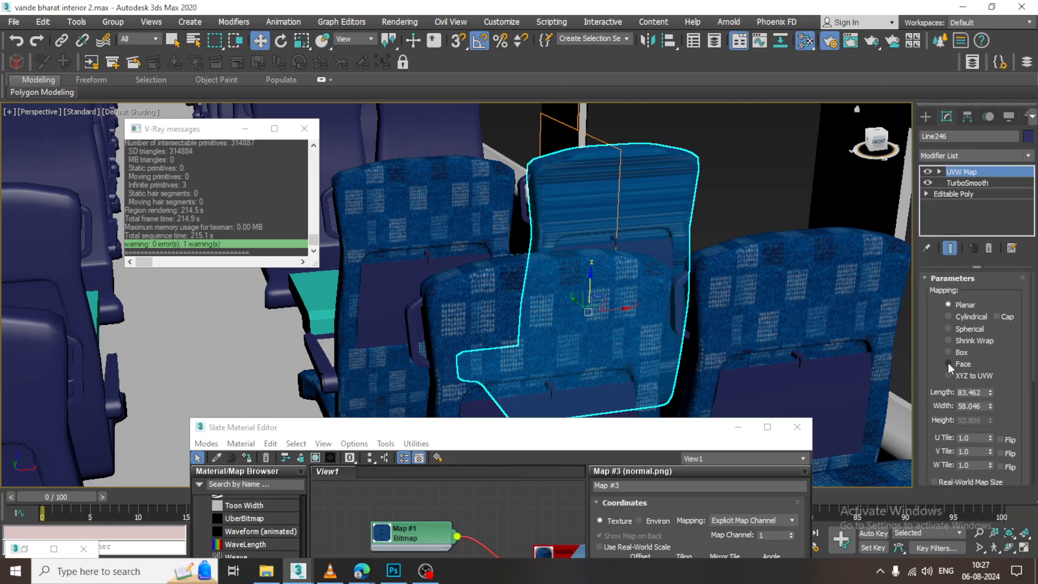
left_click(948, 352)
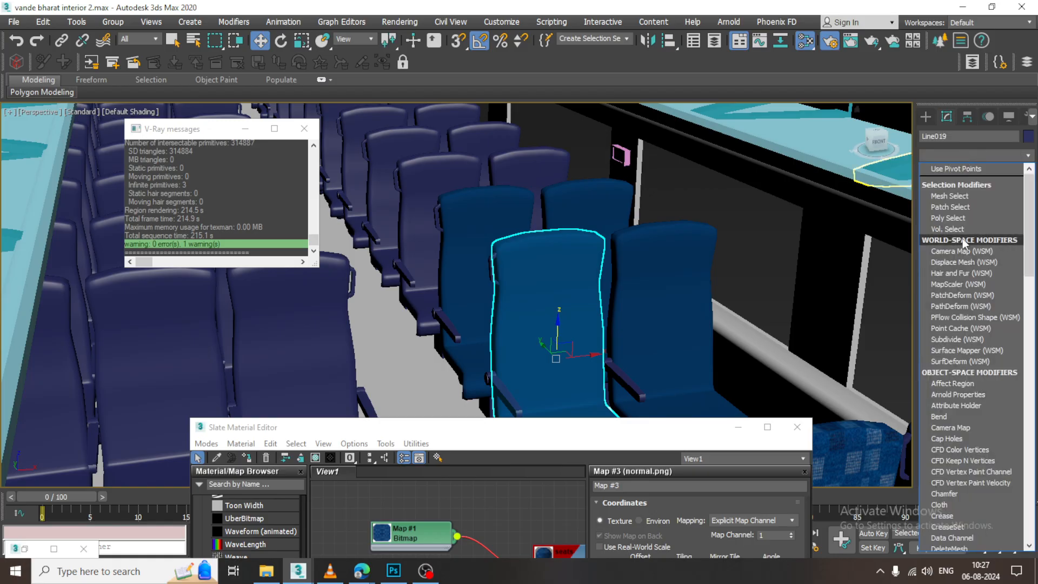
Step: Add box-mapped UVW Map modifiers to the neighbouring window seats as well
scroll("down", 3)
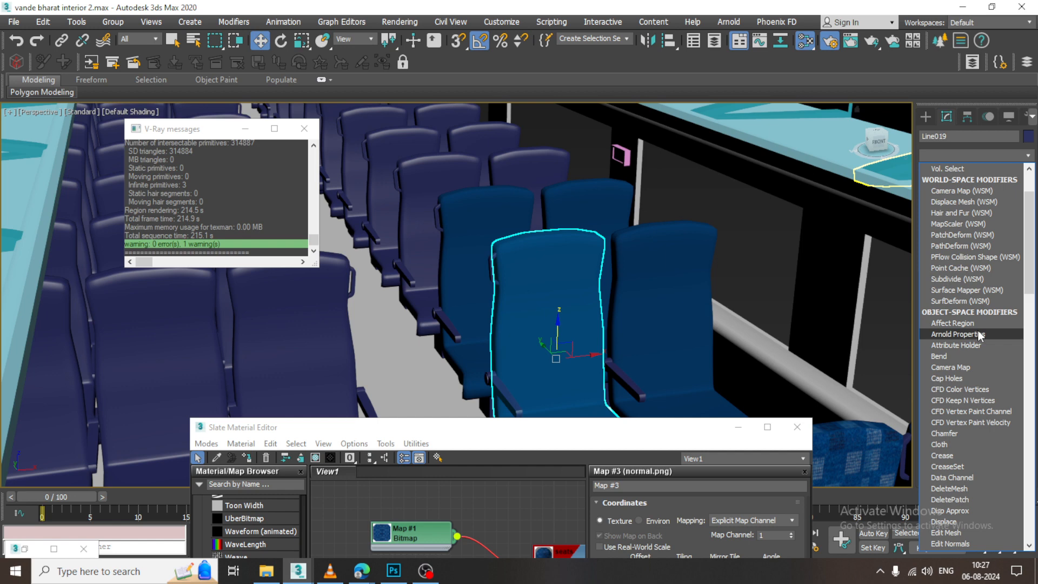
left_click(967, 172)
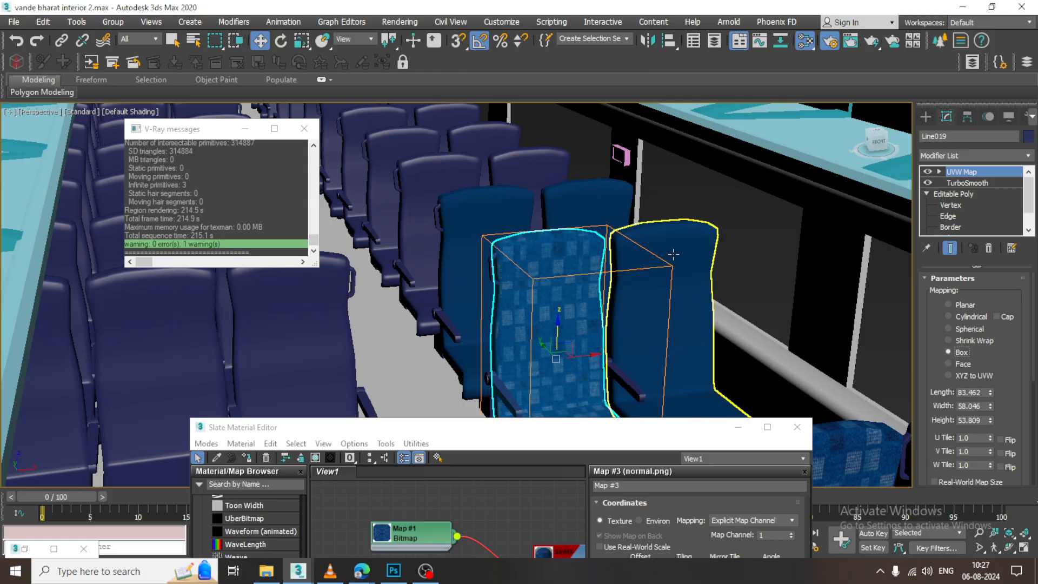
left_click(970, 155)
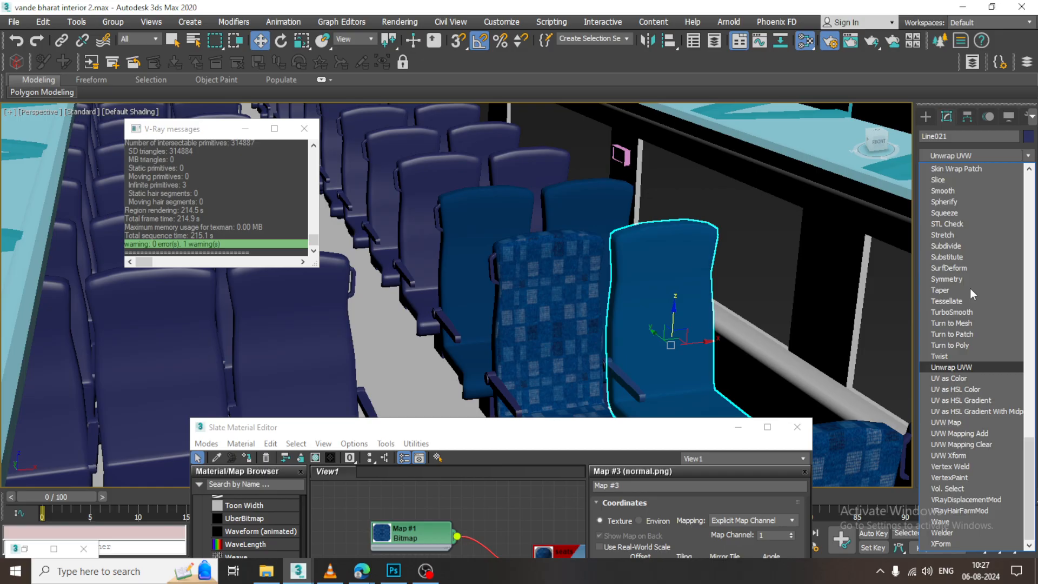
left_click(951, 423)
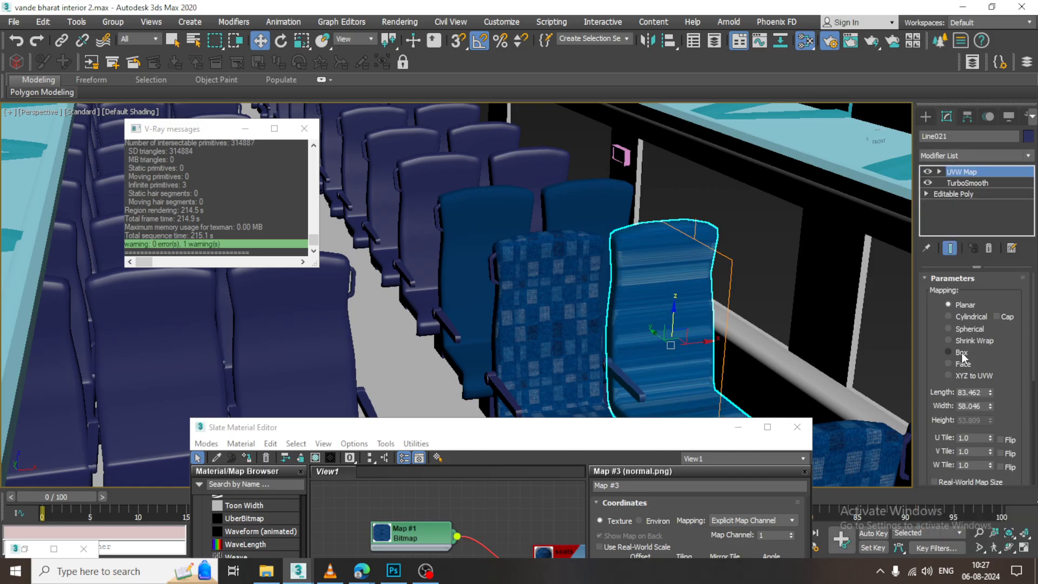
left_click(974, 155)
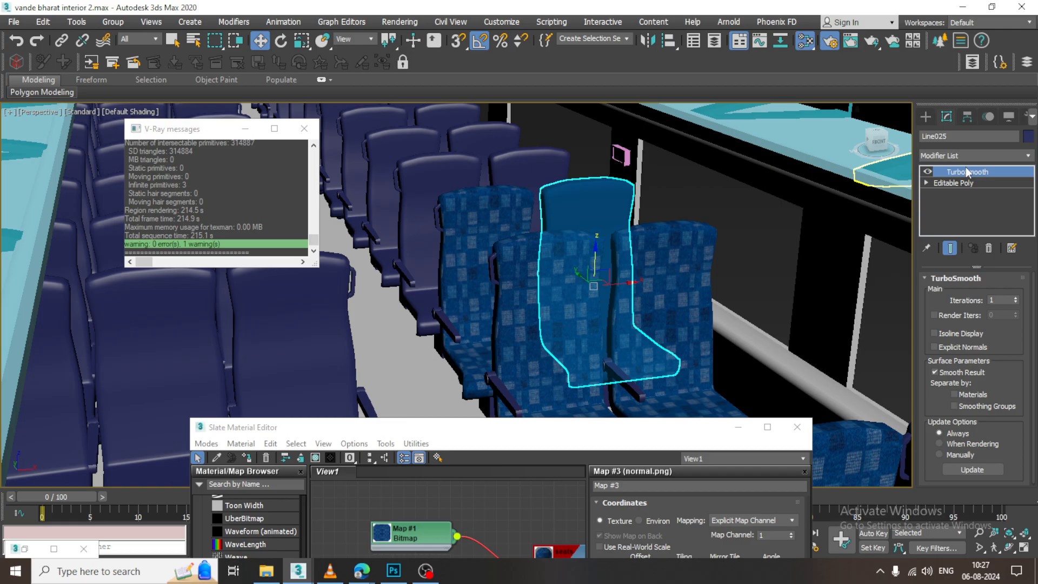
left_click(974, 154)
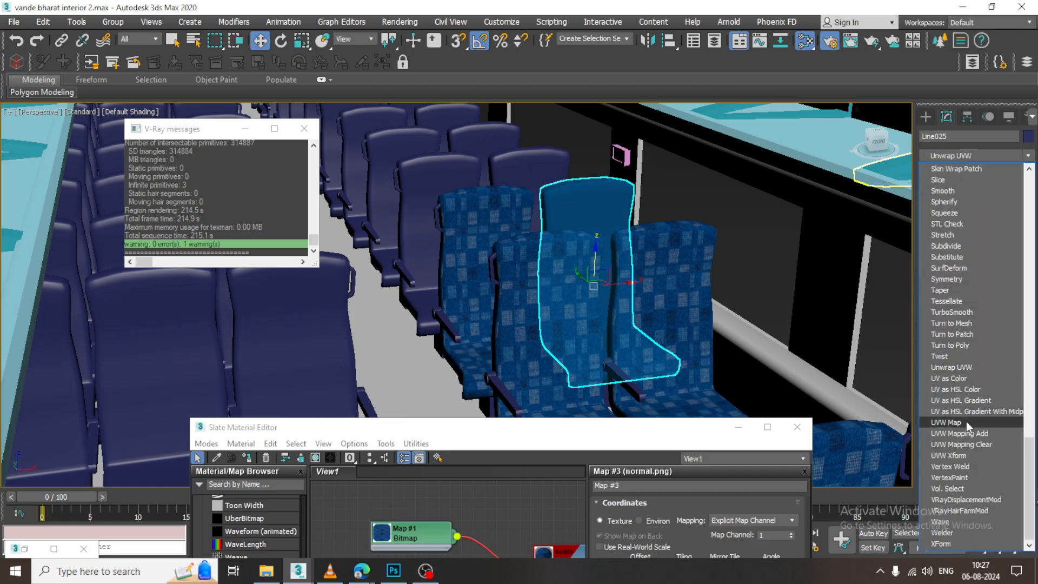
left_click(947, 423)
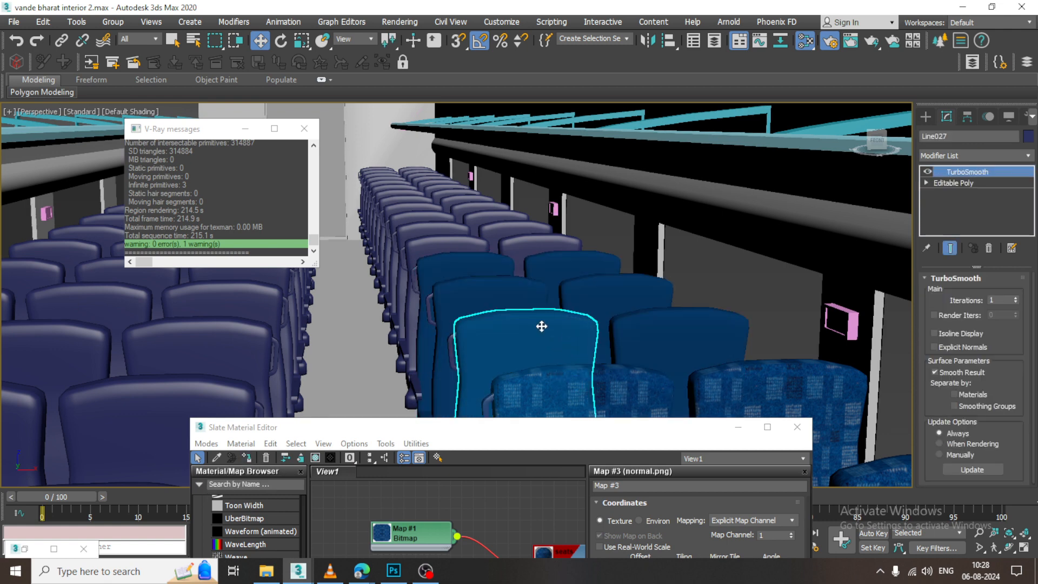
Step: Give the plain front-row block of four seat backs a UVW Map modifier with Box mapping
left_click(699, 327)
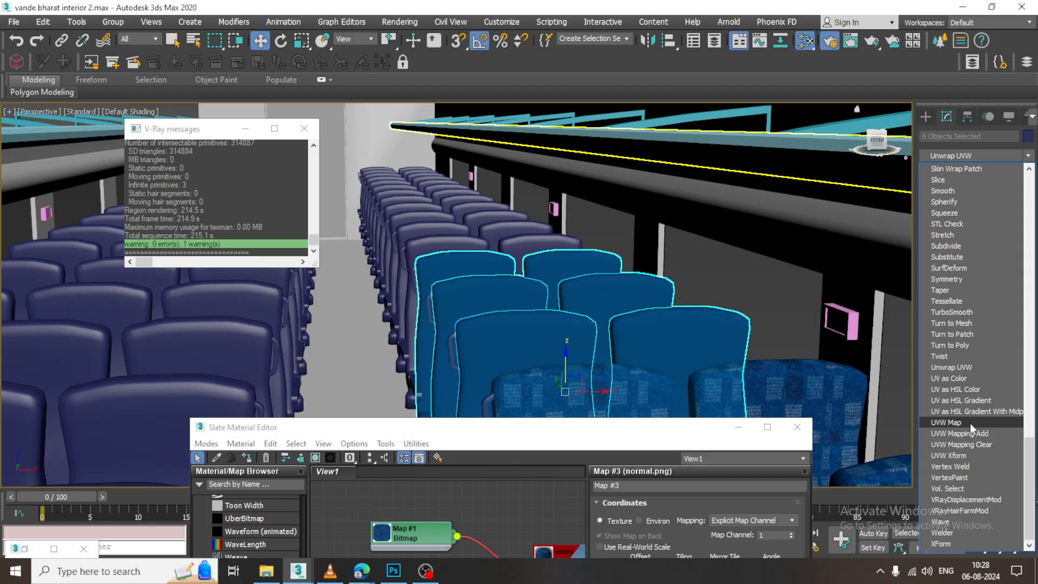
left_click(947, 423)
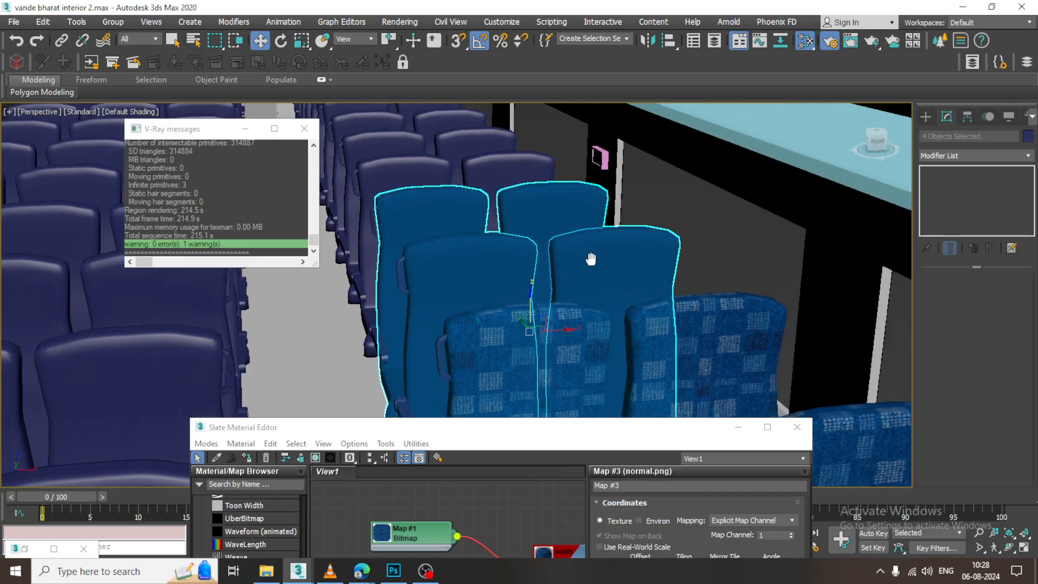
left_click(973, 155)
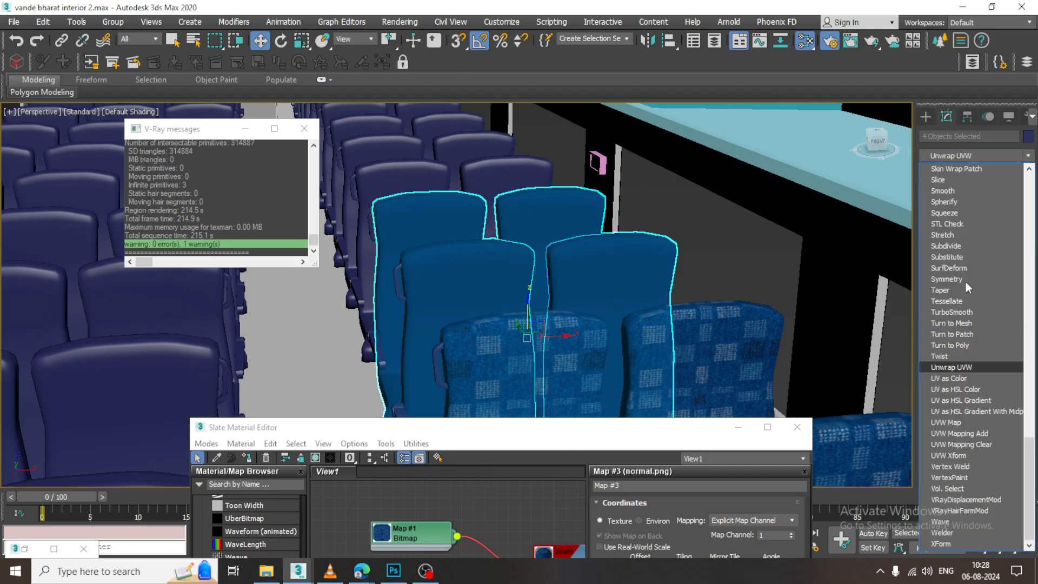
left_click(952, 423)
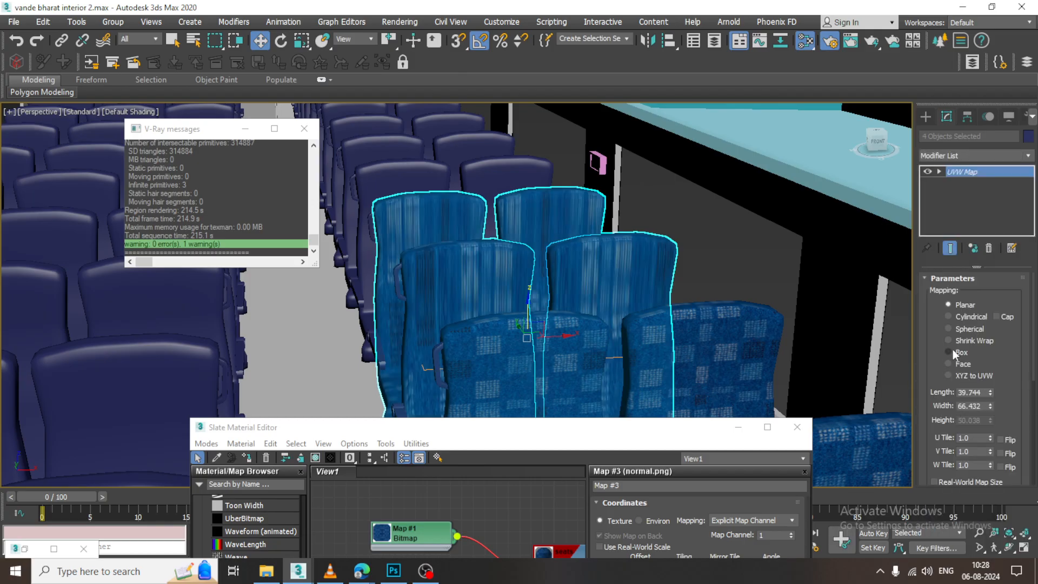
left_click(949, 353)
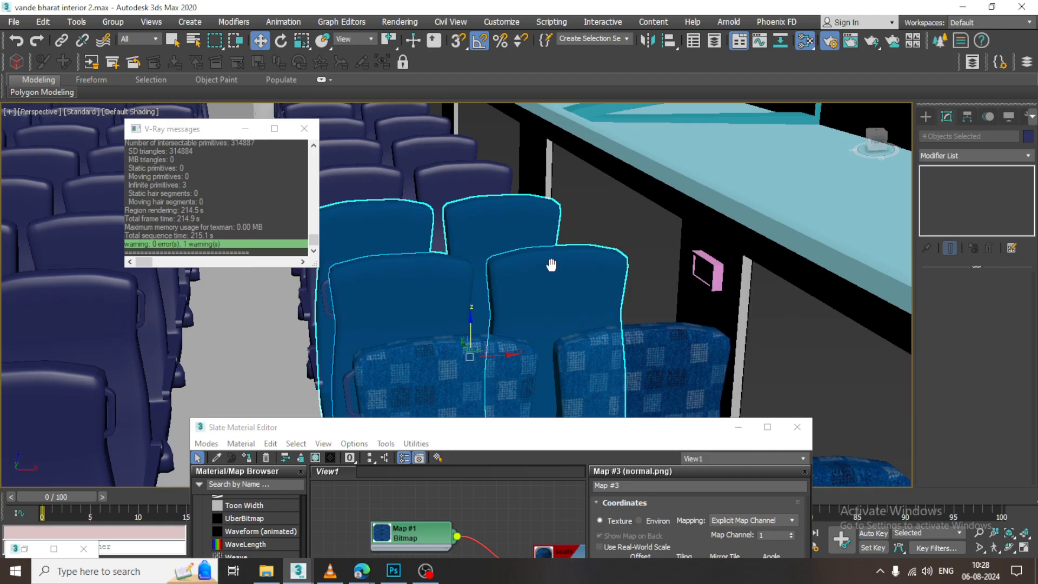
Step: Try a further UVW Map modifier on the rear seat backs, leaving them planar-mapped for now
left_click(970, 156)
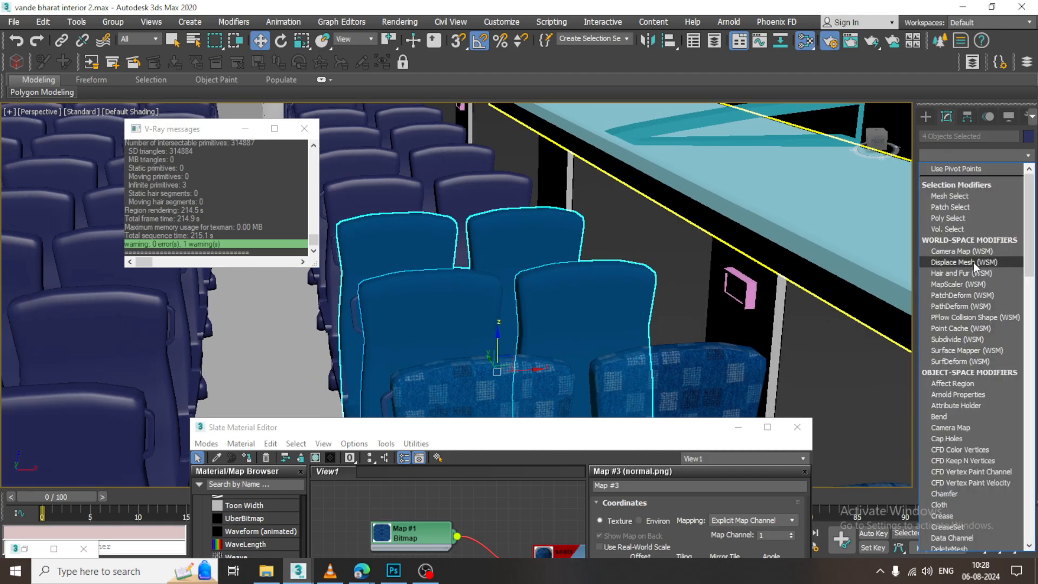
scroll("down", 3)
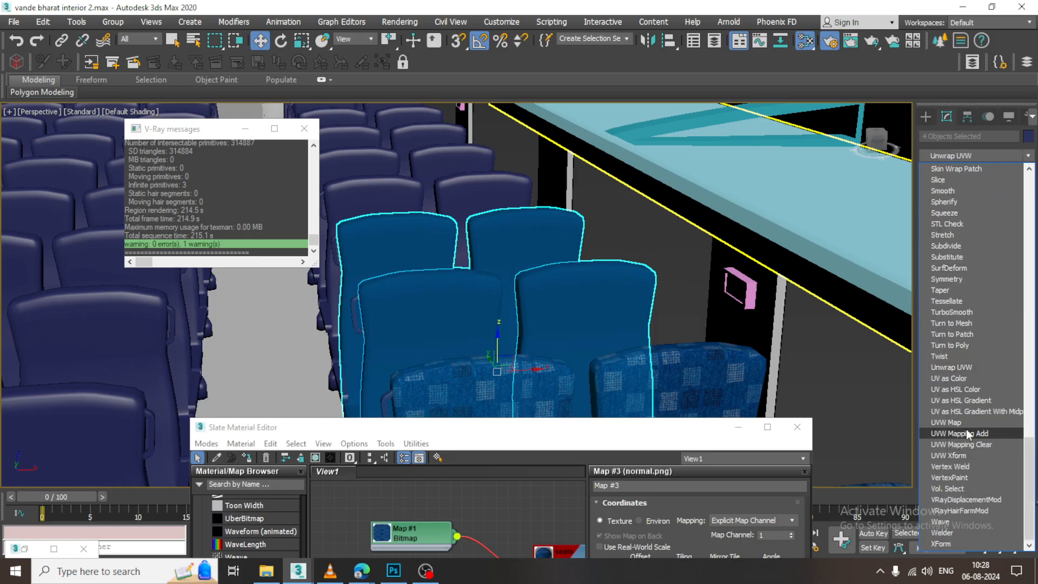
left_click(949, 433)
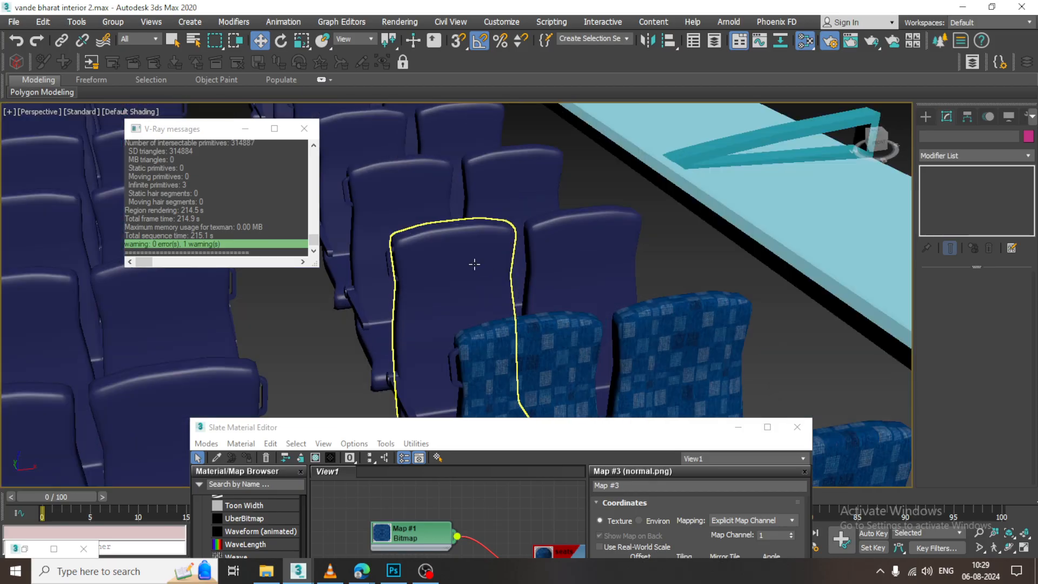
Step: Add a UVW Map modifier with Box mapping to the next four seat backs
left_click(549, 215)
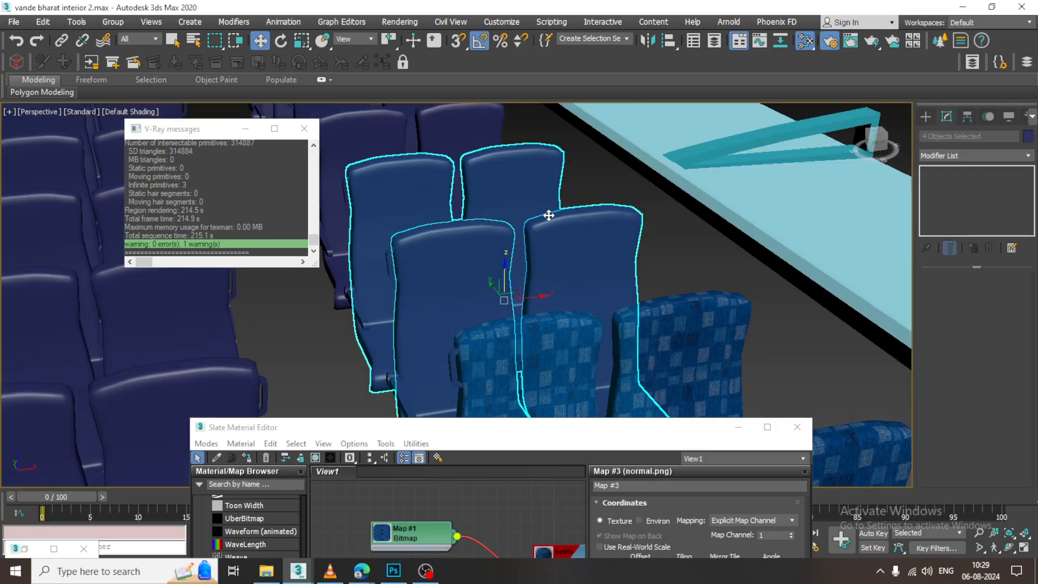
left_click(971, 156)
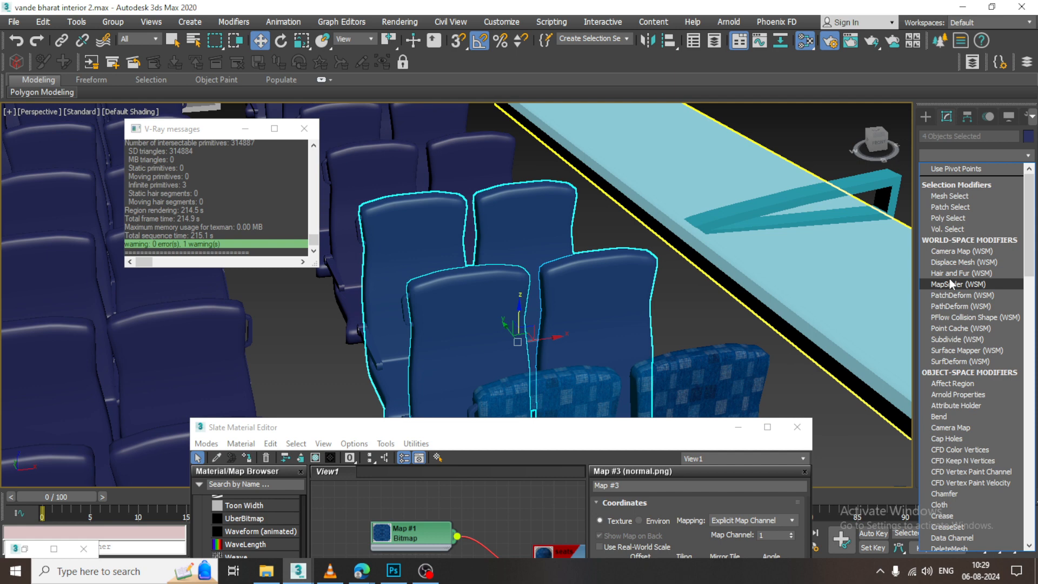
left_click(954, 283)
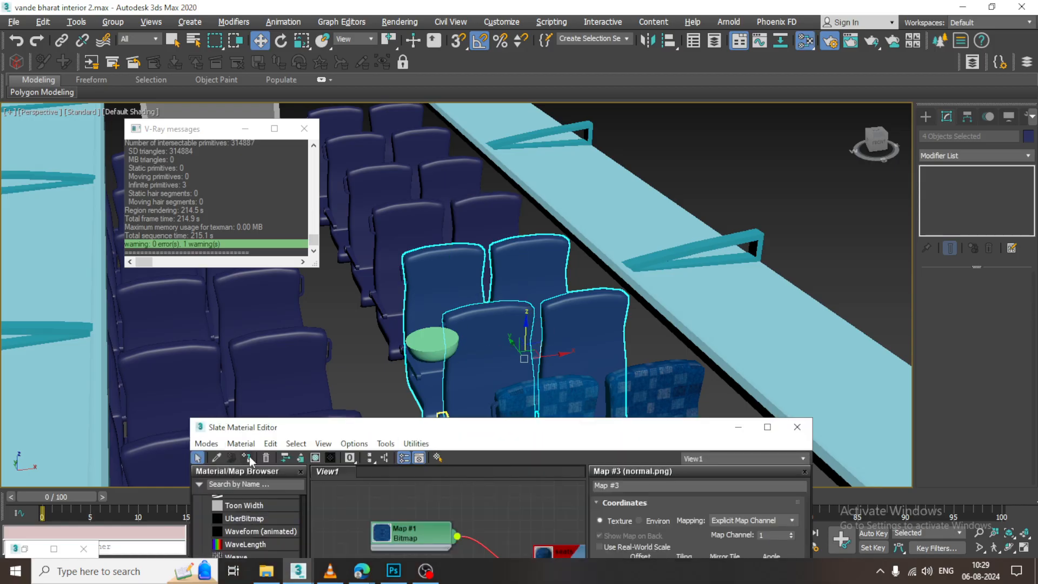
left_click(1028, 155)
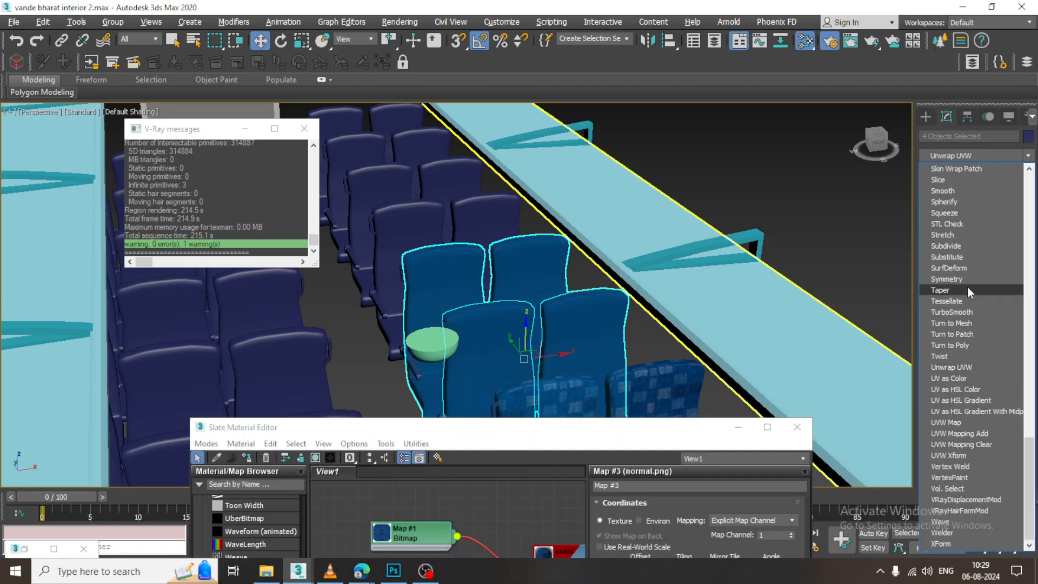
left_click(952, 423)
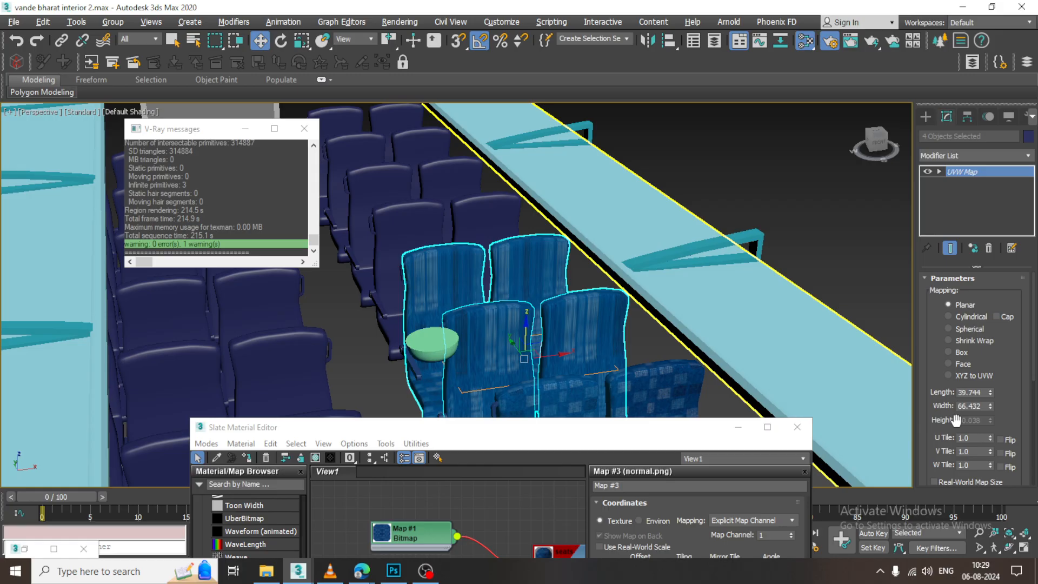
left_click(949, 353)
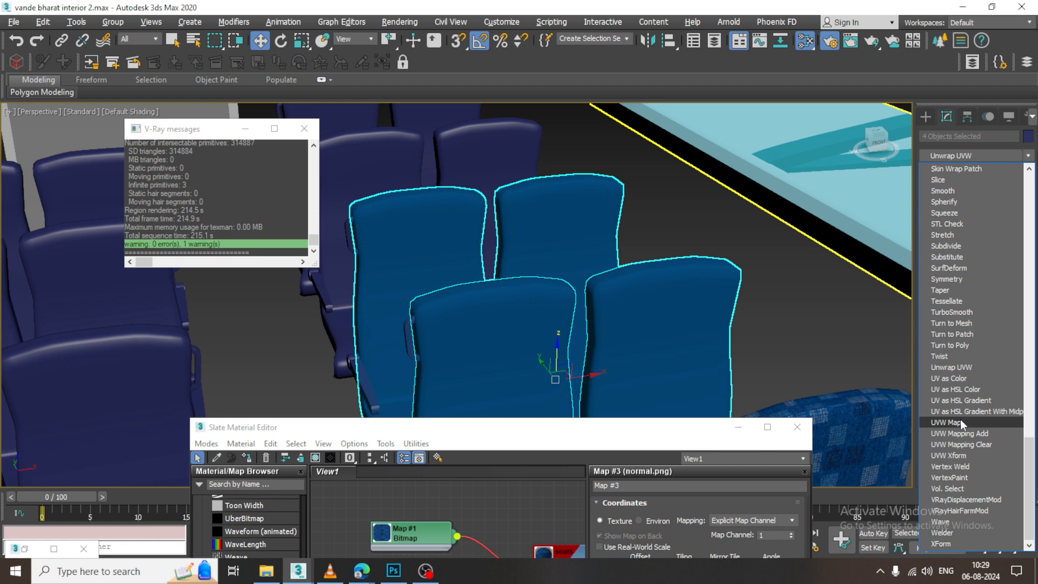
Step: Apply another box-mapped UVW Map so the fabric no longer stretches on these seats
left_click(948, 423)
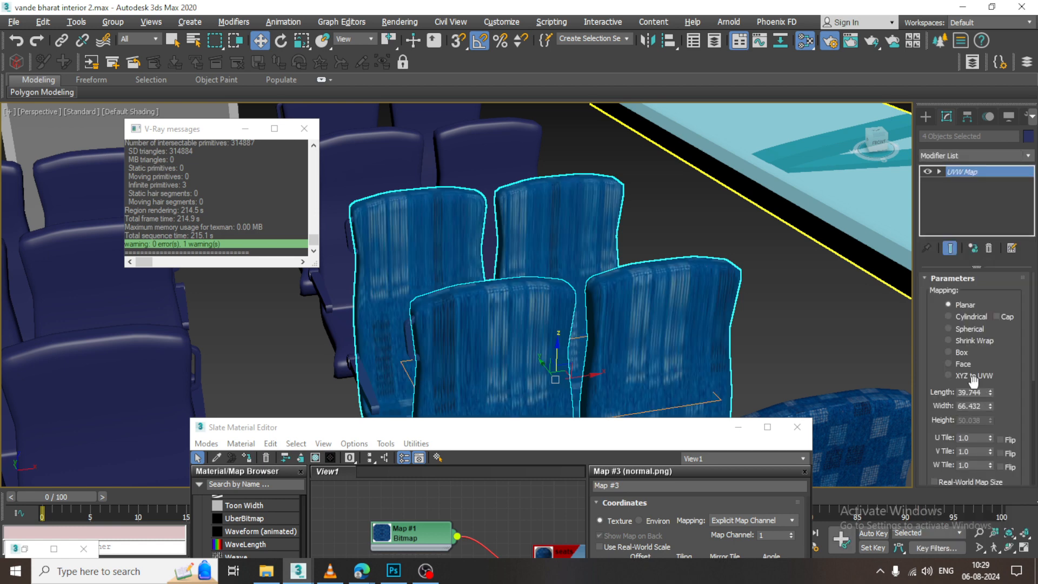
left_click(949, 352)
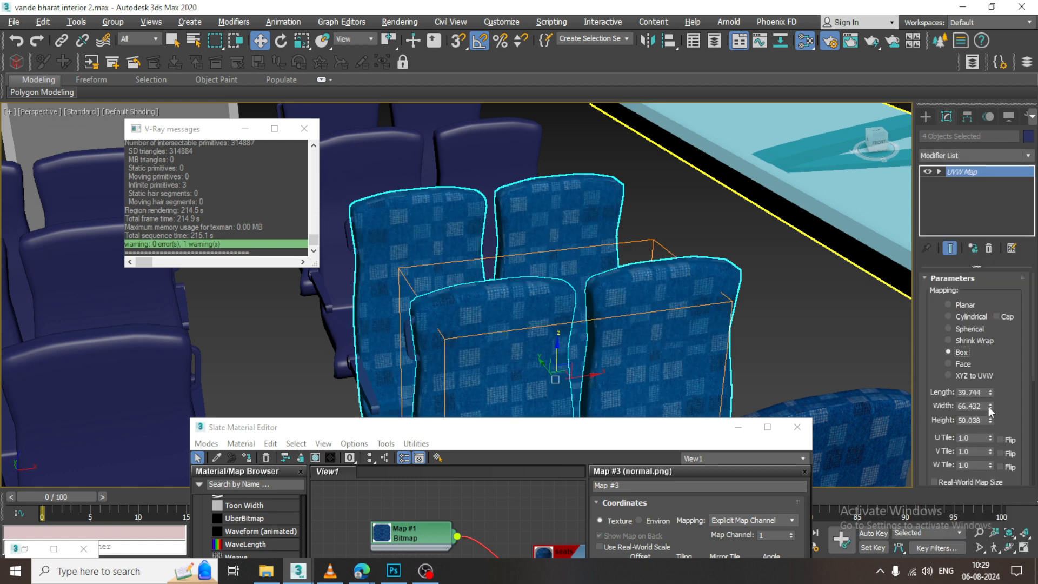
left_click(992, 408)
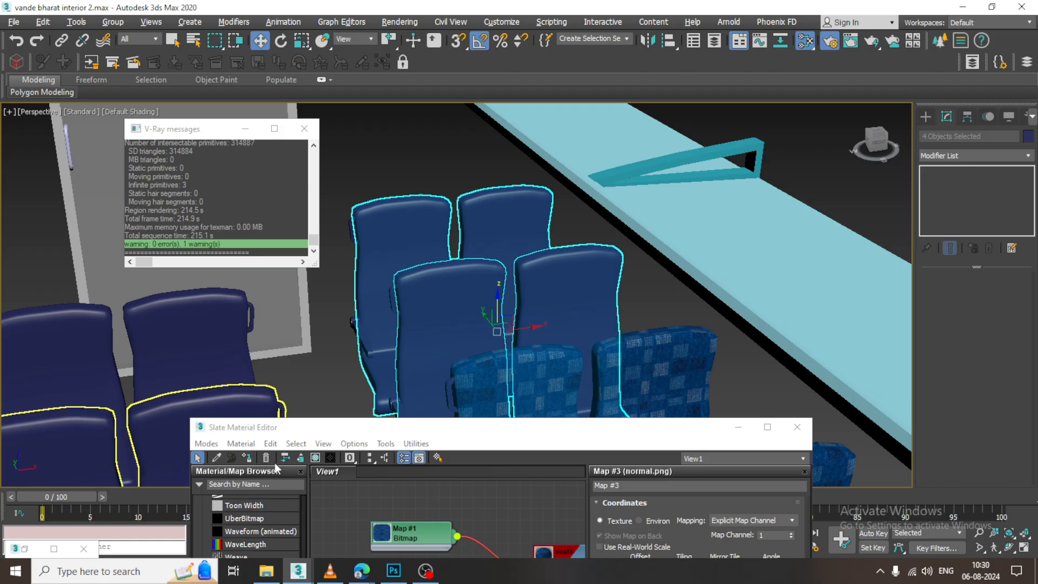
Step: Add a UVW Map modifier to the four selected seat backs for the fabric
left_click(973, 154)
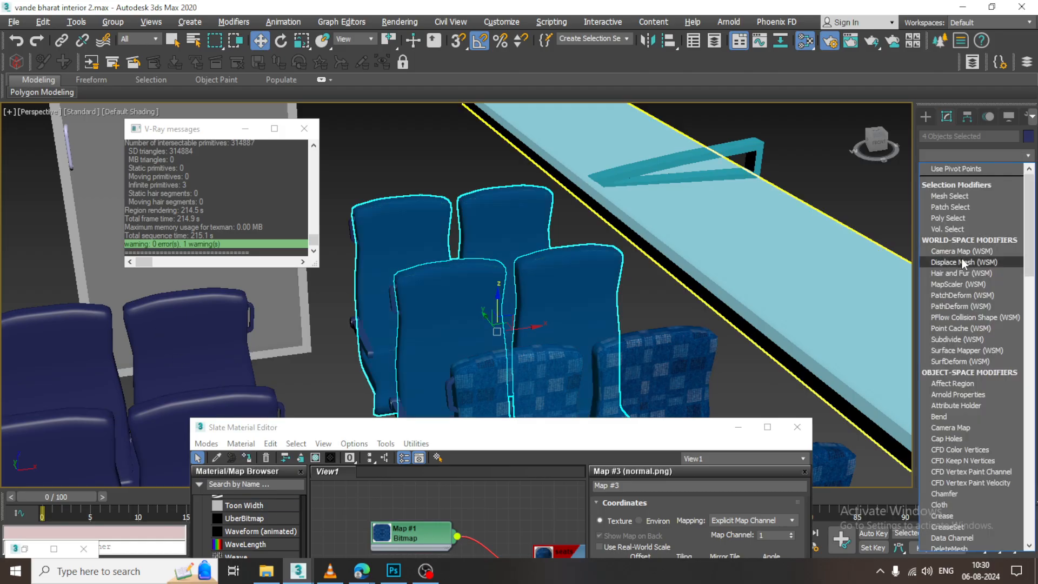
scroll("down", 3)
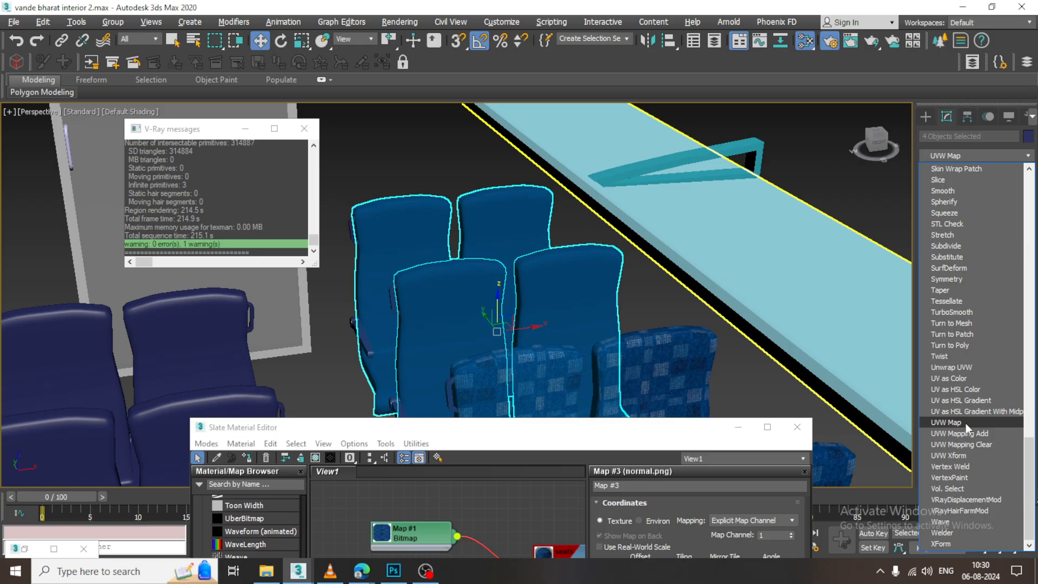
left_click(947, 423)
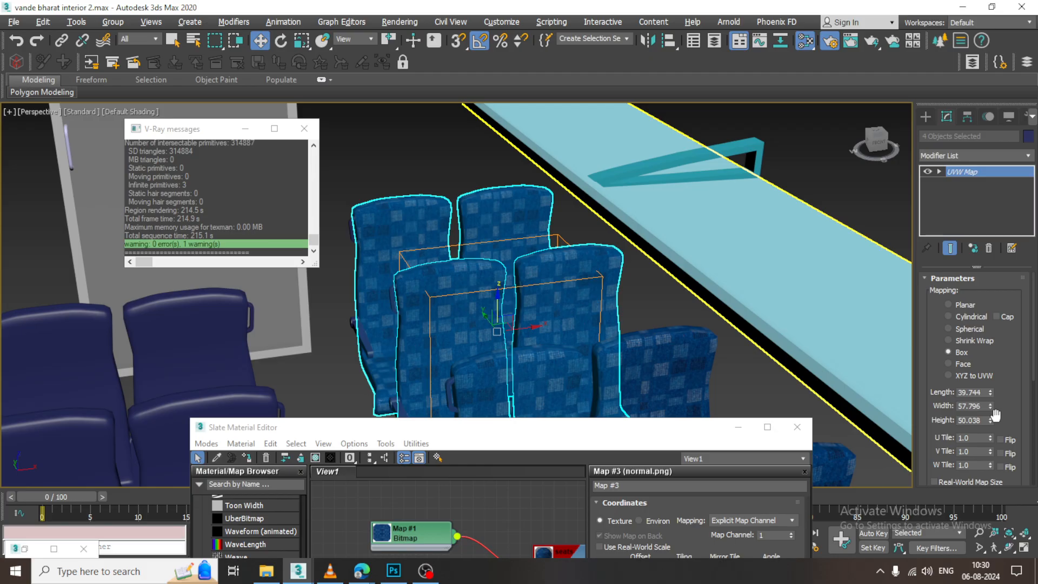
mouse_move(998, 422)
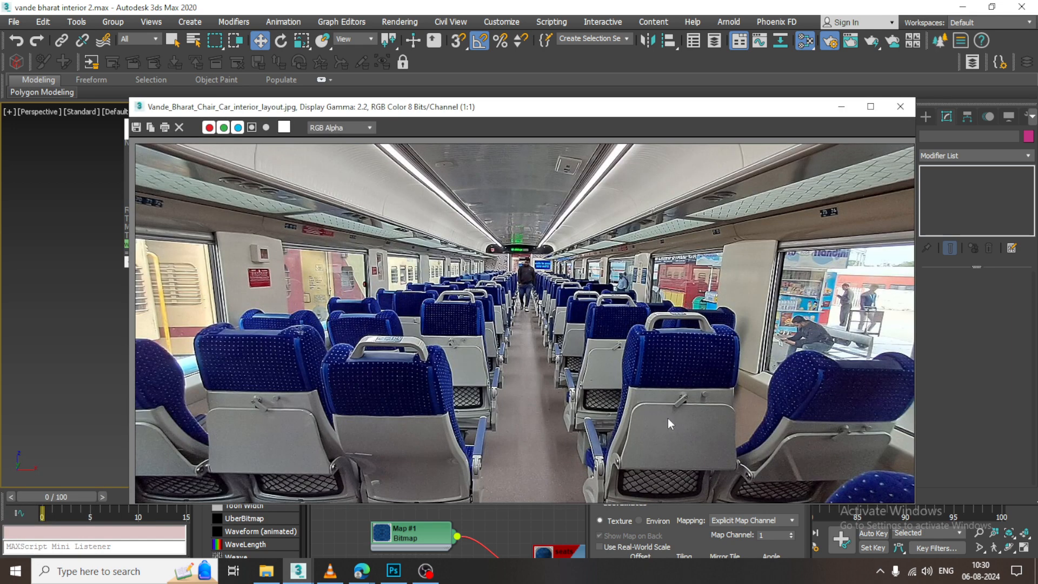
Step: Close the reference photo and select the two seat-back tray panels
left_click(899, 106)
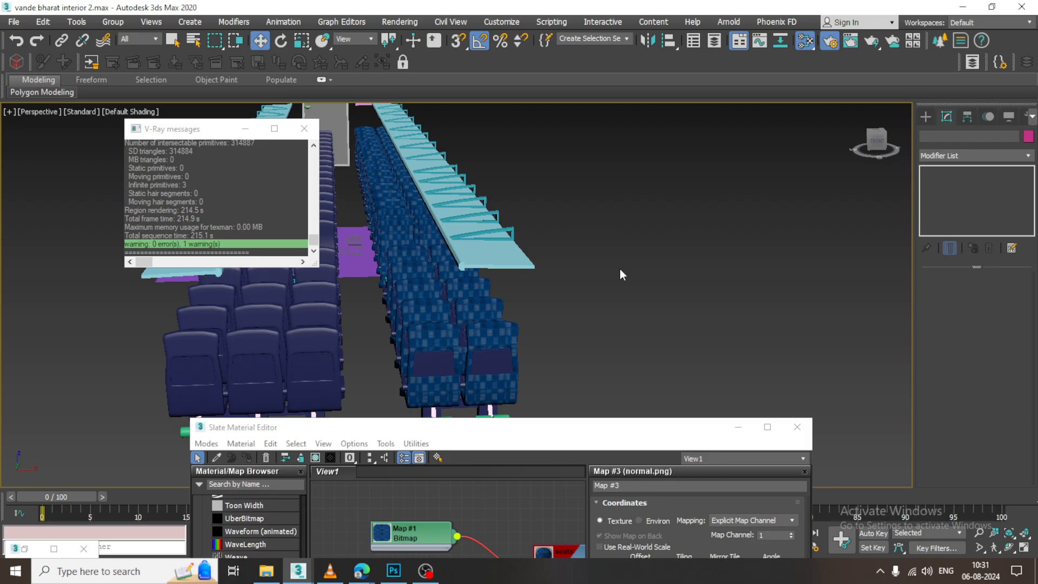
left_click(561, 282)
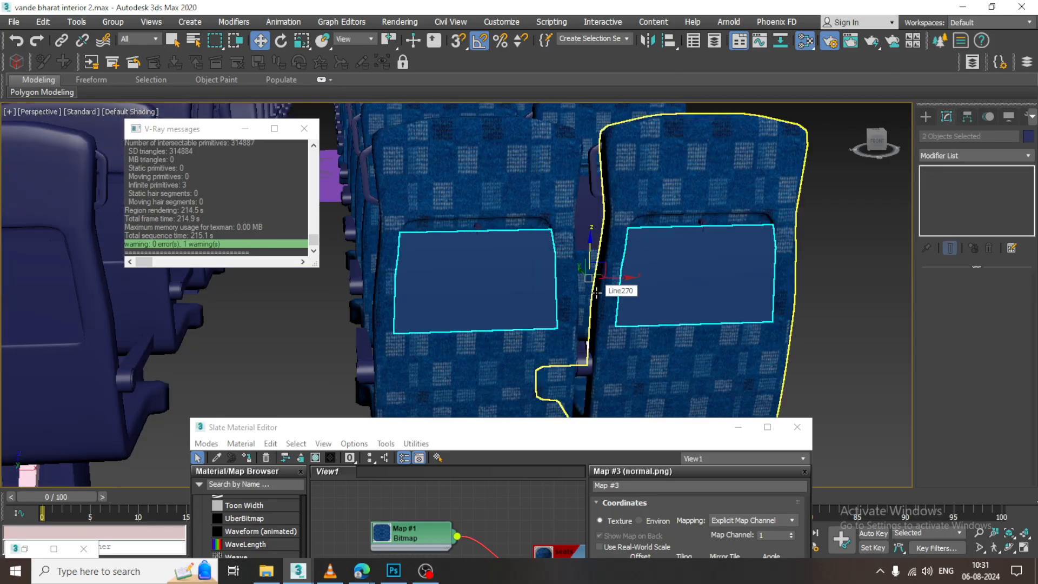
mouse_move(473, 437)
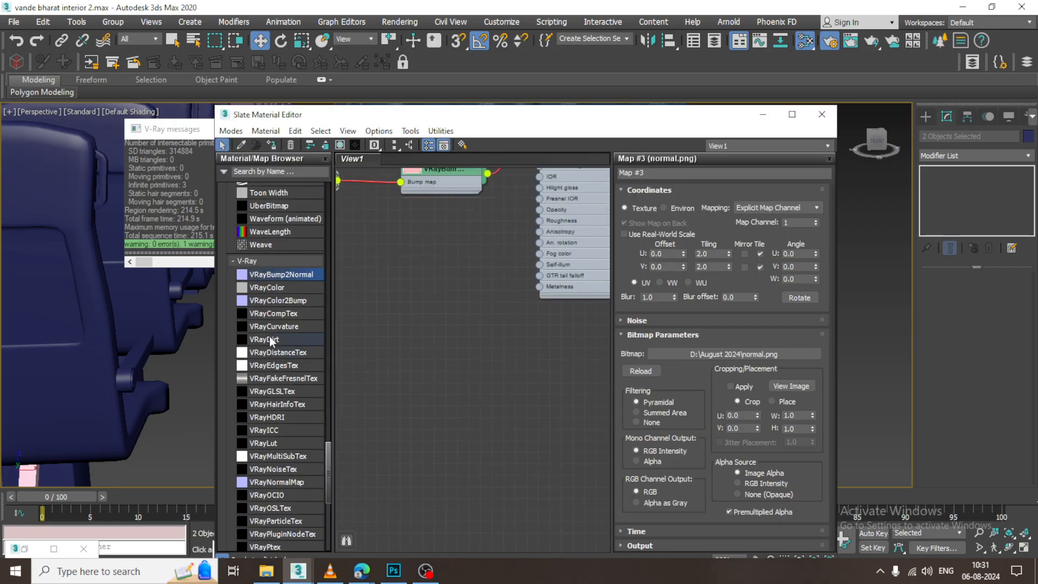
Step: Browse the material browser to the V-Ray materials for a new VRayMtl
scroll("down", 3)
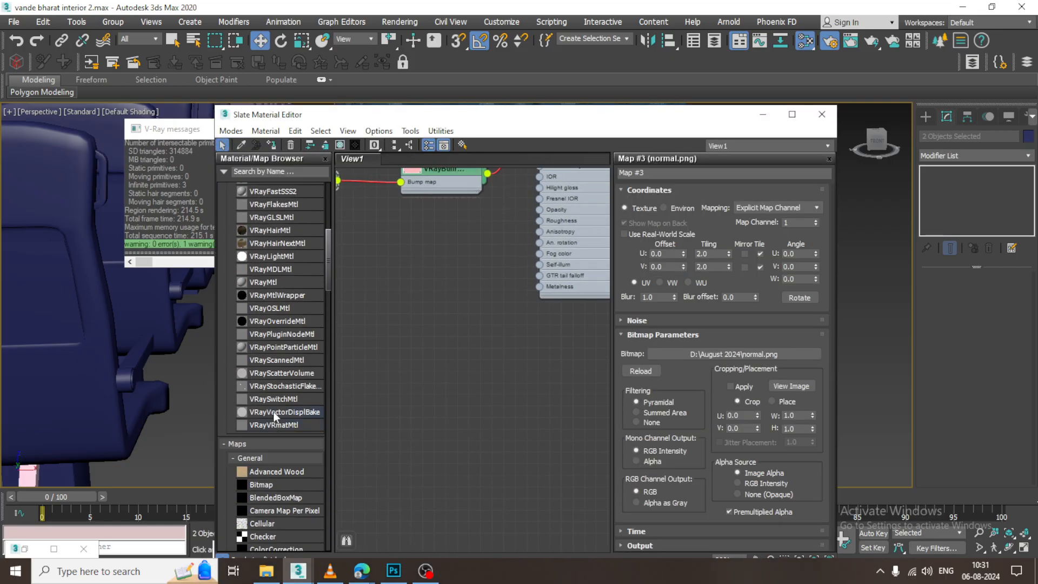
scroll("up", 3)
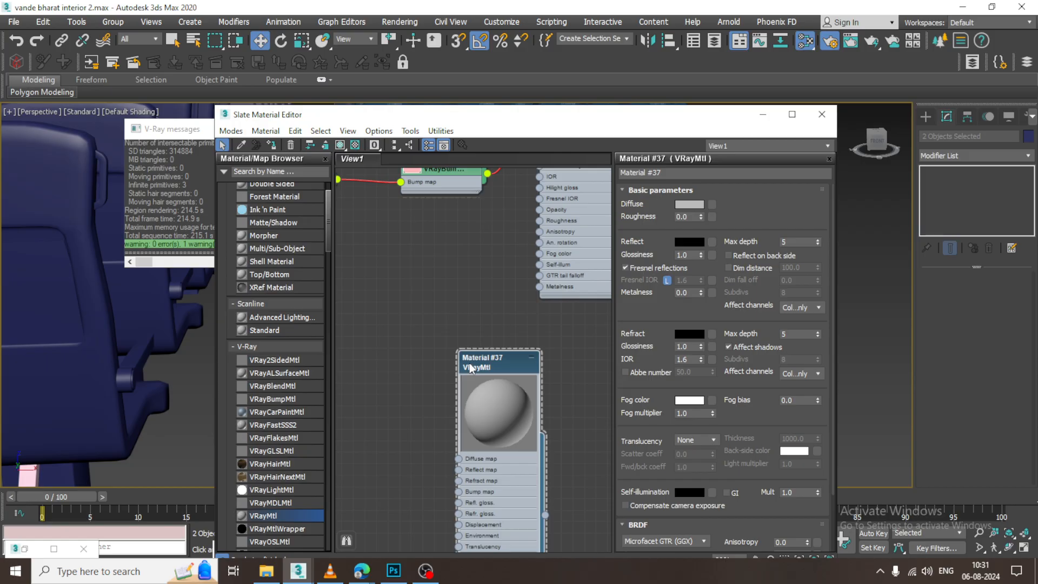
mouse_move(363, 126)
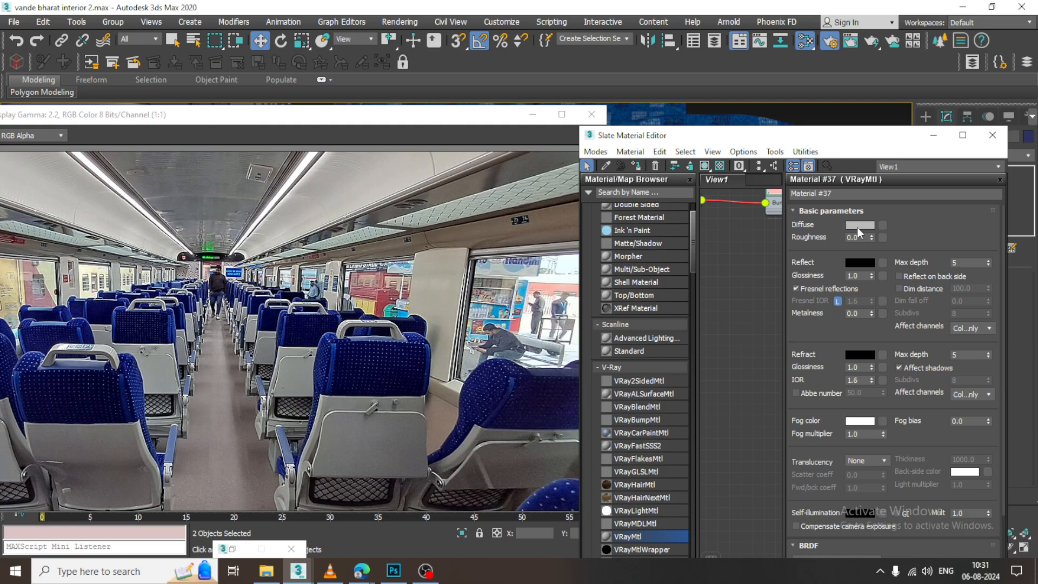
Step: Set Material #37's diffuse colour and an even light-grey reflection colour
left_click(860, 225)
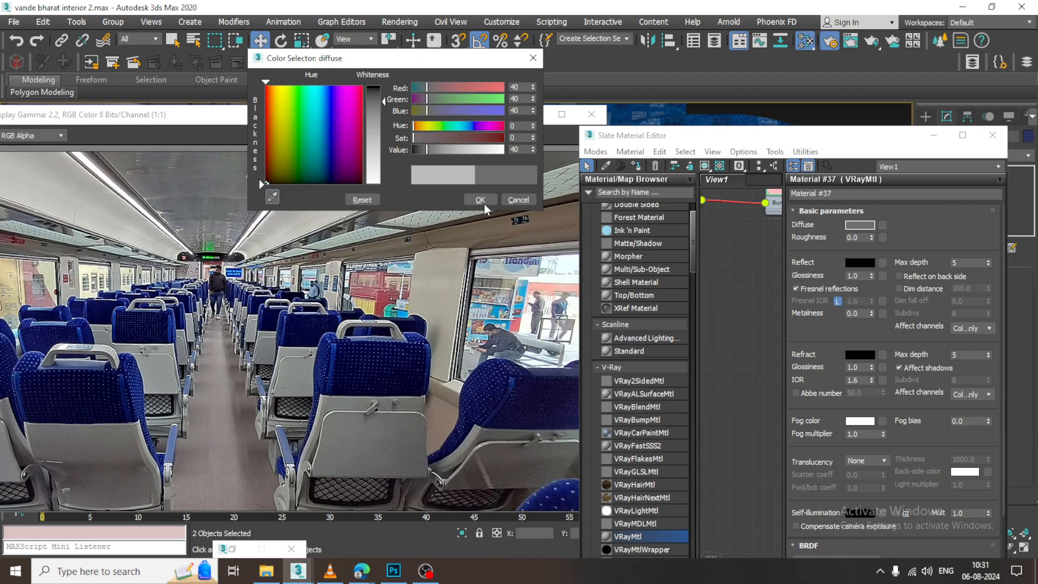
left_click(479, 199)
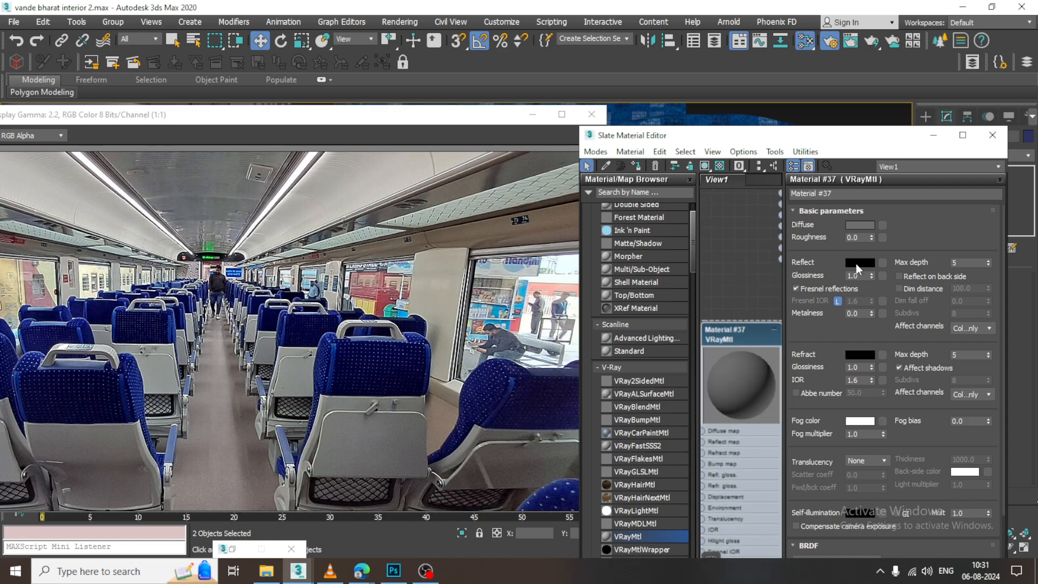
left_click(859, 262)
type("220")
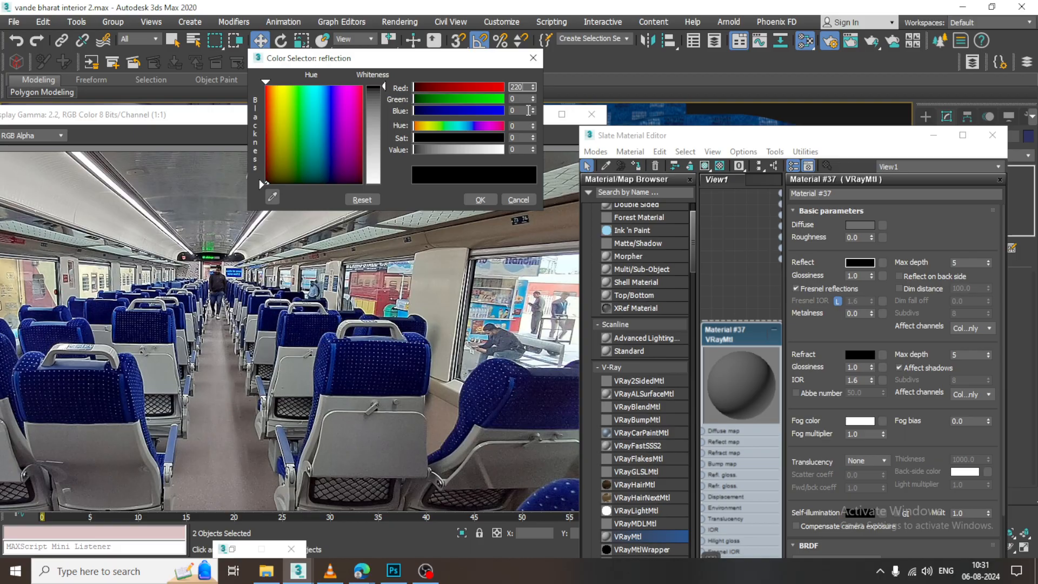
left_click(362, 99)
type("220")
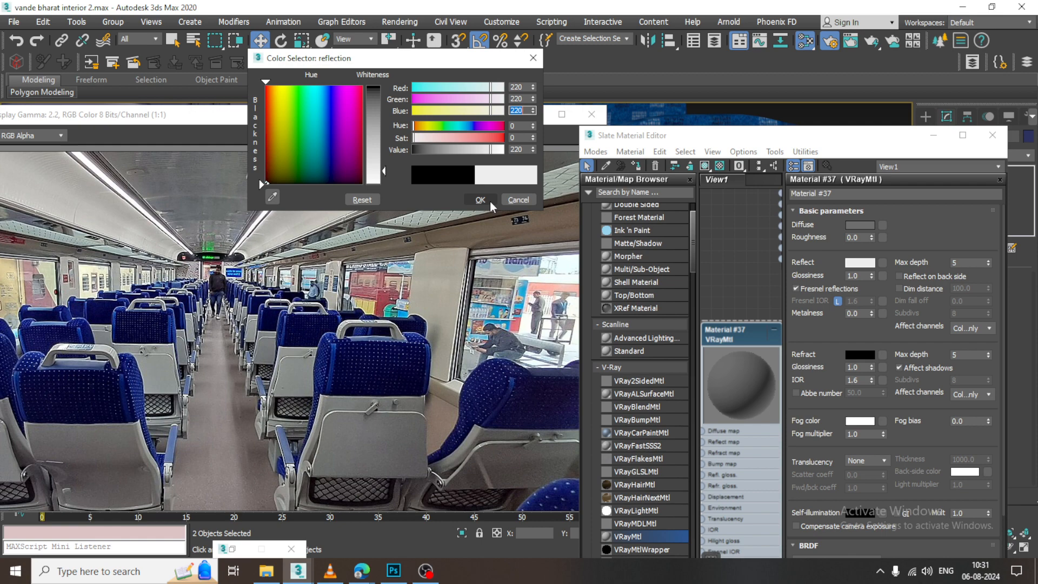
left_click(479, 199)
type("20")
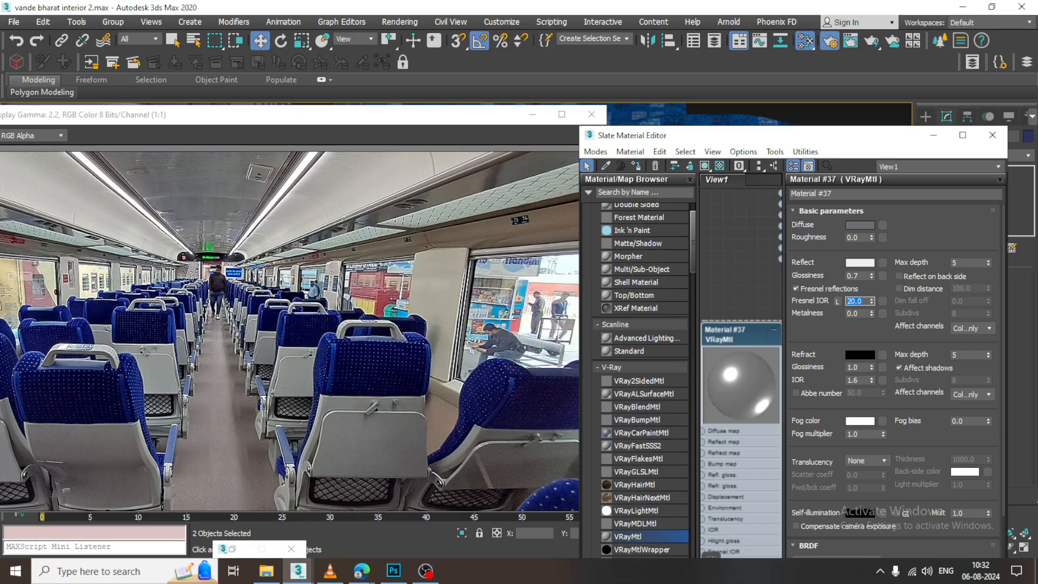
mouse_move(998, 329)
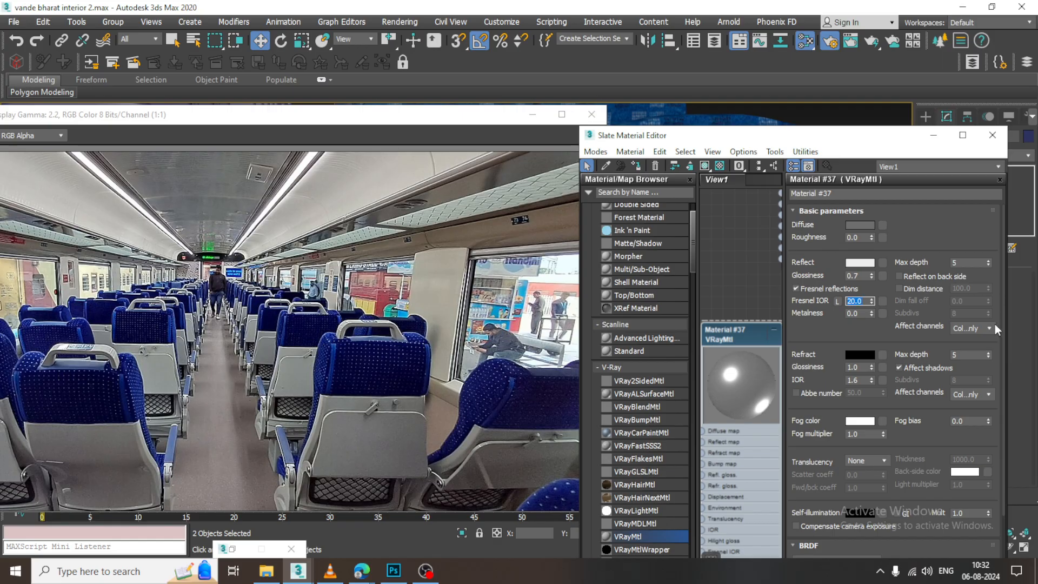
mouse_move(872, 318)
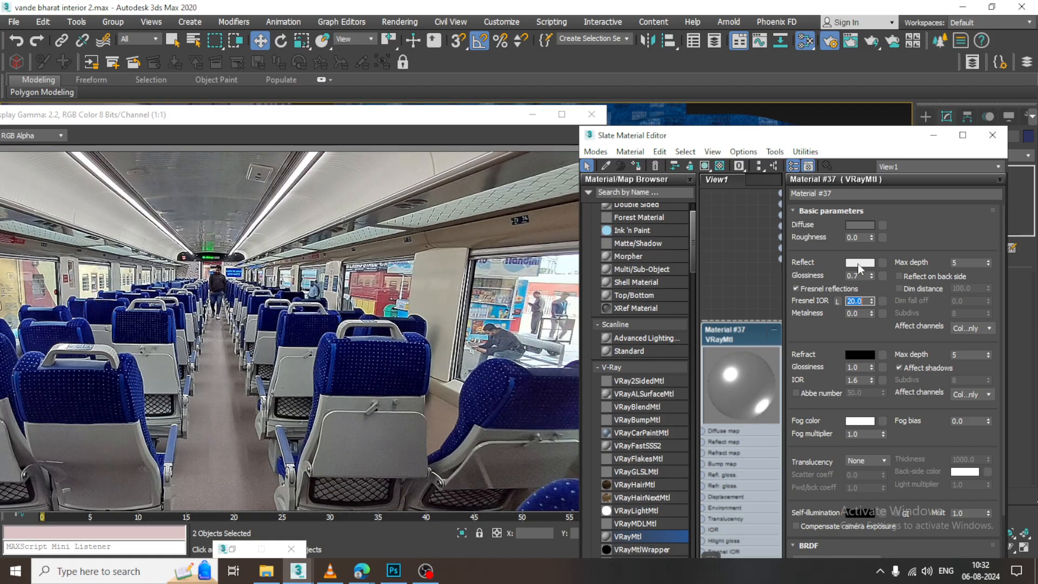
Step: Change the reflection to dark blue (0,25,39) and put the material editor away
left_click(860, 261)
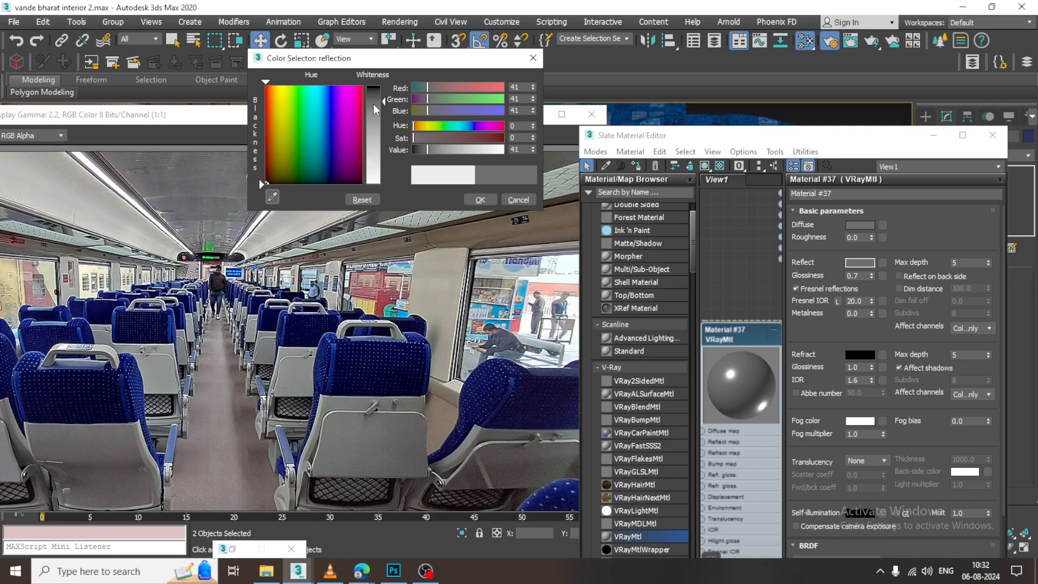
mouse_move(330, 139)
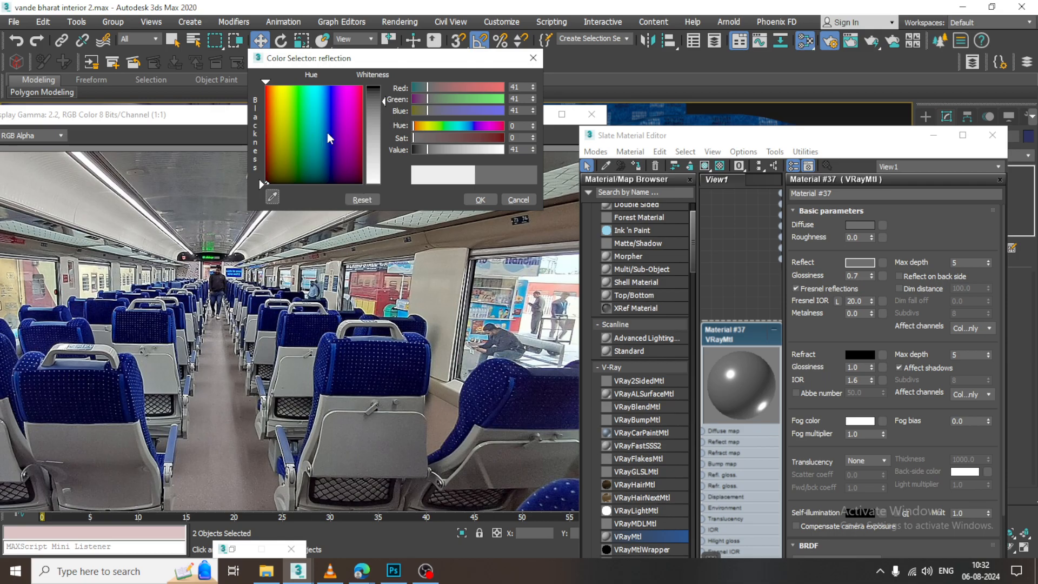
left_click(325, 132)
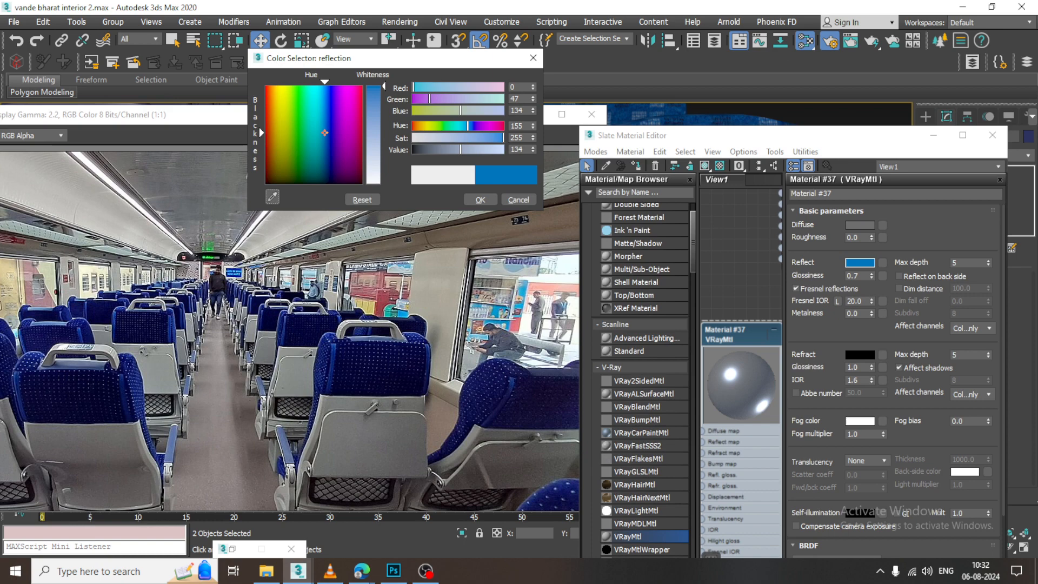
left_click(323, 169)
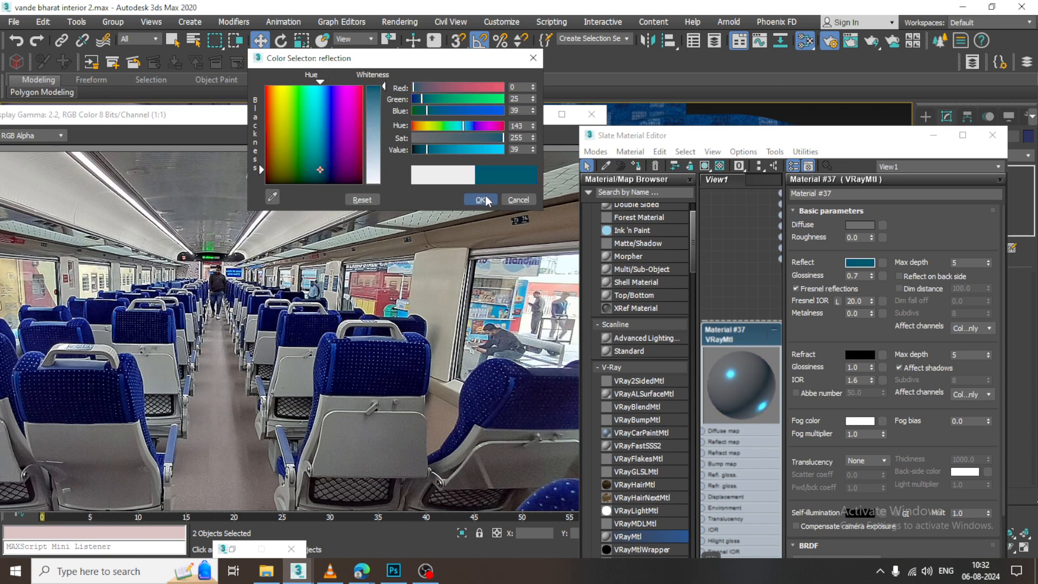
left_click(479, 200)
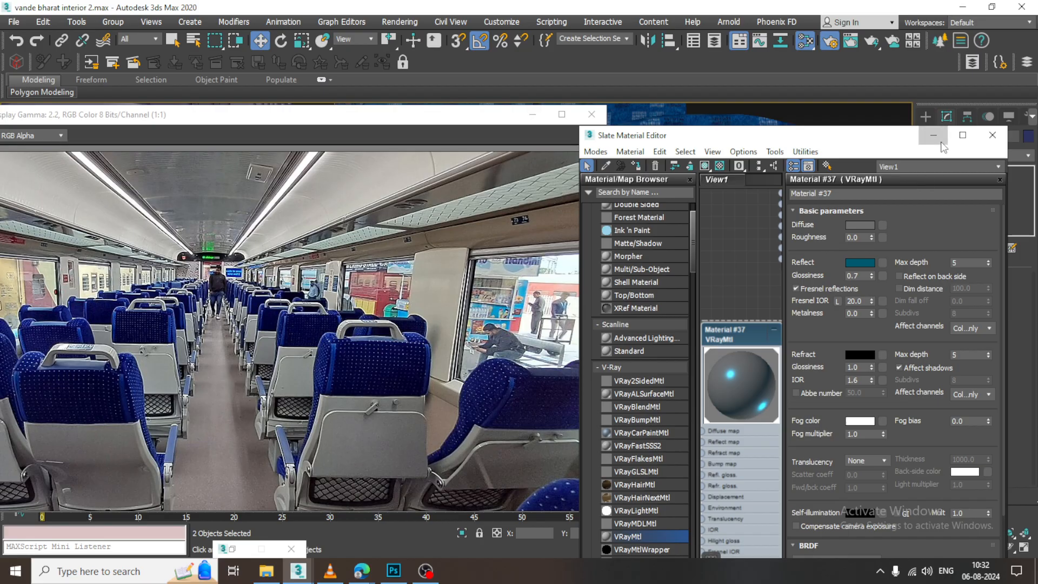
left_click(992, 135)
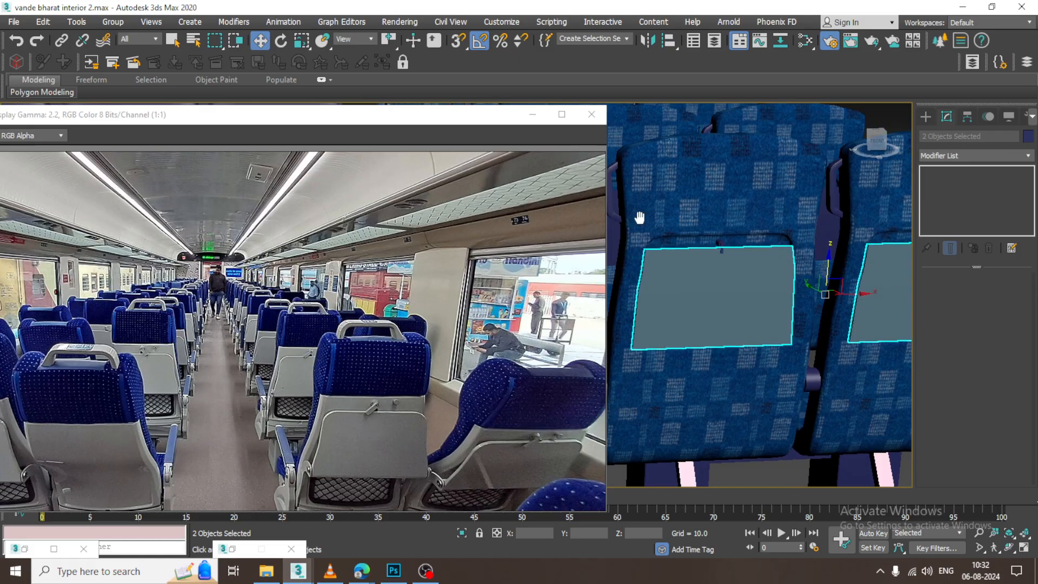
Step: In Render Setup, set the V-Ray primary GI engine to Irradiance map
left_click(399, 22)
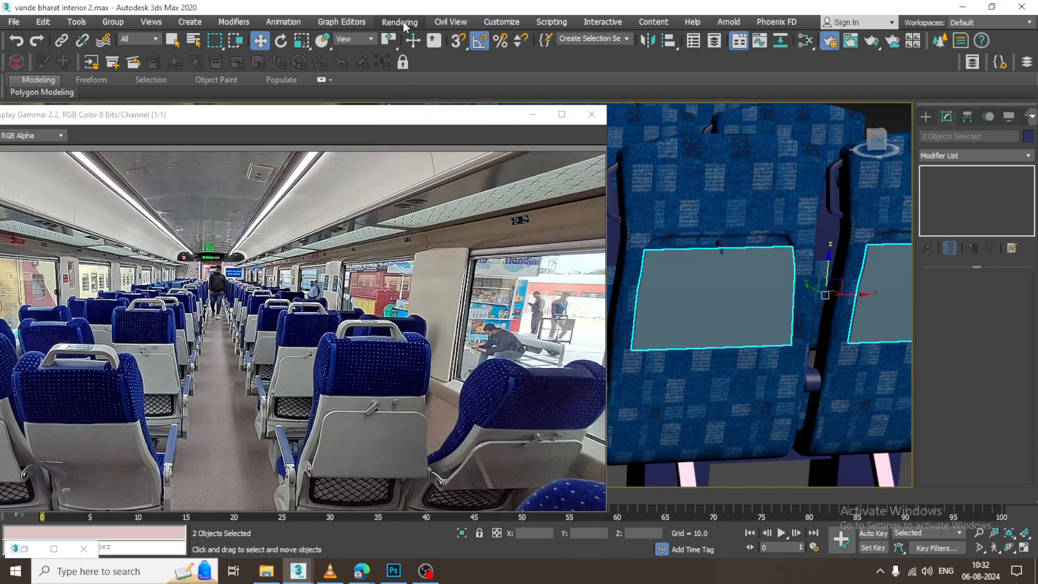
left_click(400, 22)
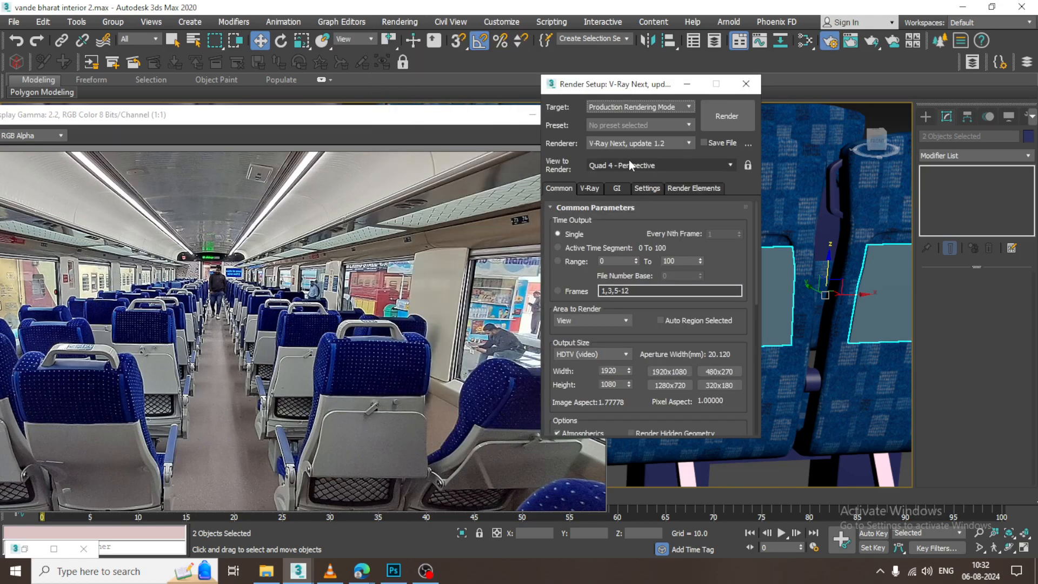
left_click(616, 189)
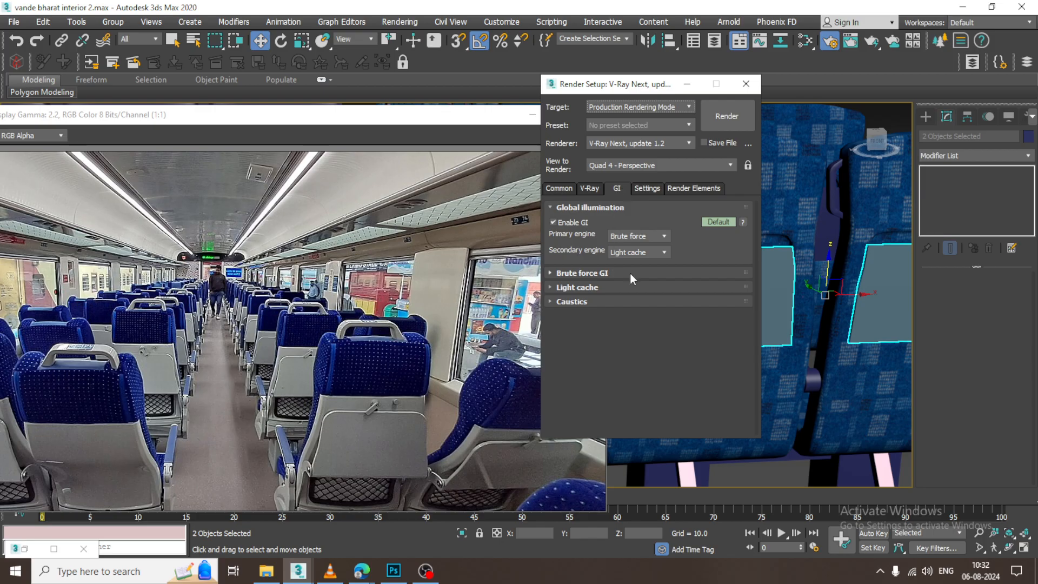
left_click(636, 235)
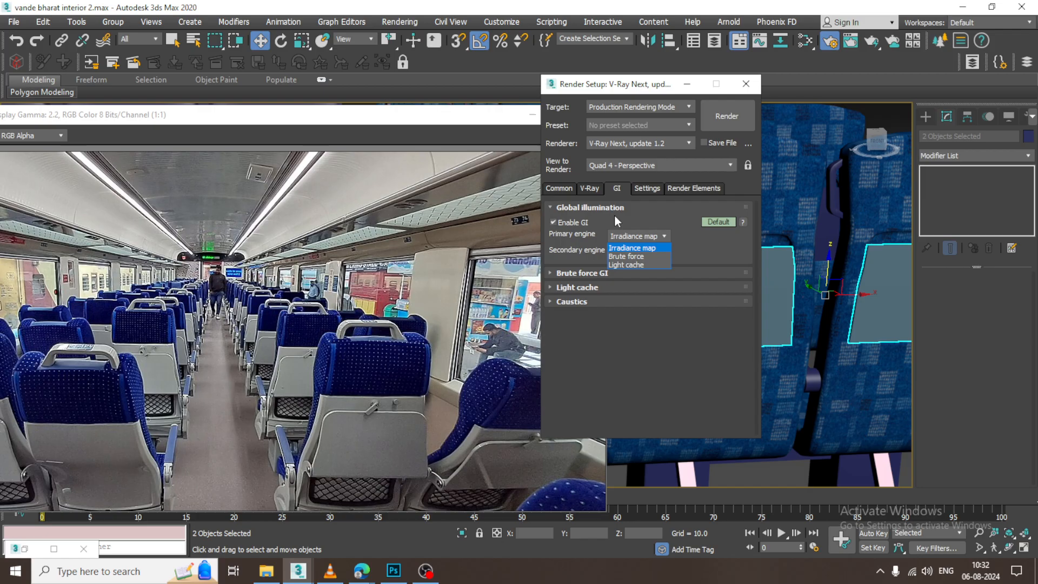
left_click(12, 22)
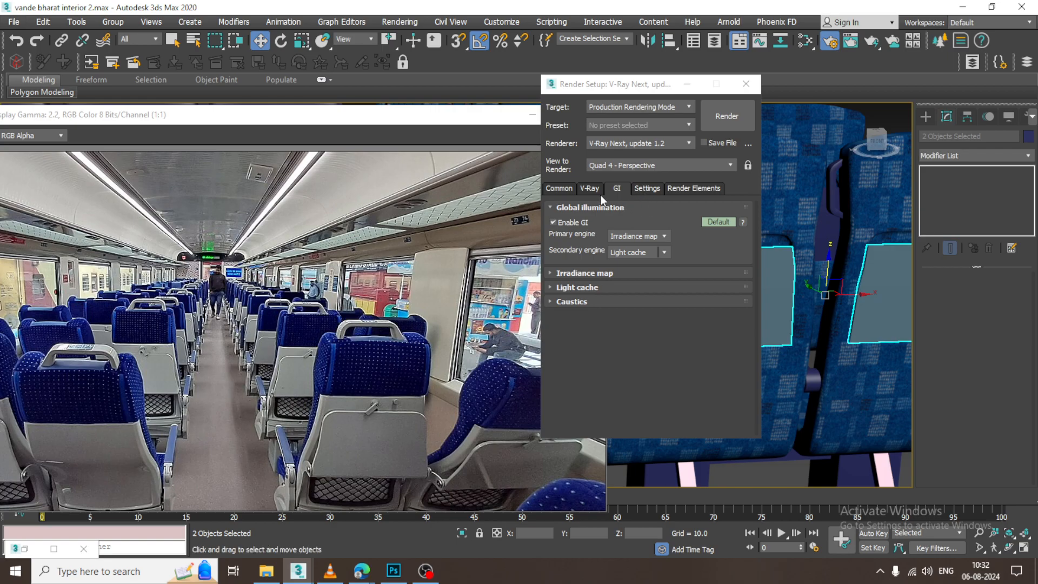
Step: Switch the image sampler to Bucket with Catmull-Rom filter and start a test render
left_click(589, 188)
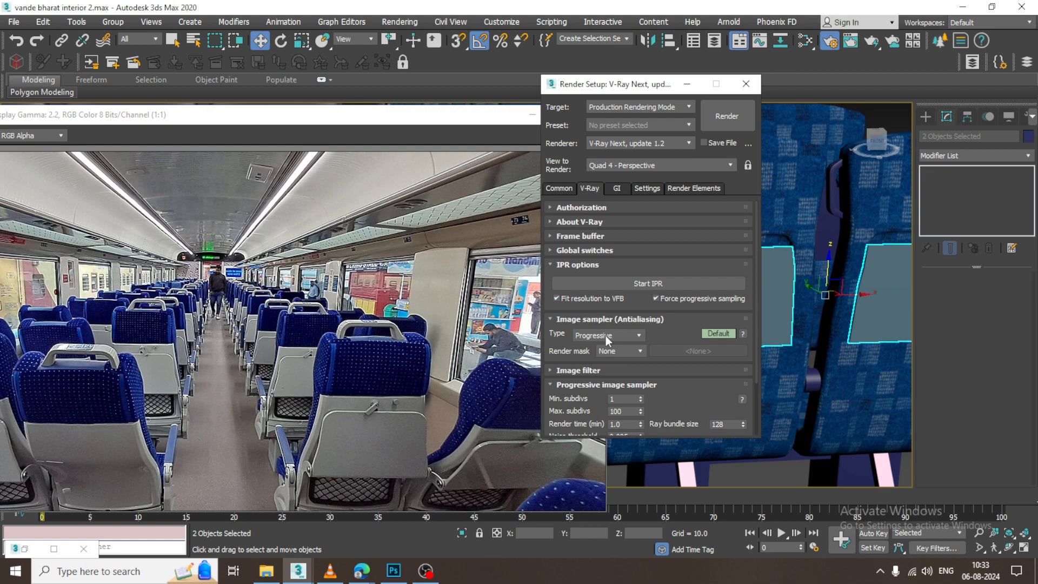
left_click(606, 336)
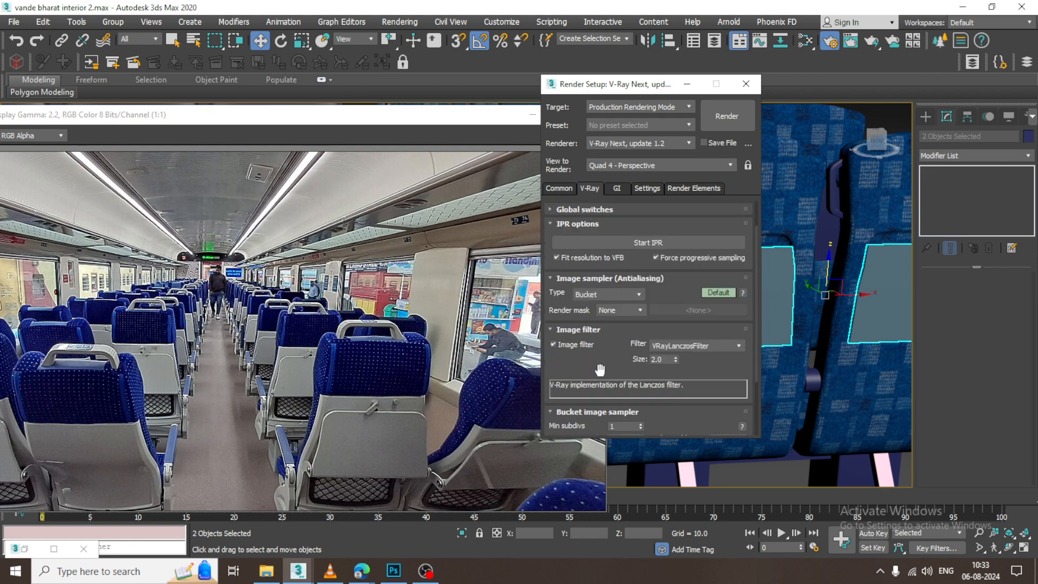
left_click(738, 345)
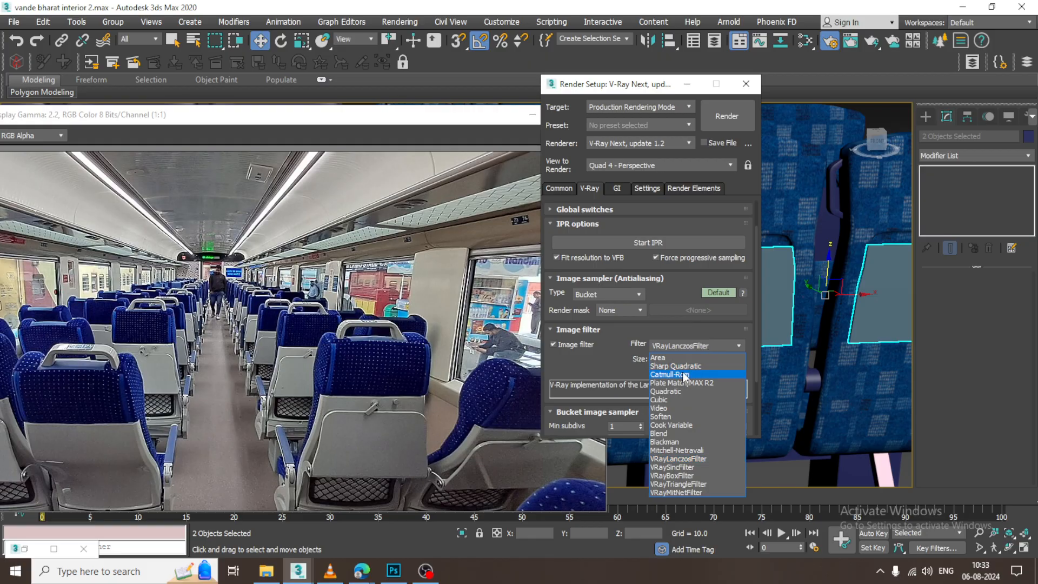
left_click(675, 374)
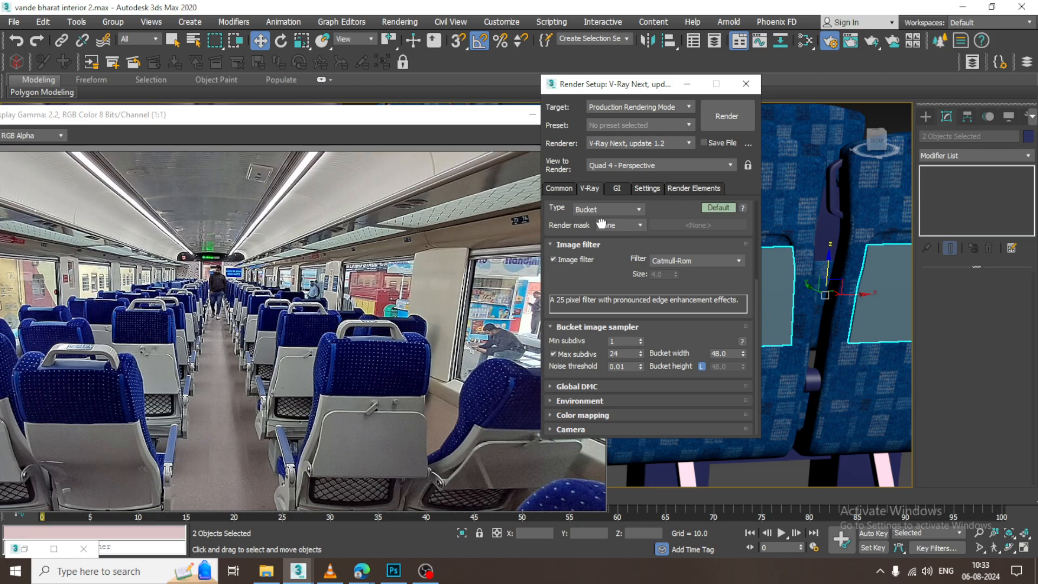
left_click(726, 116)
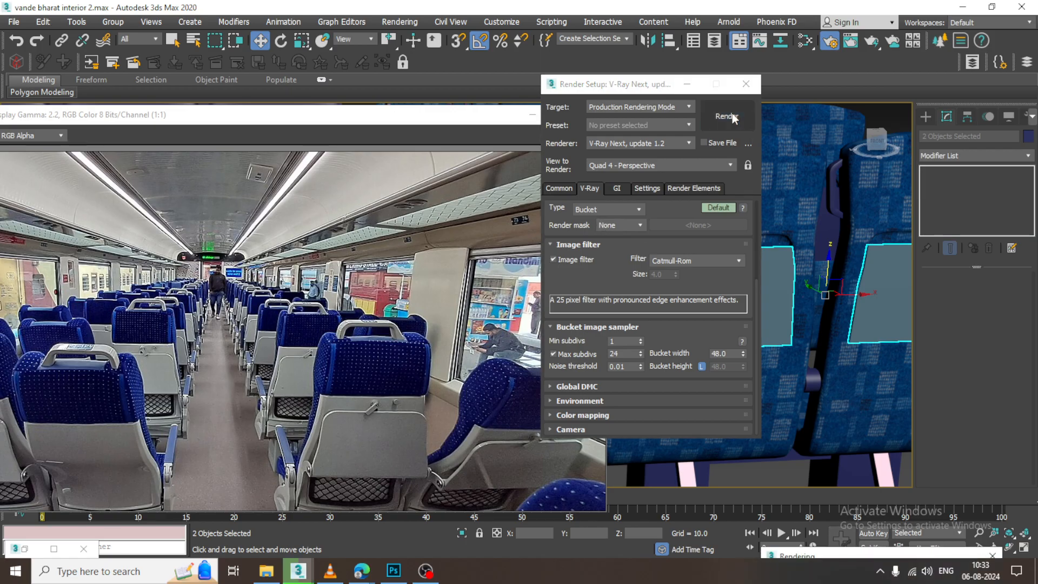
left_click(724, 116)
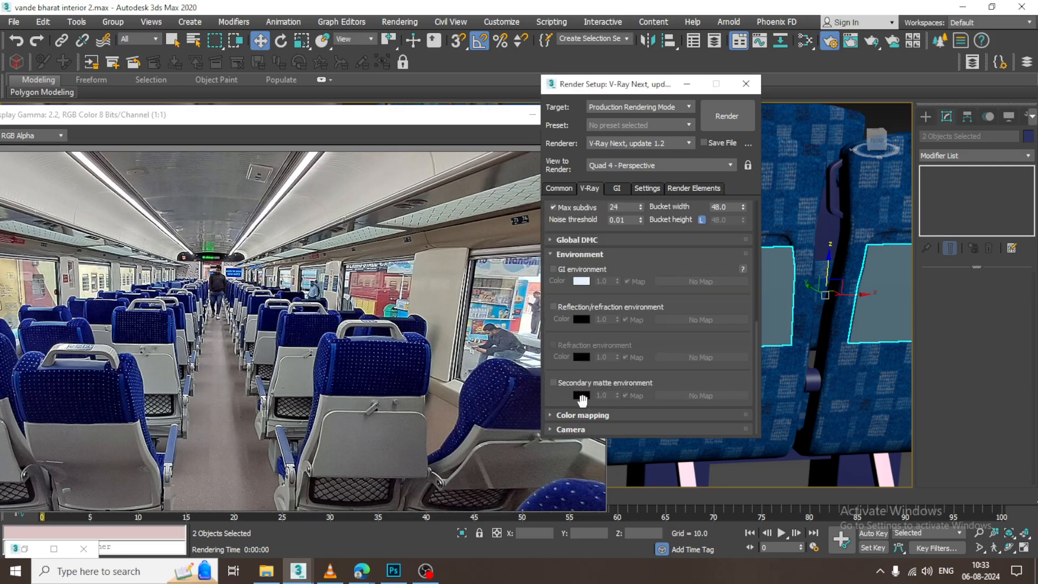
Step: Enable the GI environment override and look up the VRaySky environment map
left_click(554, 270)
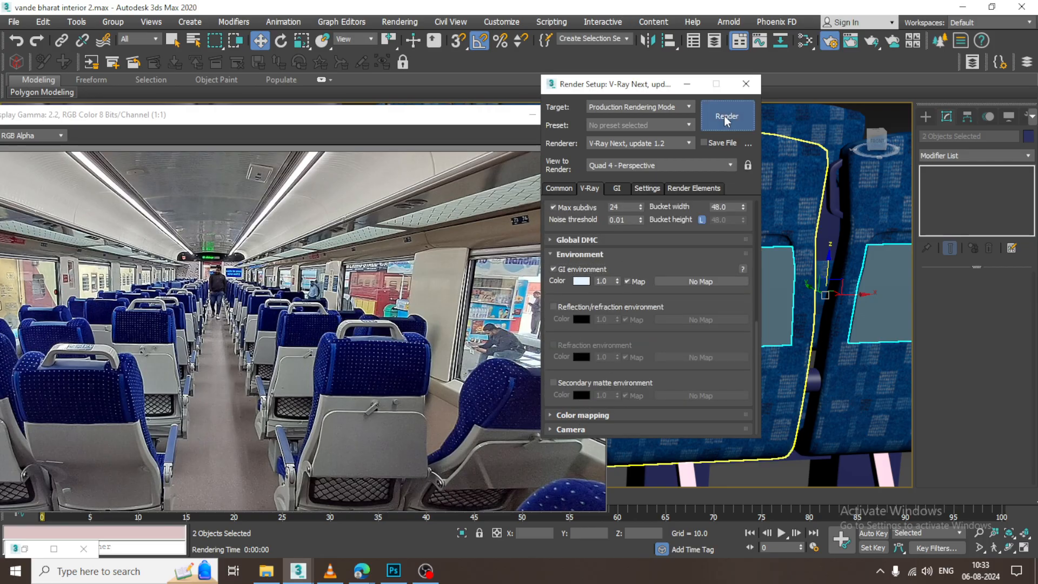
left_click(727, 116)
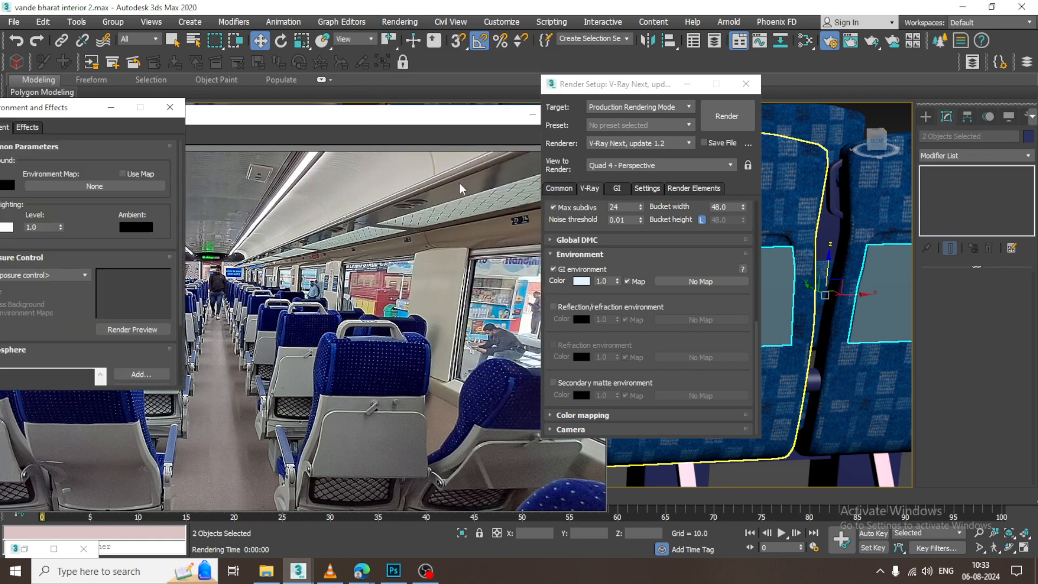
left_click(275, 185)
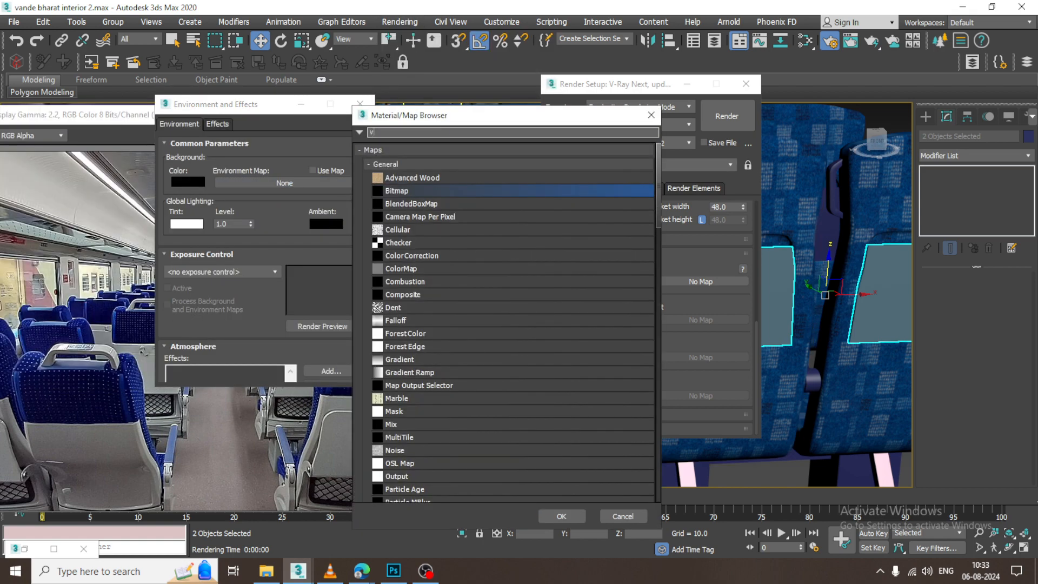
type("raysky")
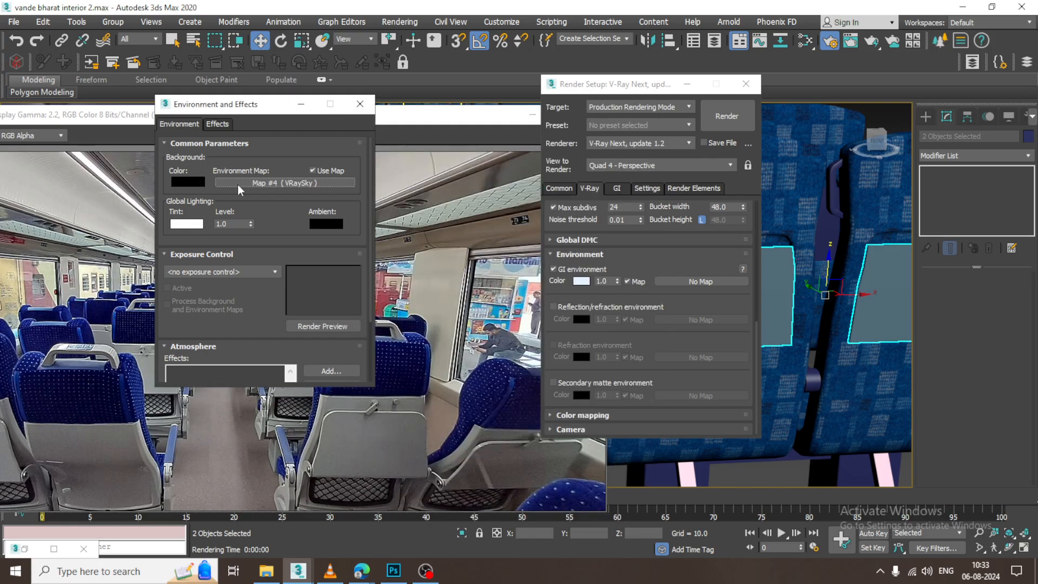
left_click(727, 116)
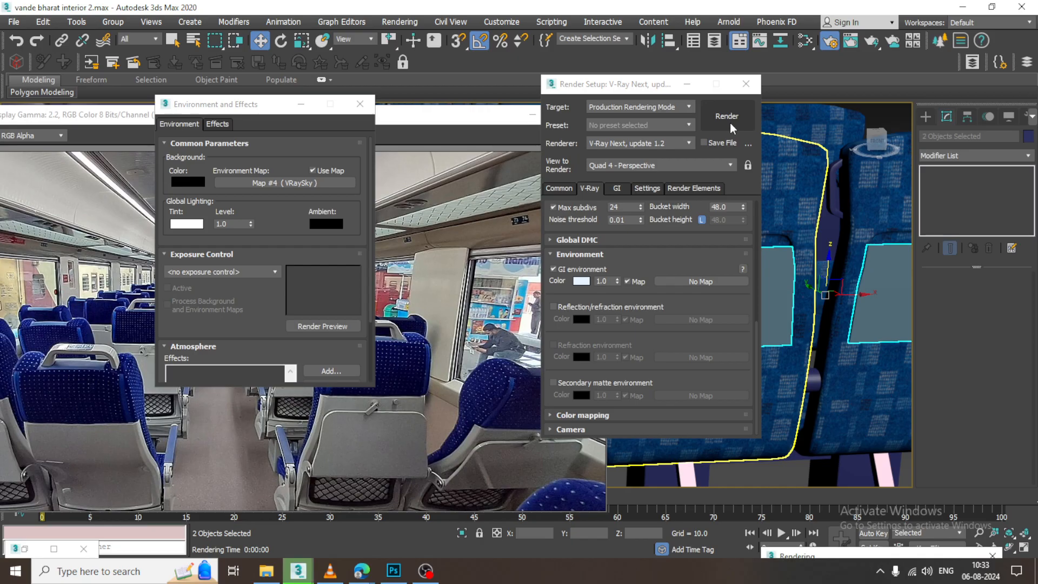
left_click(727, 115)
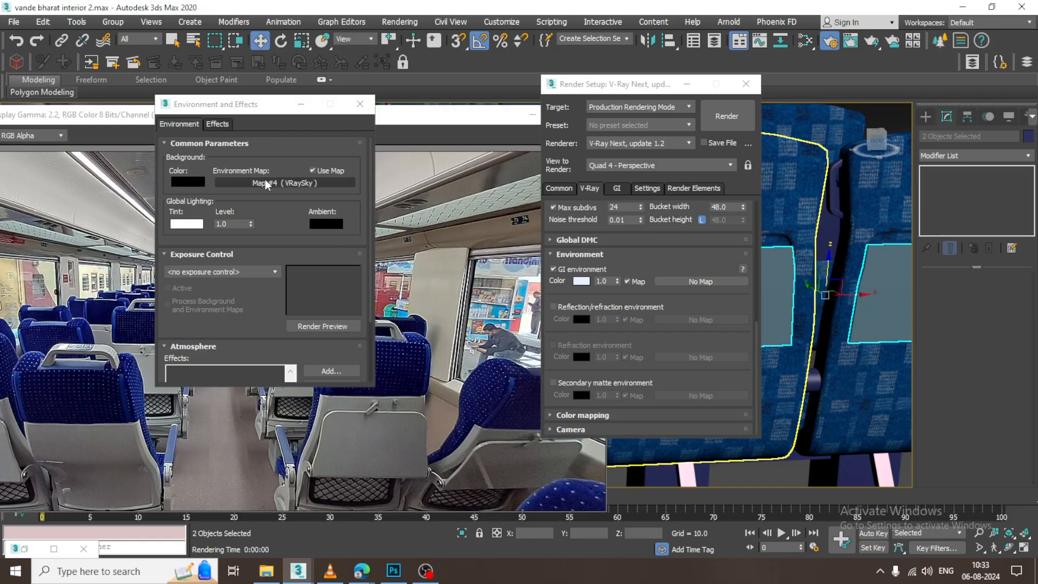
Step: Remove the sky map for a white background, test-render and close the result
left_click(187, 181)
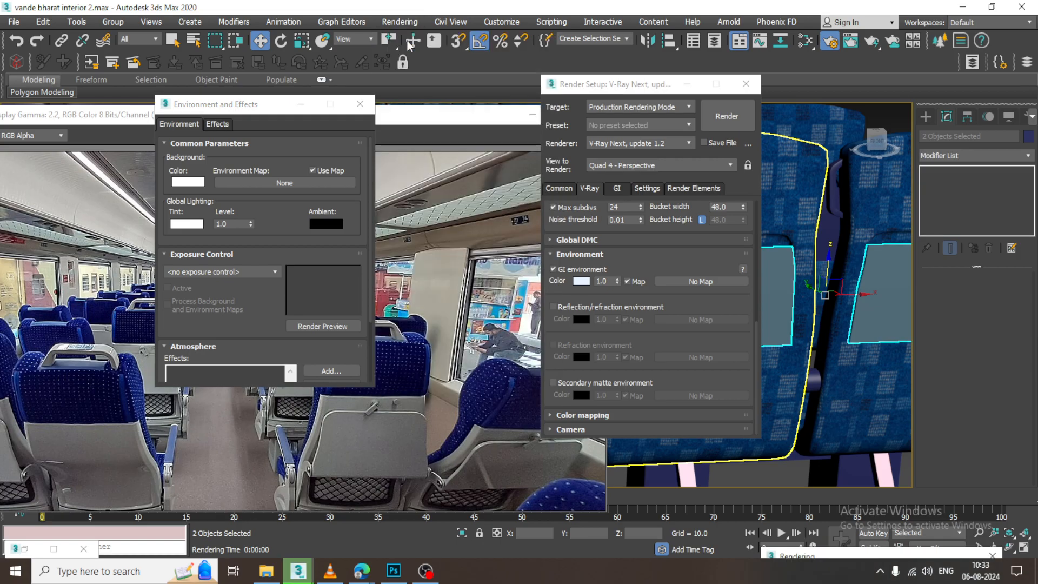
left_click(725, 116)
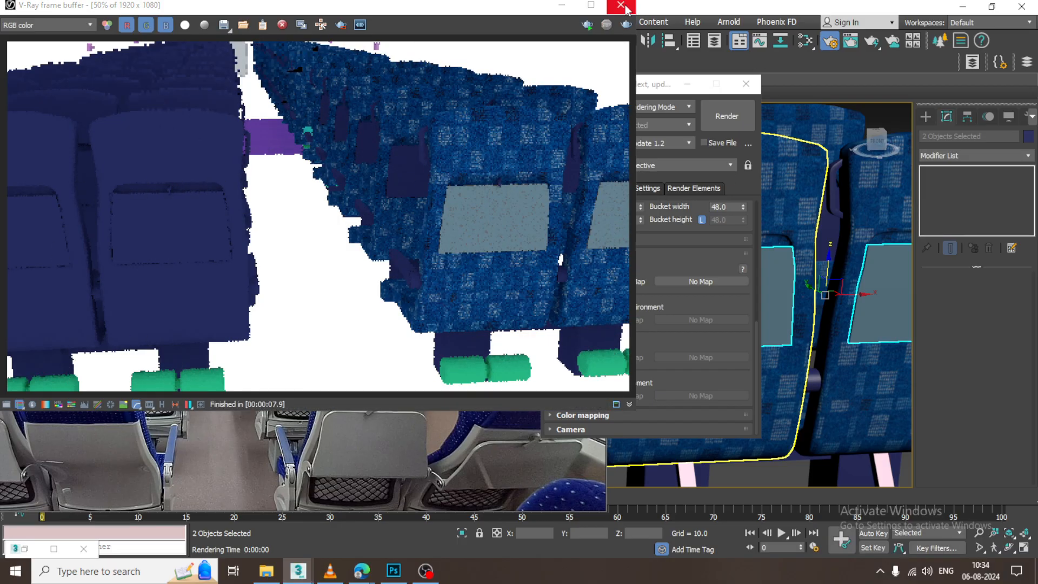
left_click(620, 8)
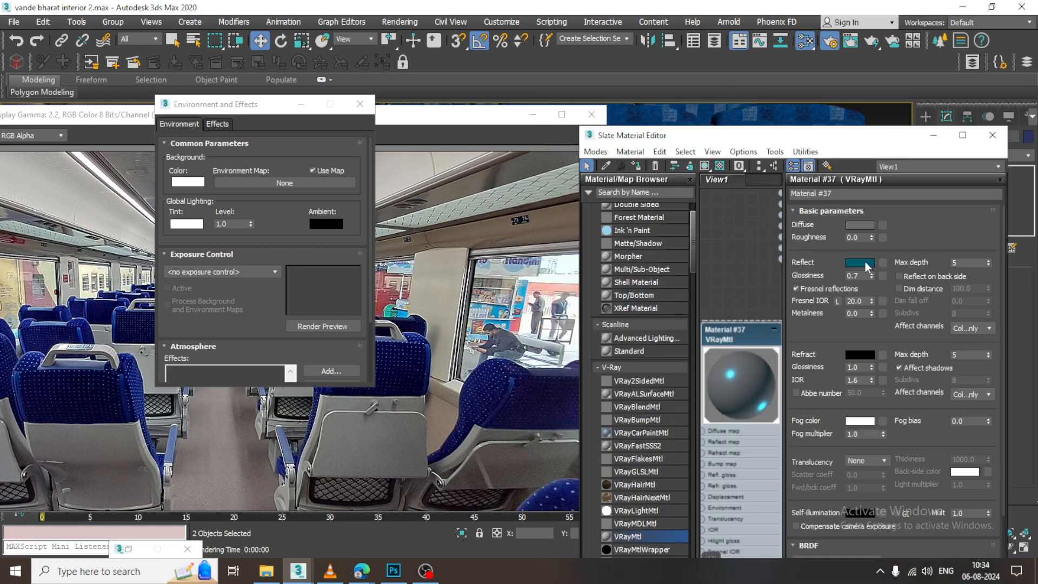
mouse_move(863, 248)
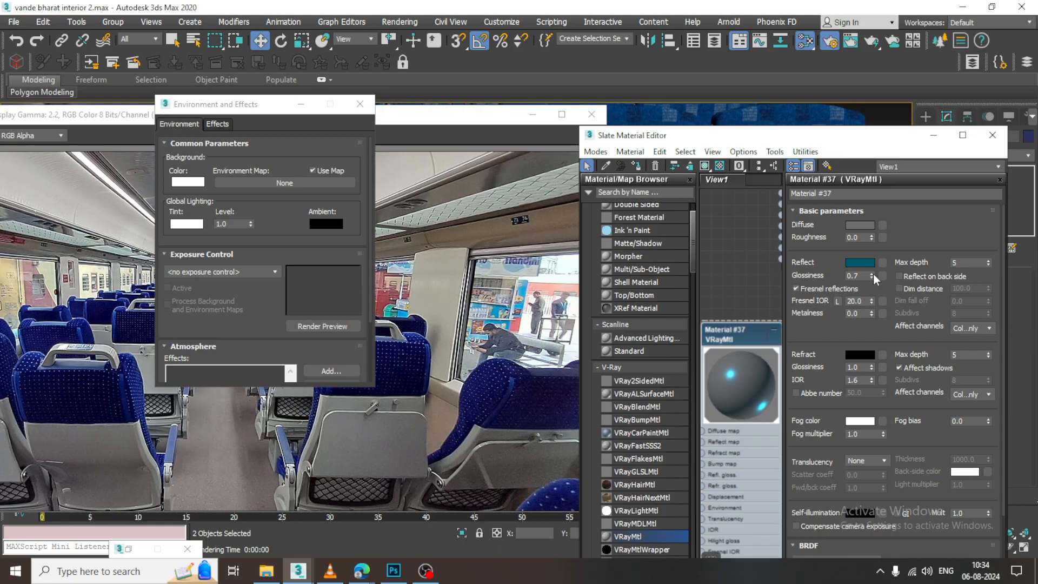
Step: Set reflection glossiness 0.83 and Fresnel IOR 27.09, render and close the frame
left_click(874, 273)
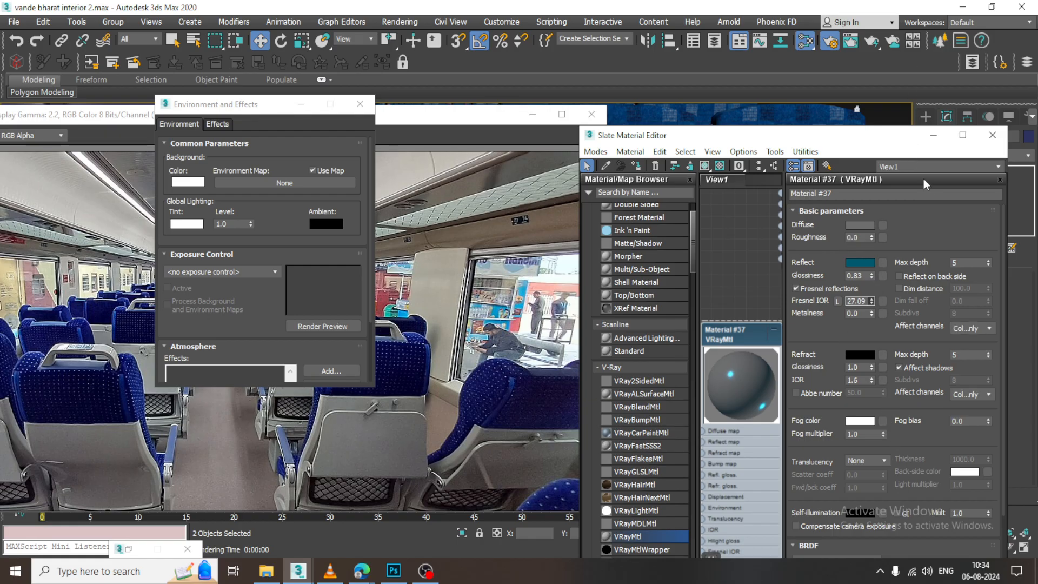
left_click(400, 21)
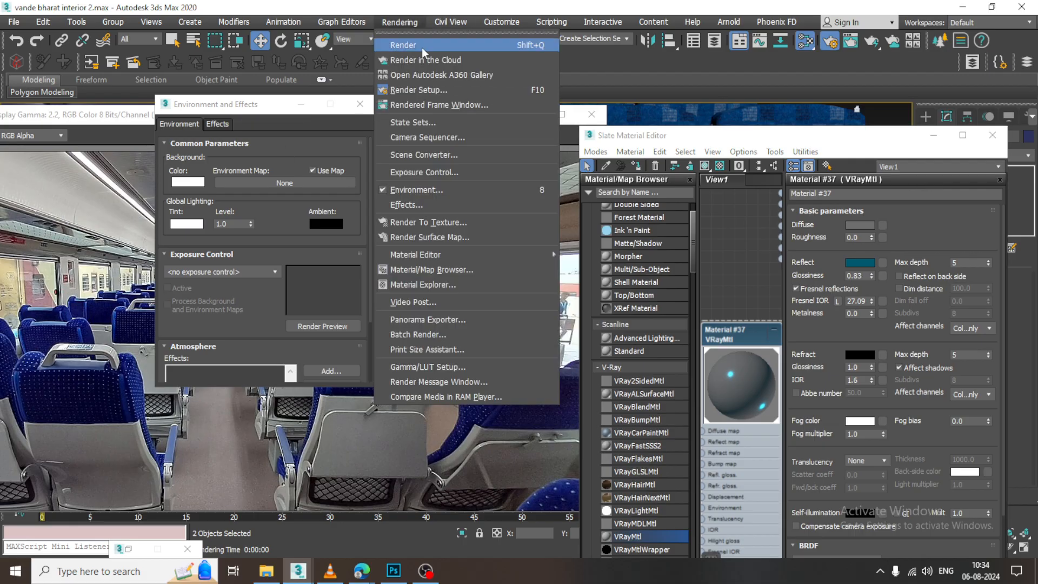
left_click(403, 45)
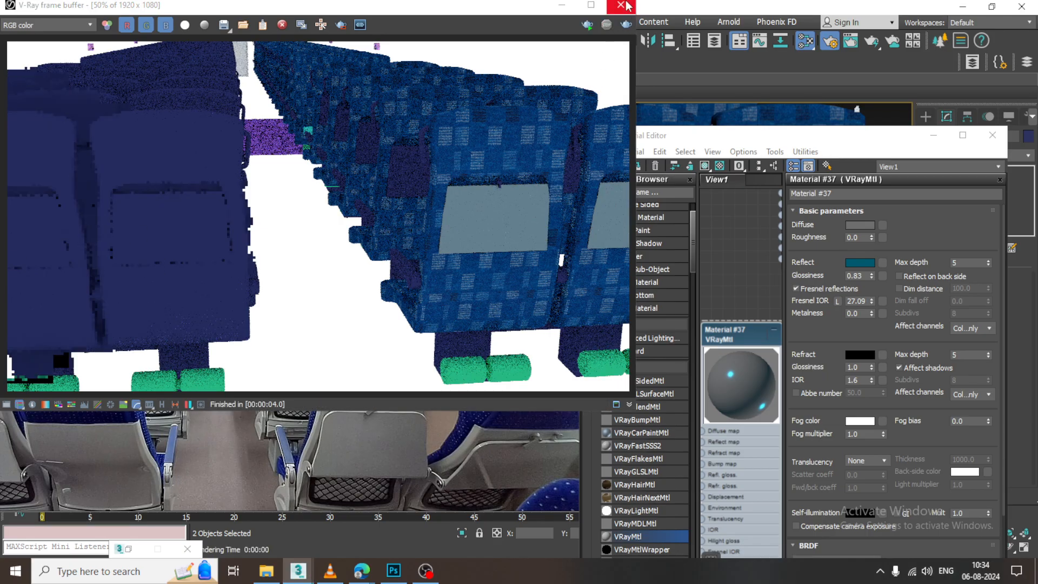
left_click(620, 6)
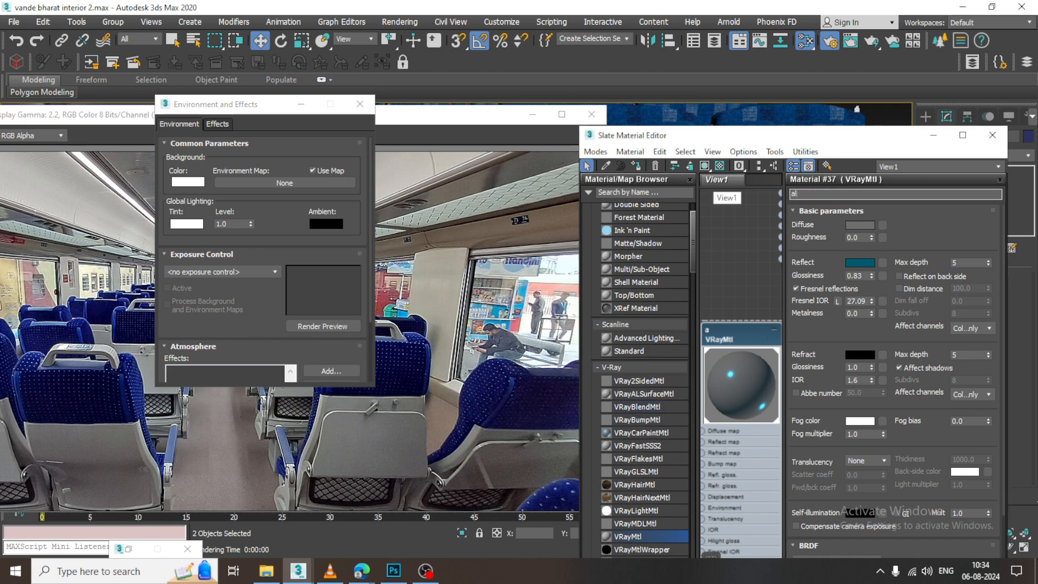
Step: Rename Material #37 to 'aluminium' and put the material editor out of the way
type("aluminium")
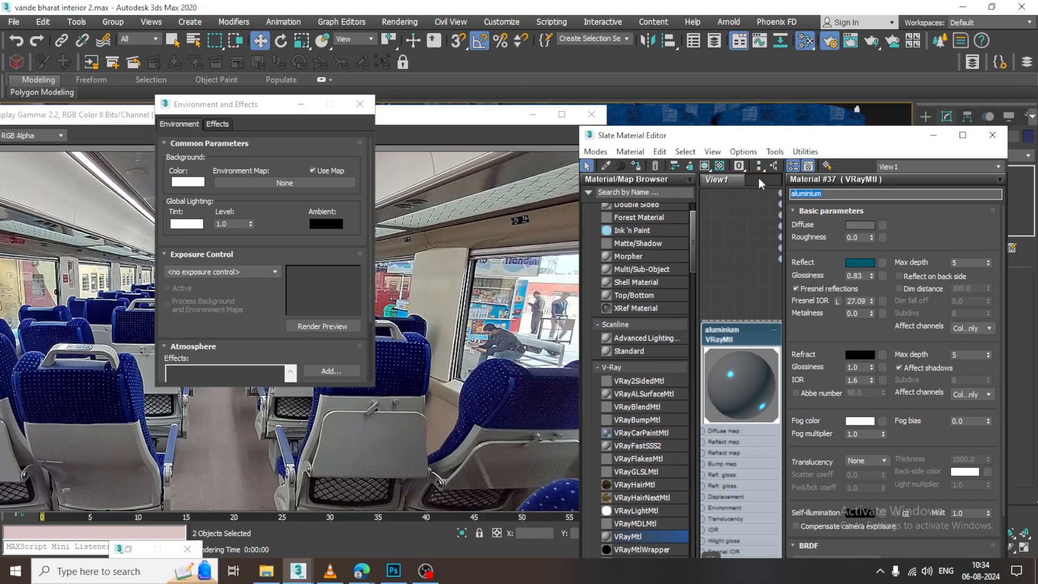
left_click(992, 135)
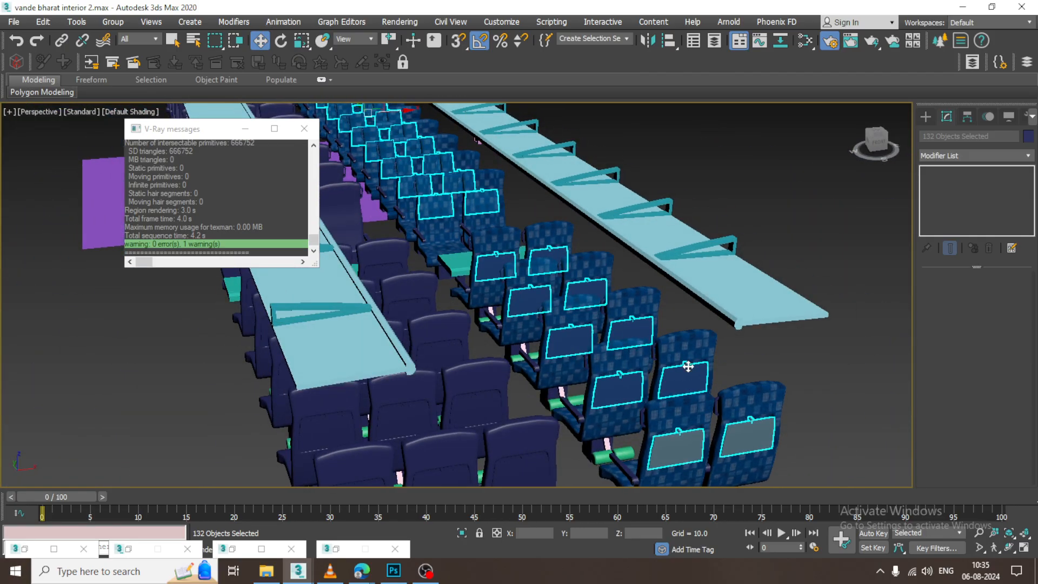
left_click(805, 40)
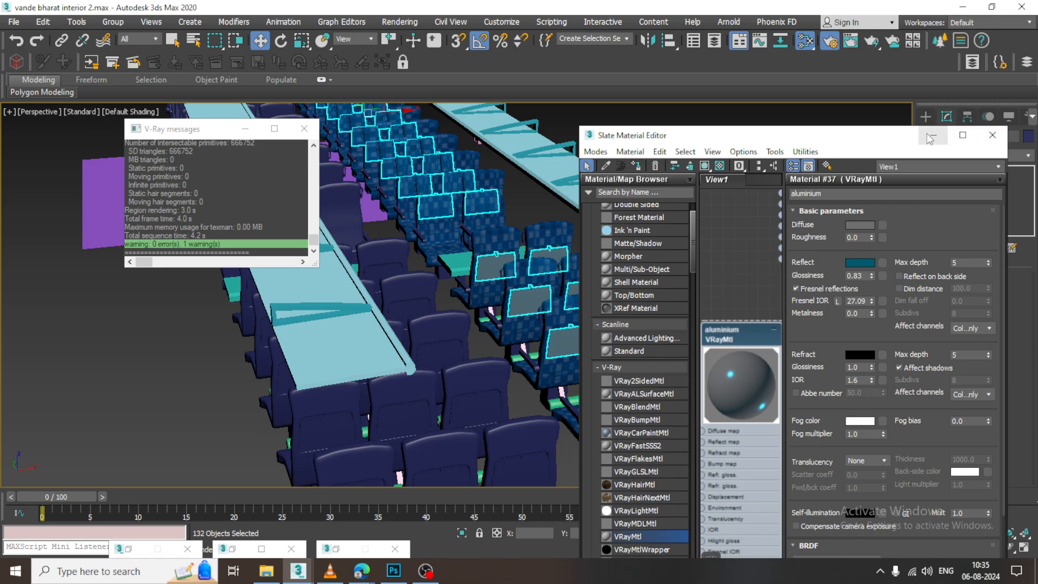
left_click(992, 135)
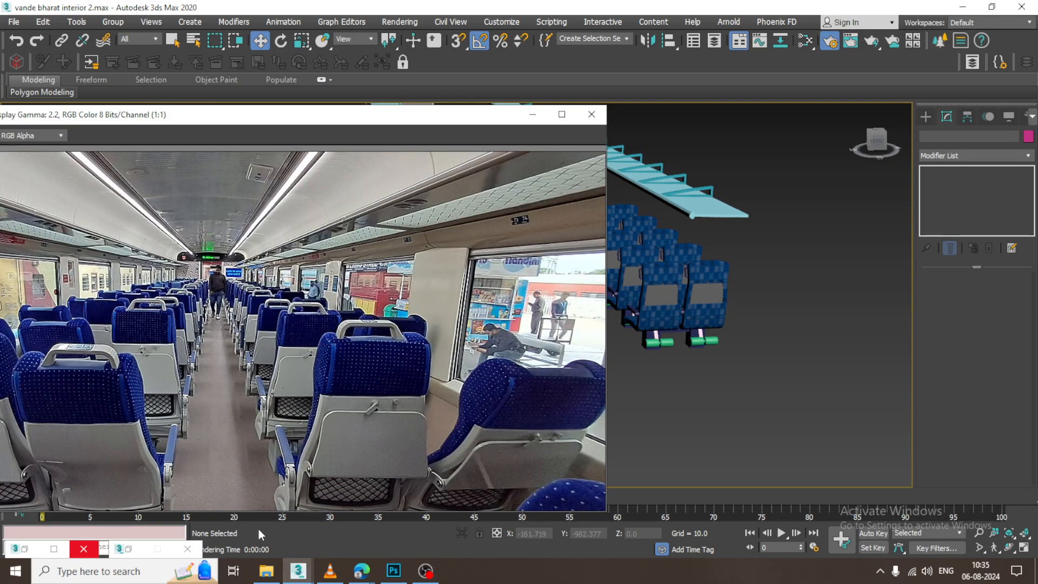
mouse_move(456, 222)
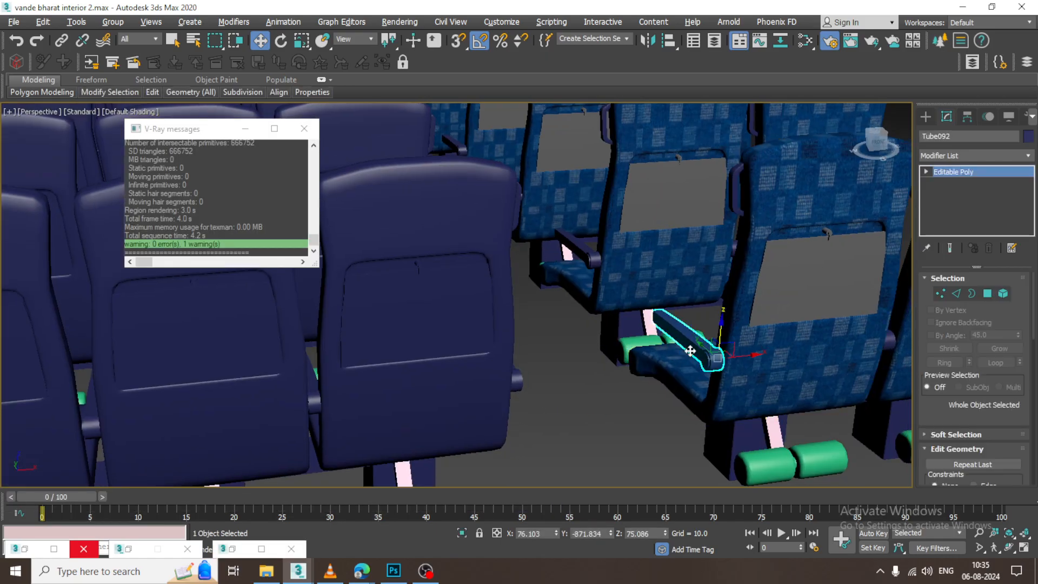
Step: Render the armrest Tube092 close-up, close it and end isolation
left_click(805, 40)
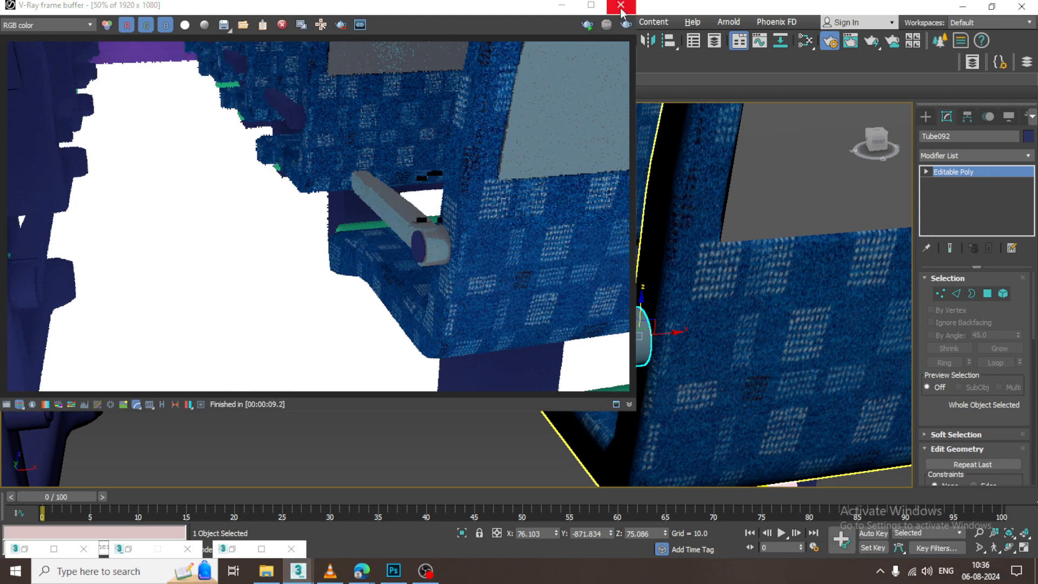
left_click(620, 6)
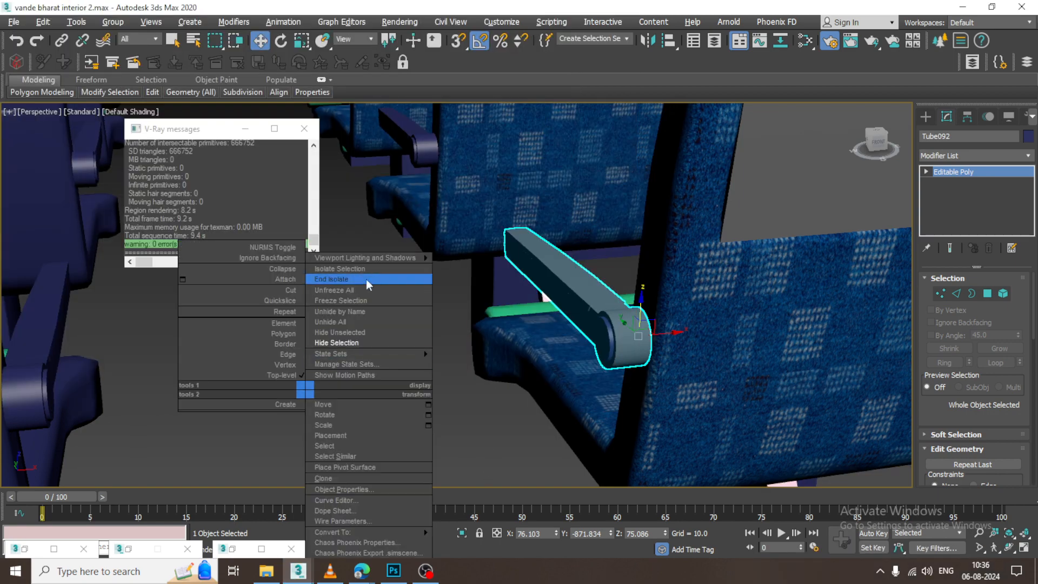
left_click(333, 279)
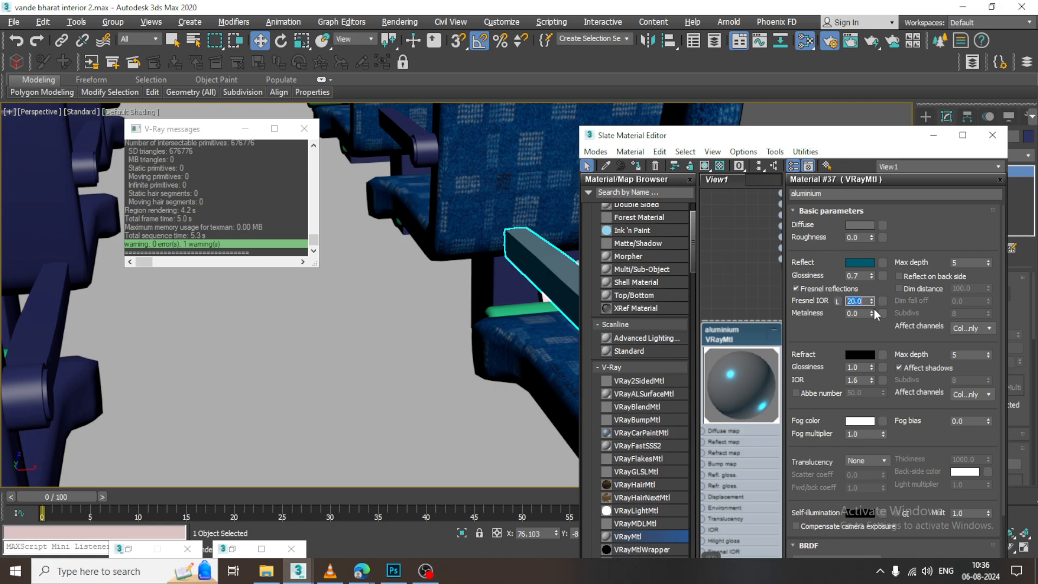
Step: Select the 22 armrests and assign the aluminium material to them
left_click(990, 135)
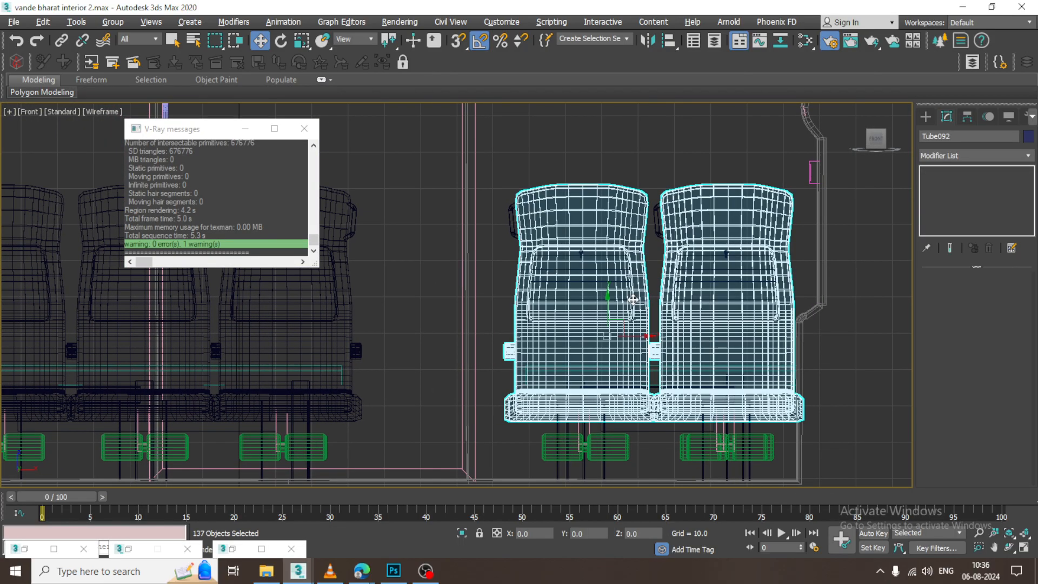
left_click(518, 455)
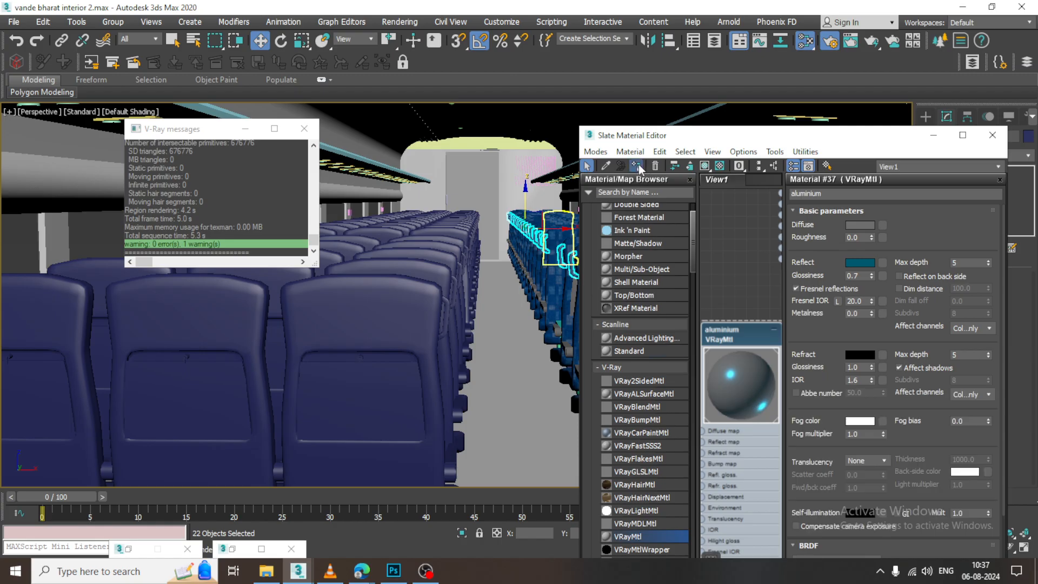
left_click(399, 22)
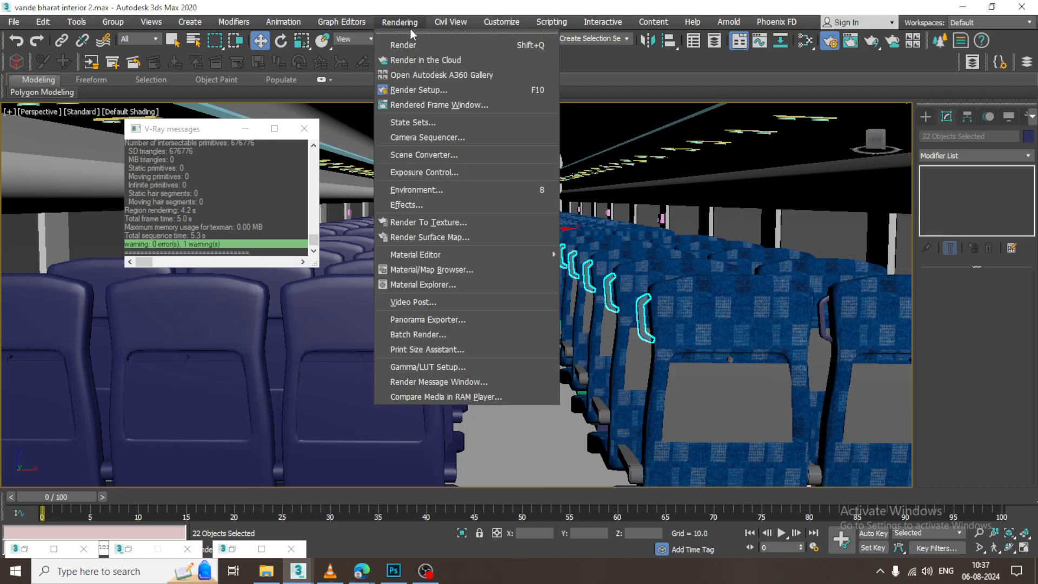
Step: Test-render the aisle view with aluminium armrests in V-Ray, then close the frame buffer
left_click(402, 46)
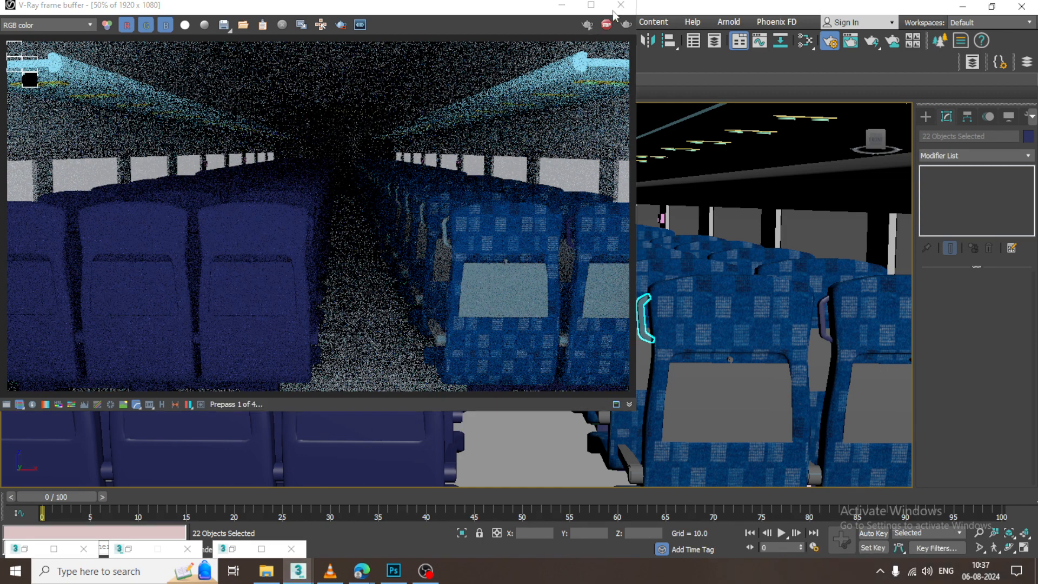
left_click(619, 5)
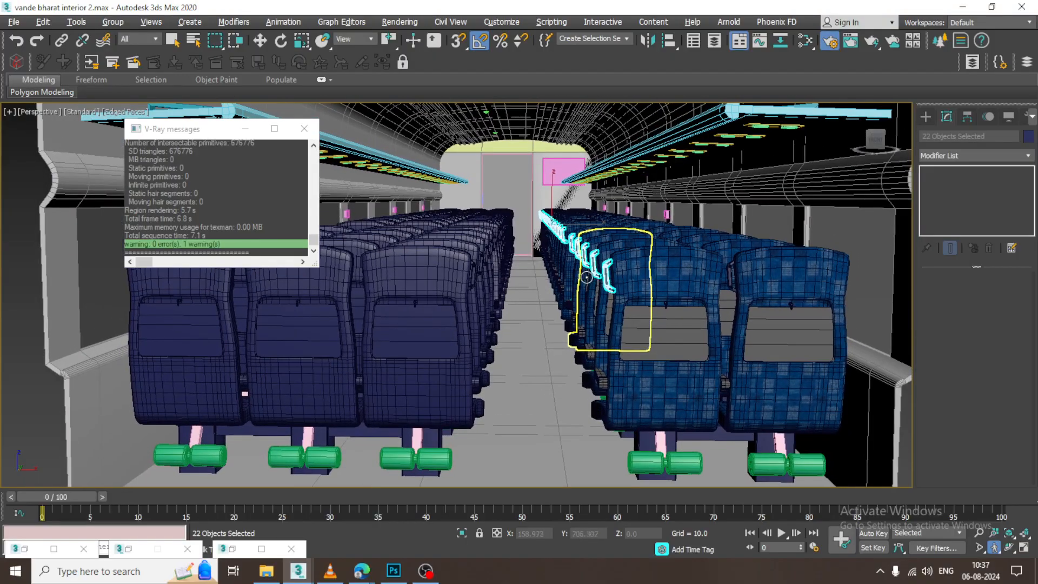
mouse_move(585, 292)
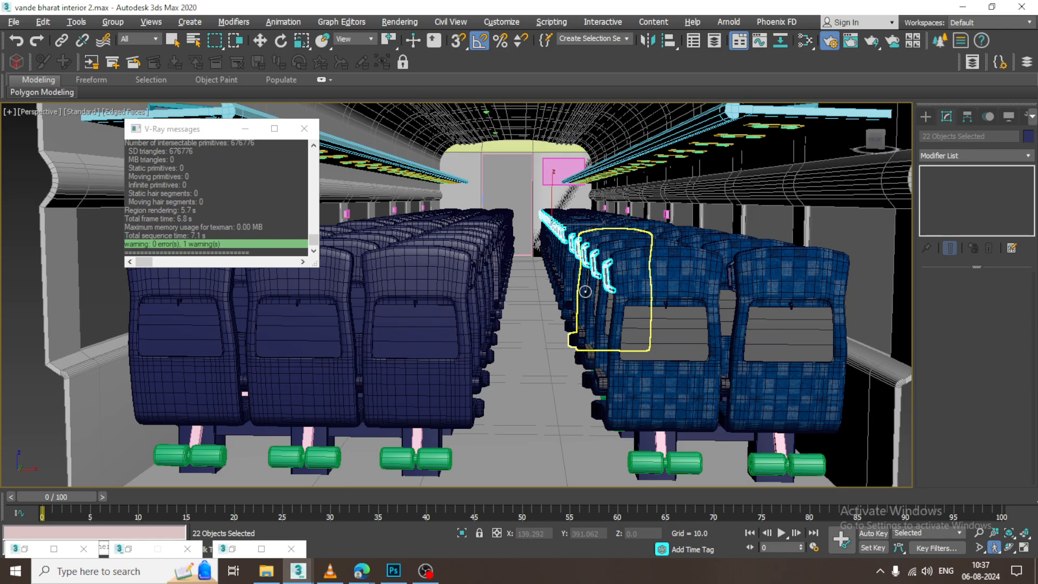